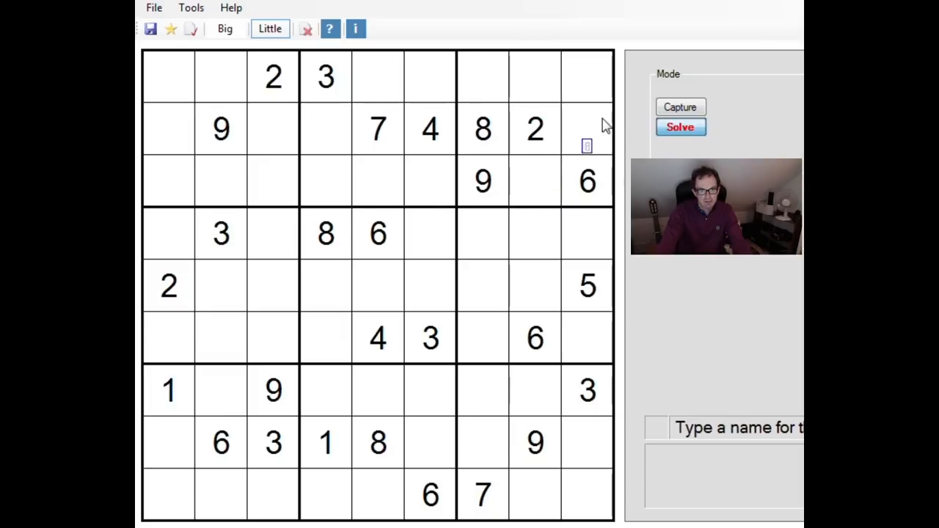
mouse_move(326, 440)
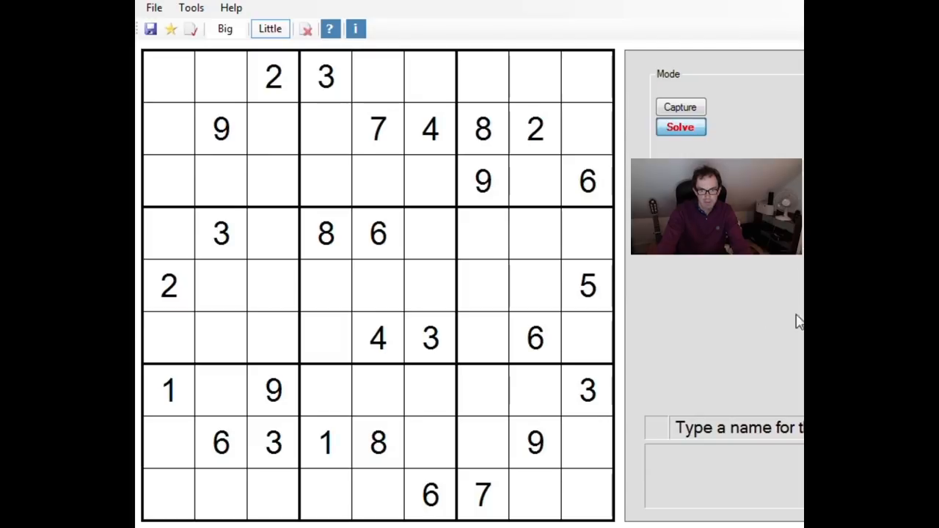
mouse_move(657, 366)
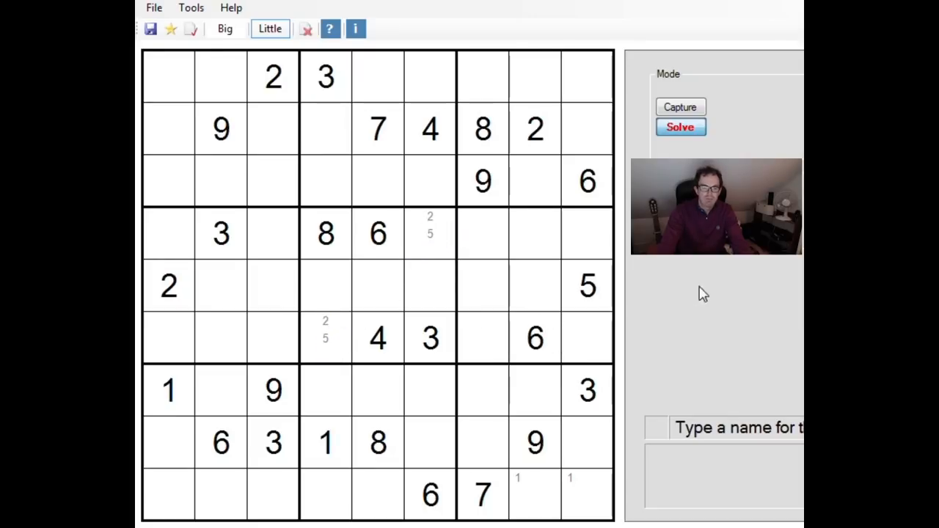
mouse_move(645, 358)
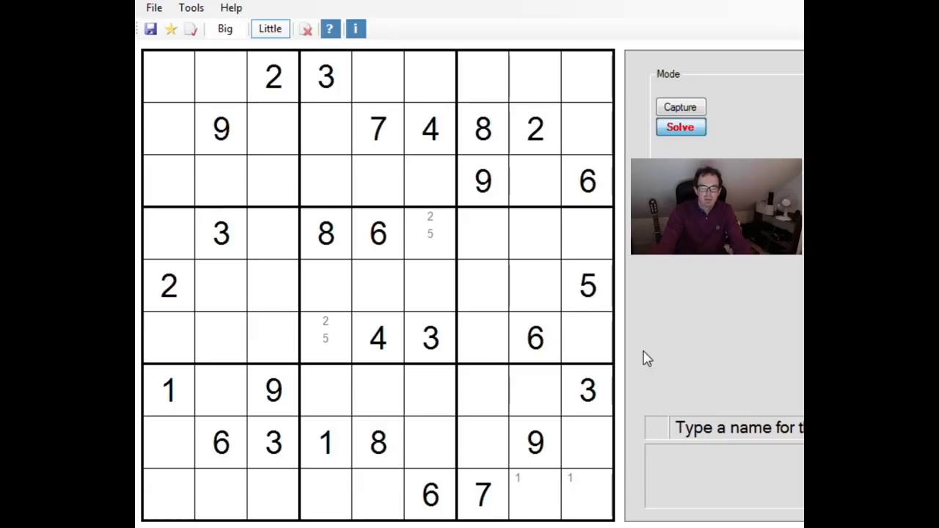
mouse_move(631, 317)
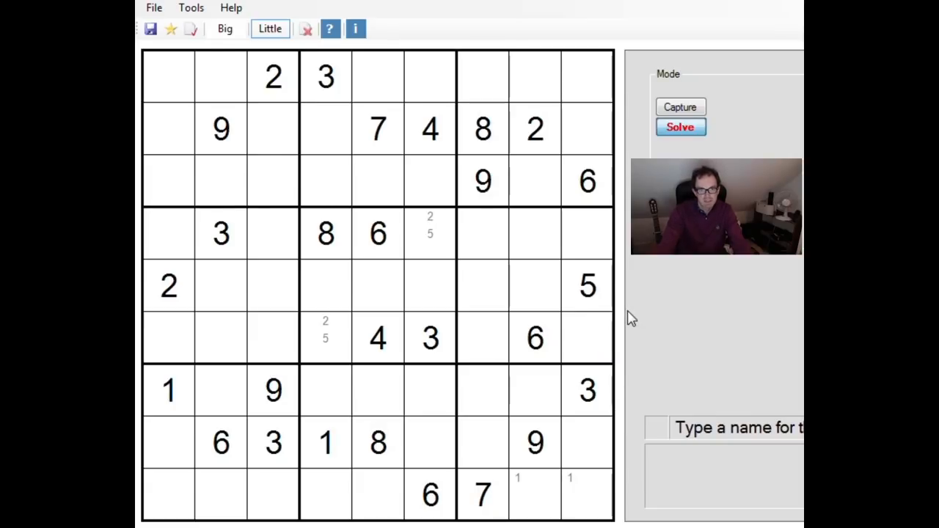
- Pencil 9 into r1c5 and r1c6 and 4 into r7c4 and r9c4, and enter 6 in r7c7
left_click(393, 94)
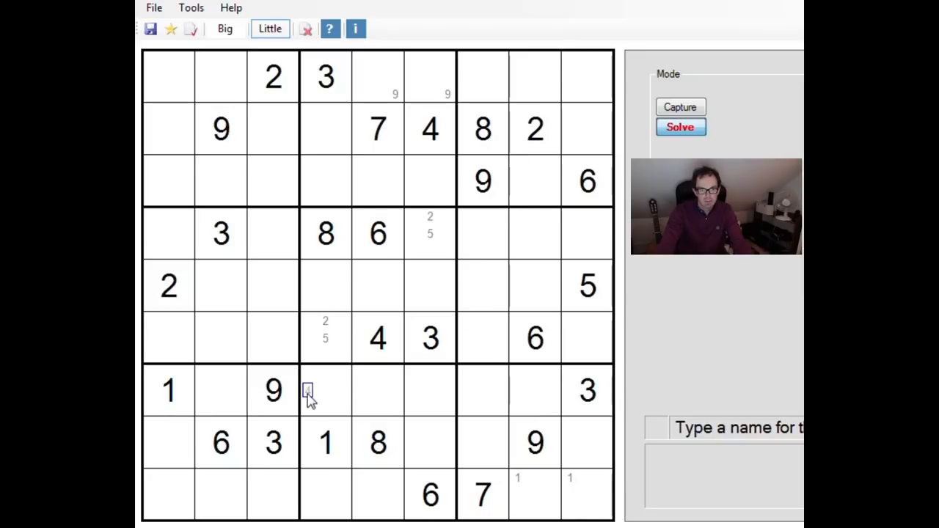
type("4")
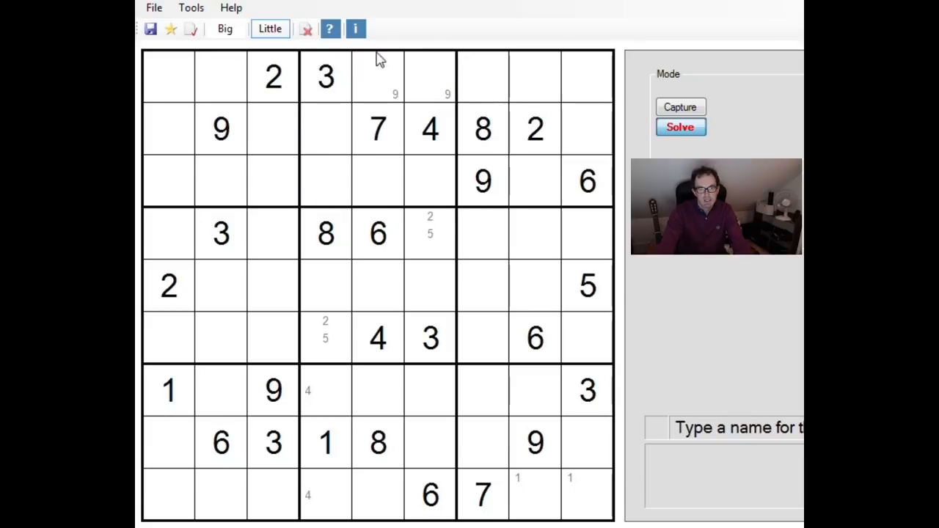
left_click(325, 180)
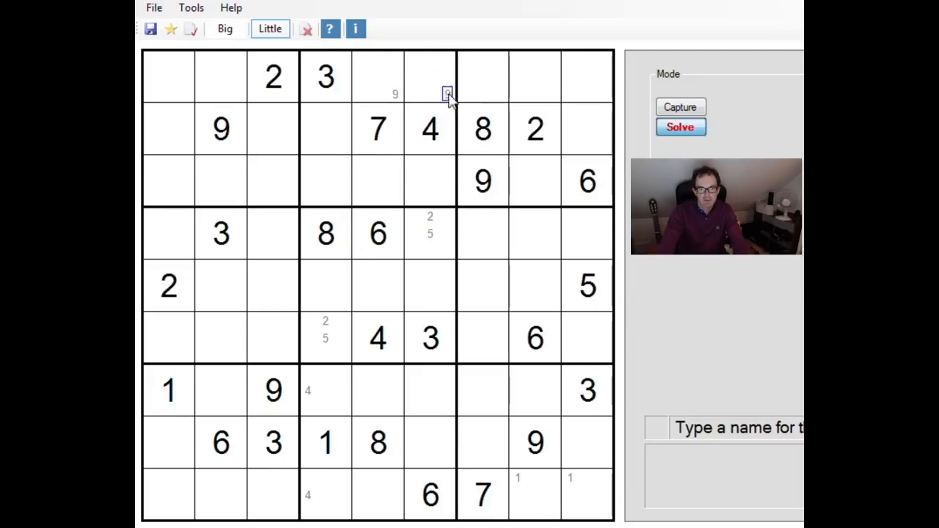
left_click(395, 93)
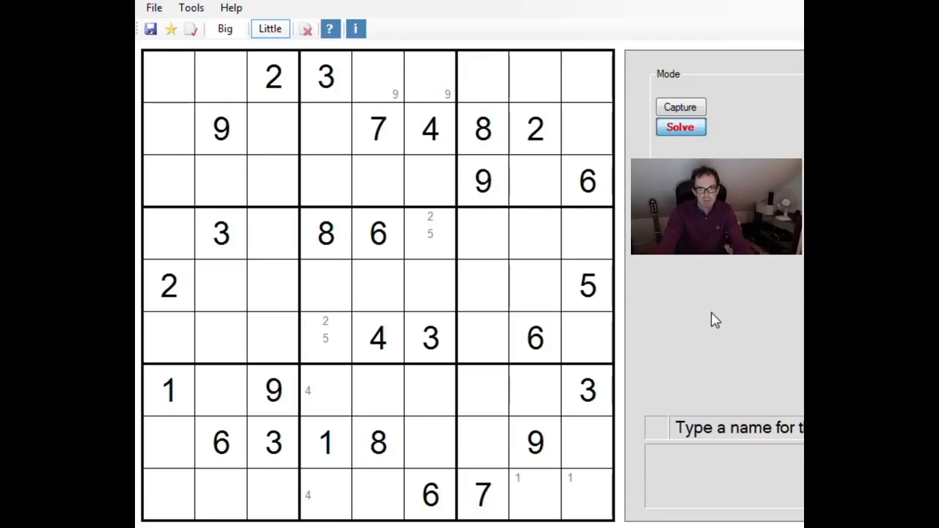
mouse_move(402, 113)
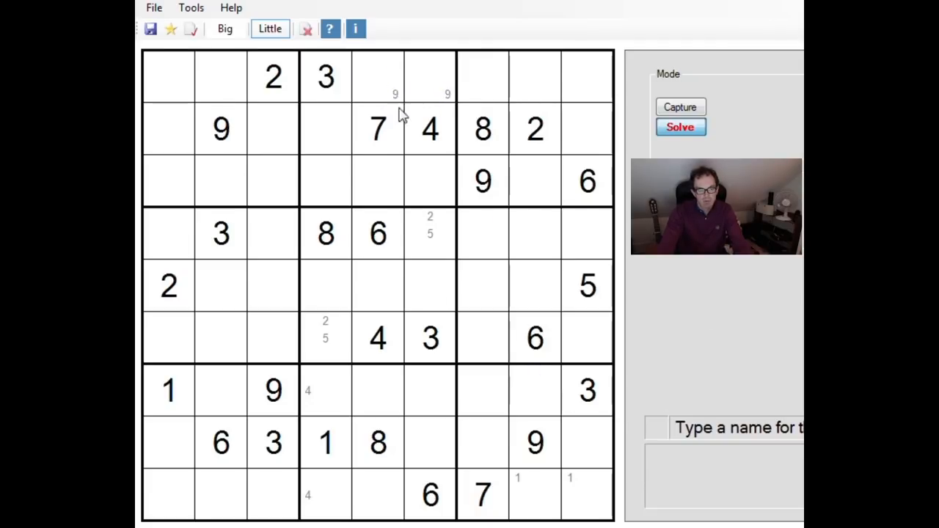
mouse_move(792, 338)
type("6")
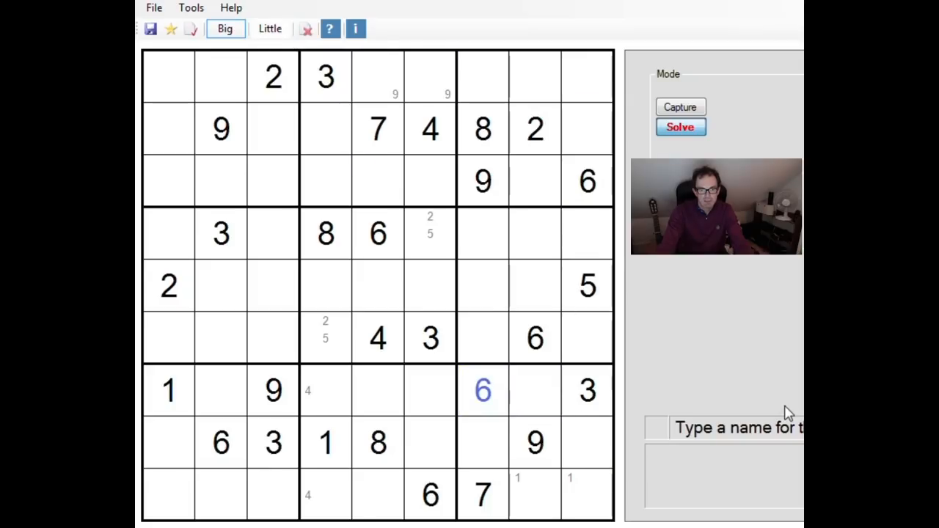
- Fill row 2's remaining digits (6, 1, 5) and place 6 in the top-left corner
left_click(221, 285)
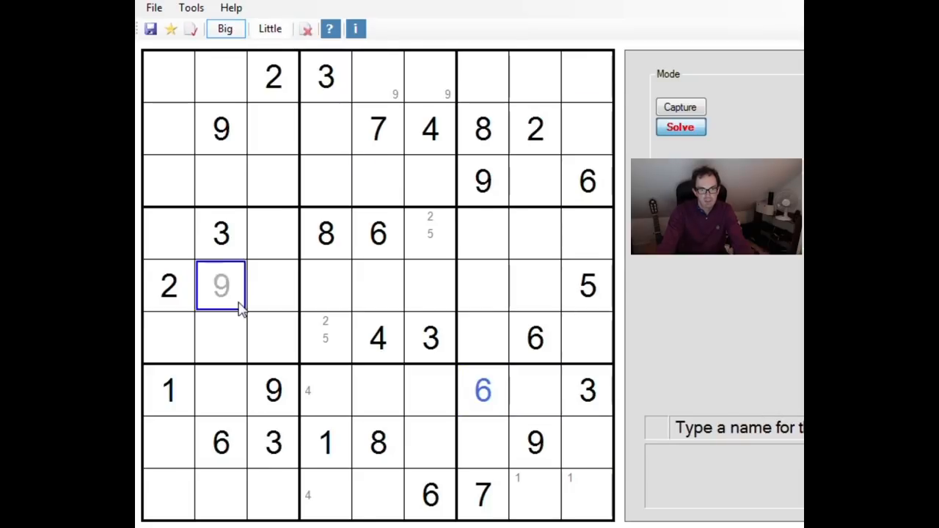
left_click(378, 180)
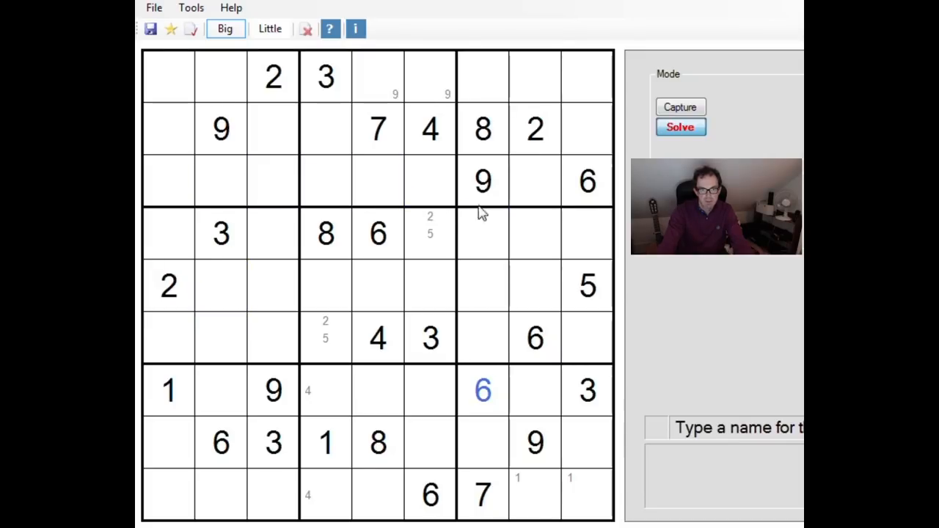
left_click(168, 77)
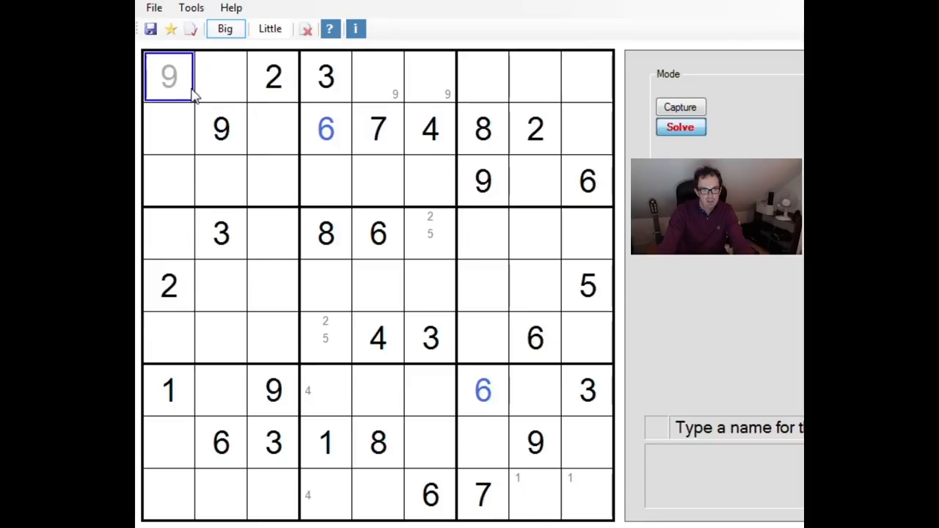
type("6")
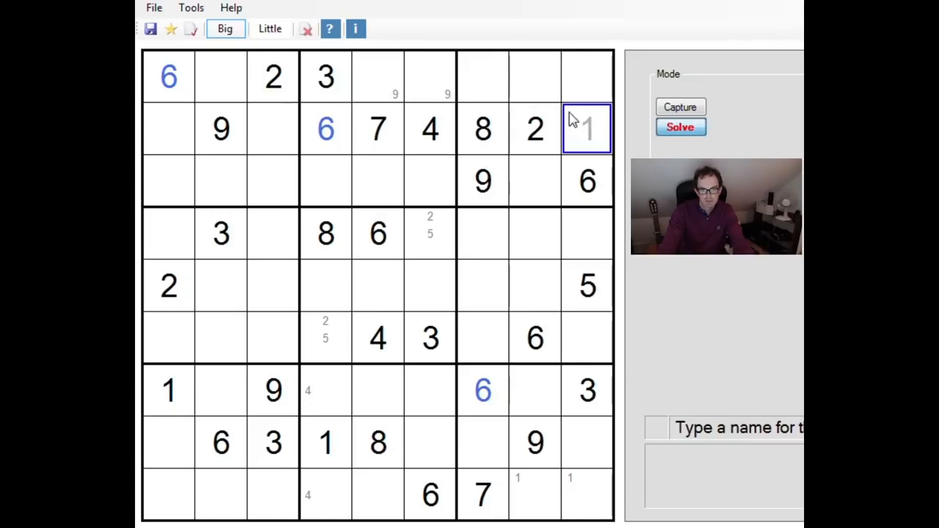
left_click(272, 128)
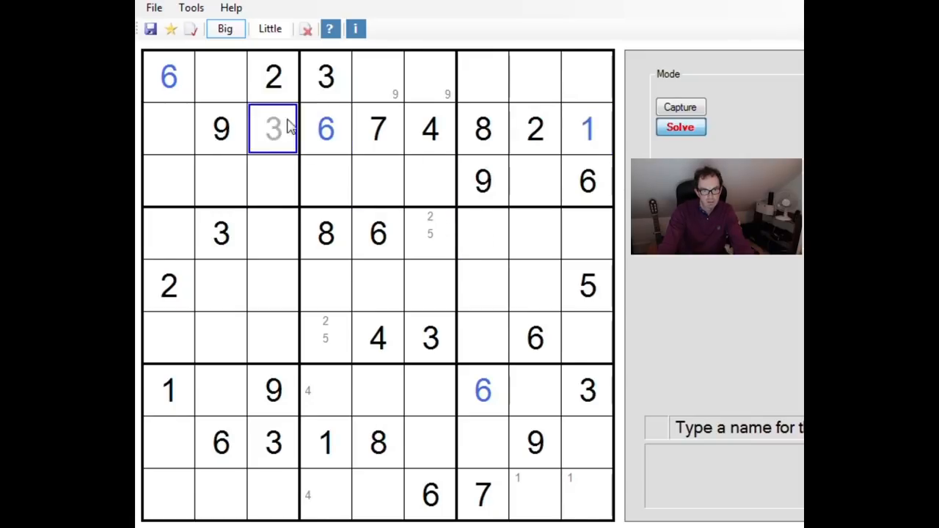
left_click(678, 126)
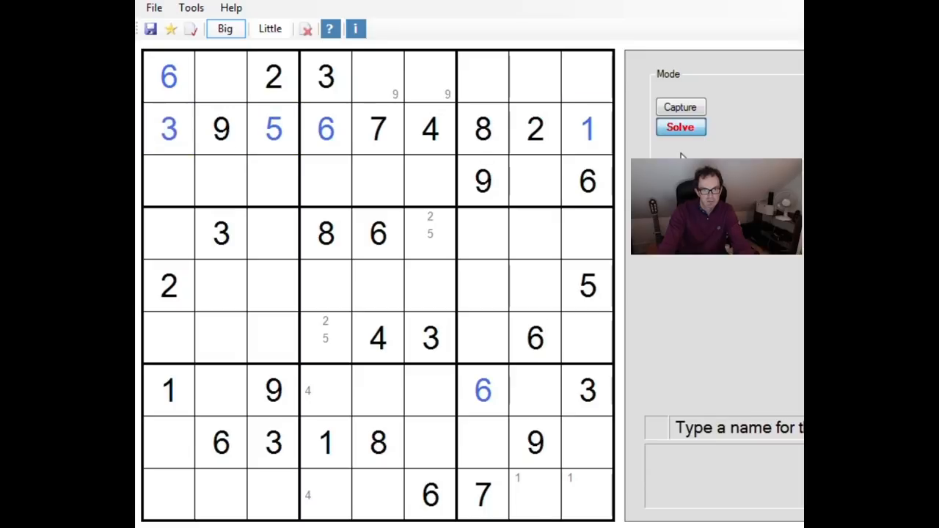
- Place 3 in r3c8, r5c7 and r9c5, and 6 in r5c3
left_click(534, 181)
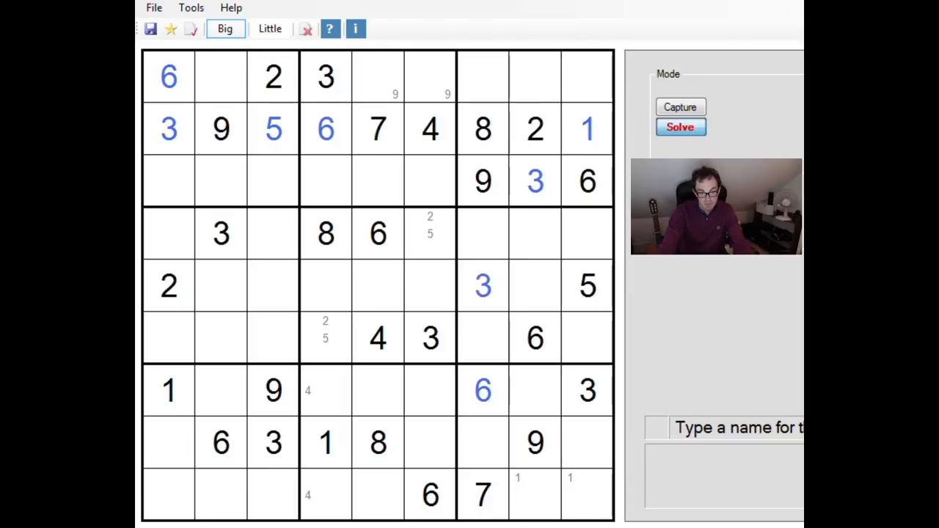
mouse_move(759, 382)
type("3")
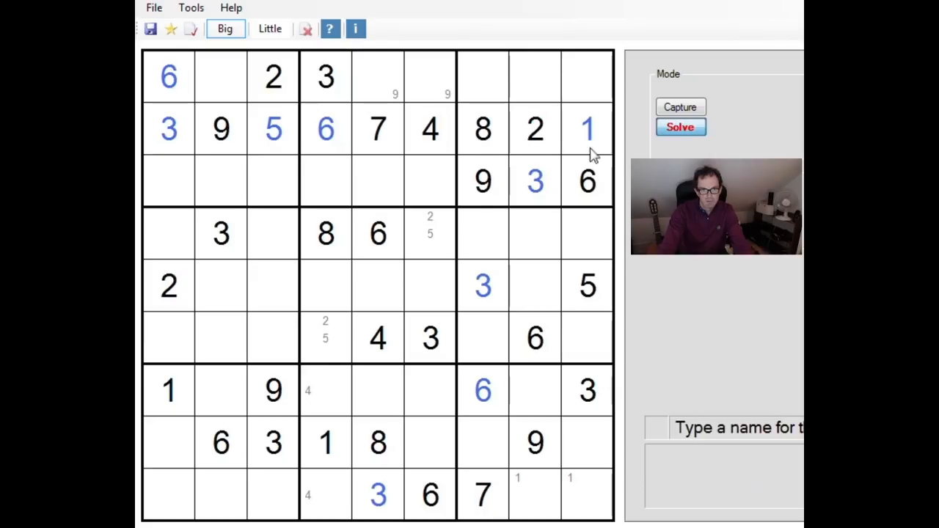
mouse_move(586, 184)
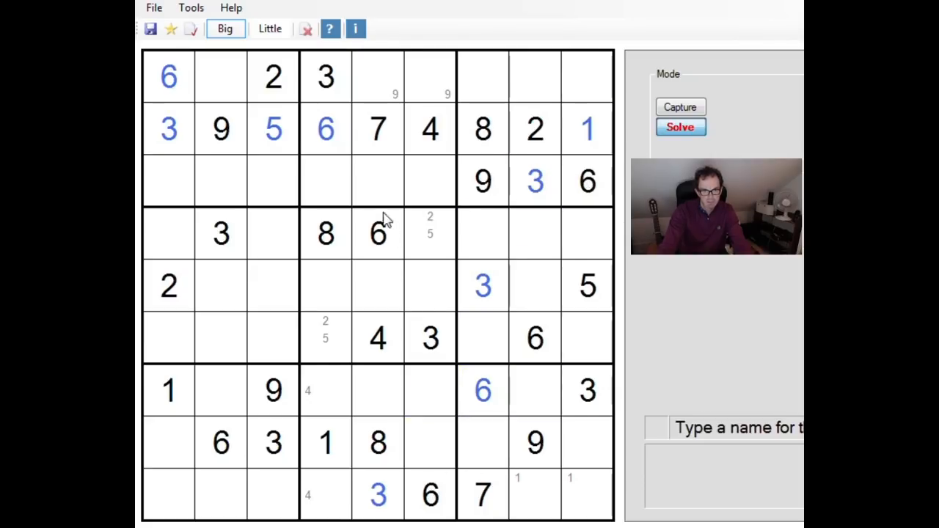
left_click(326, 338)
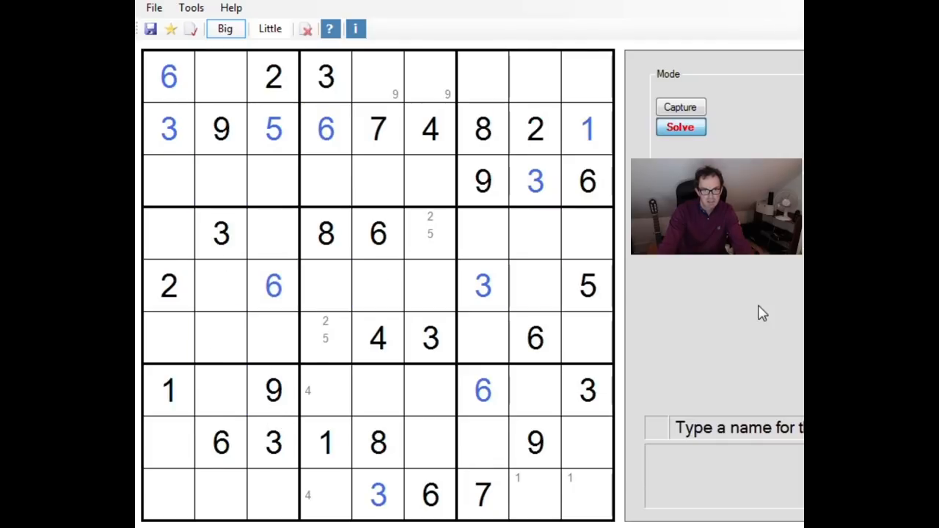
left_click(535, 233)
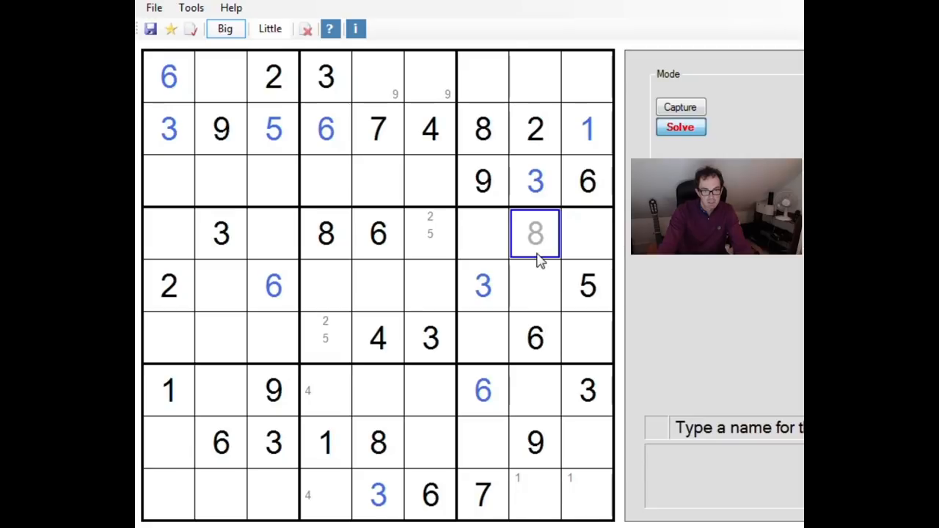
left_click(586, 128)
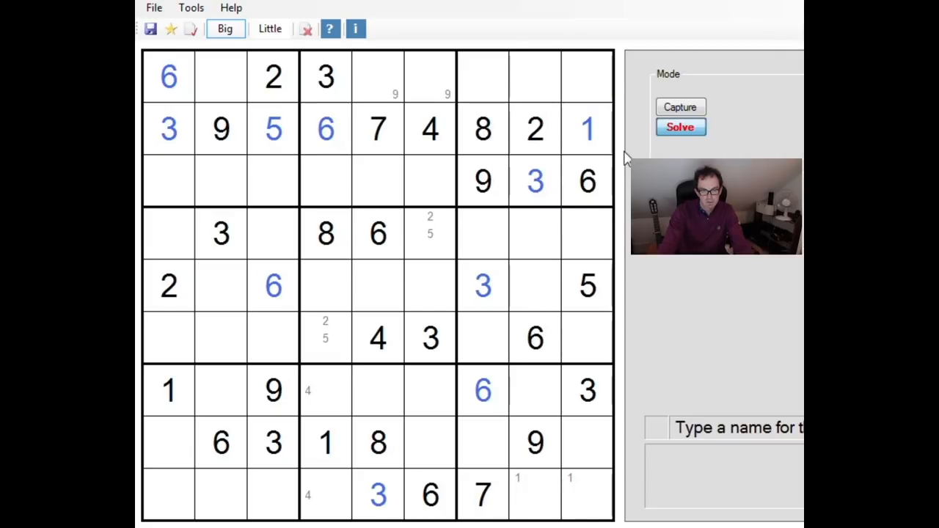
left_click(273, 129)
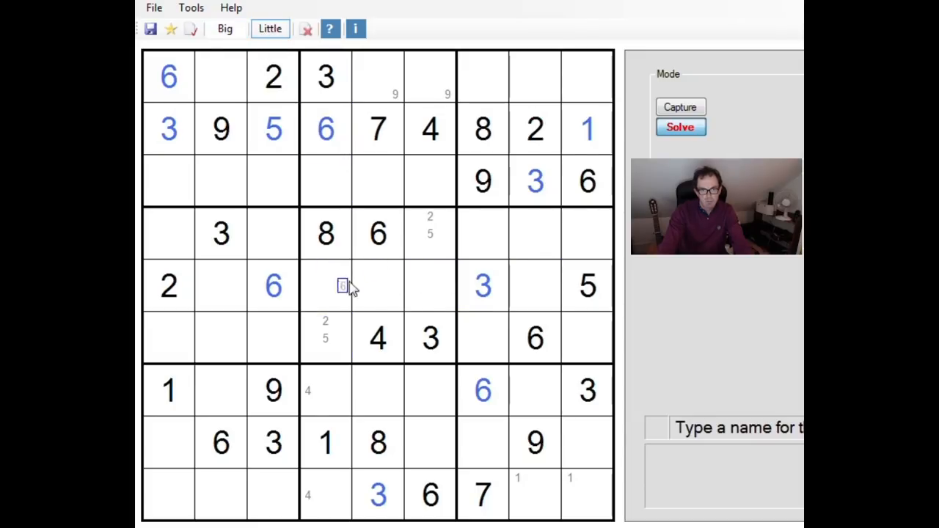
left_click(412, 287)
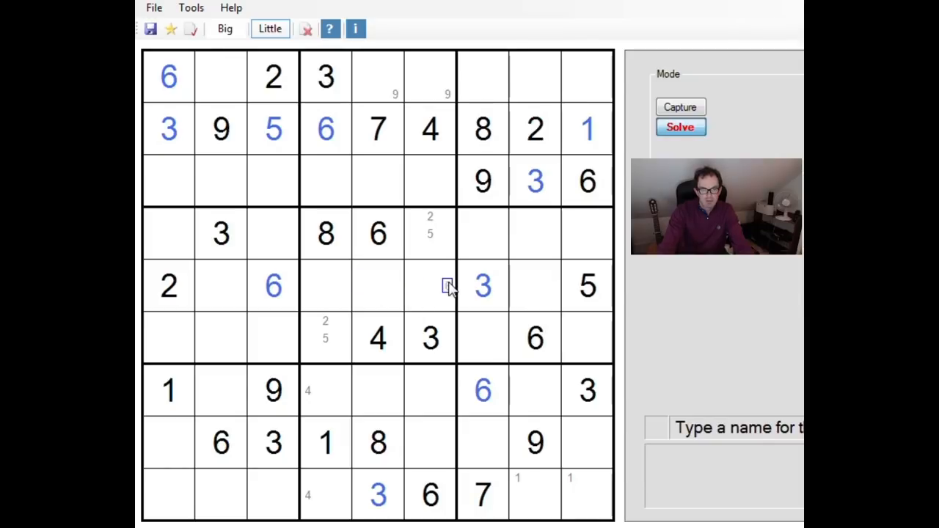
mouse_move(477, 268)
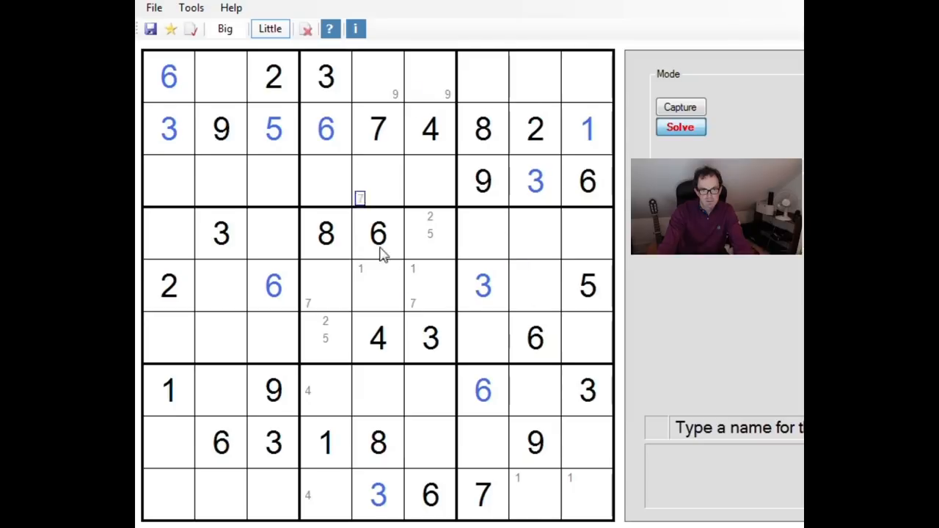
left_click(394, 304)
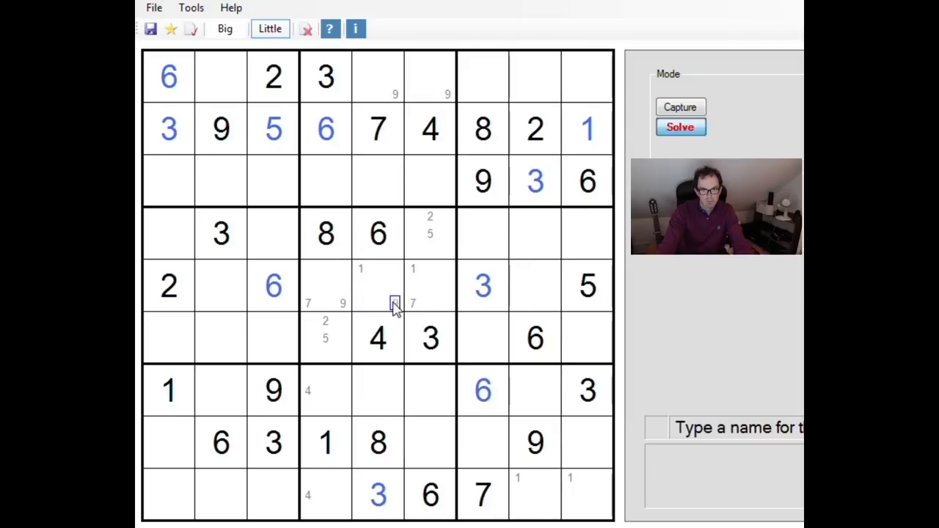
left_click(517, 285)
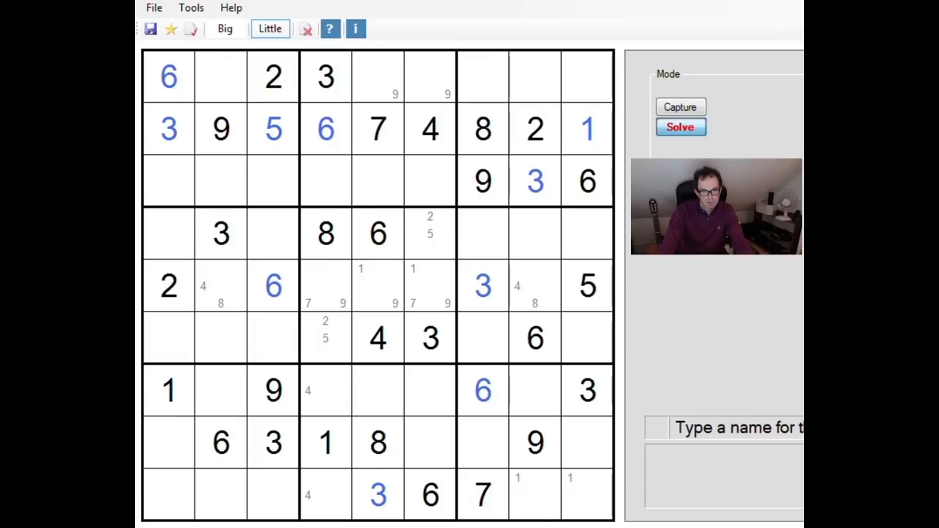
left_click(237, 286)
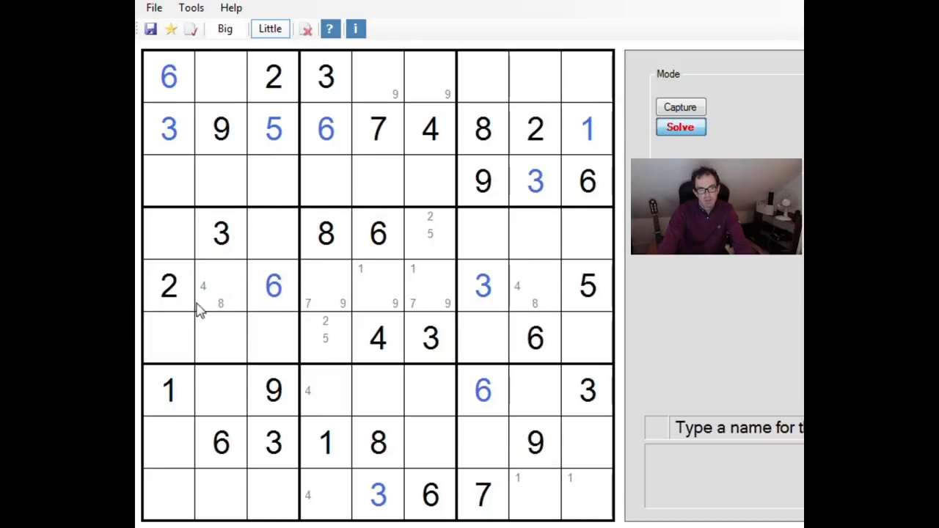
left_click(517, 285)
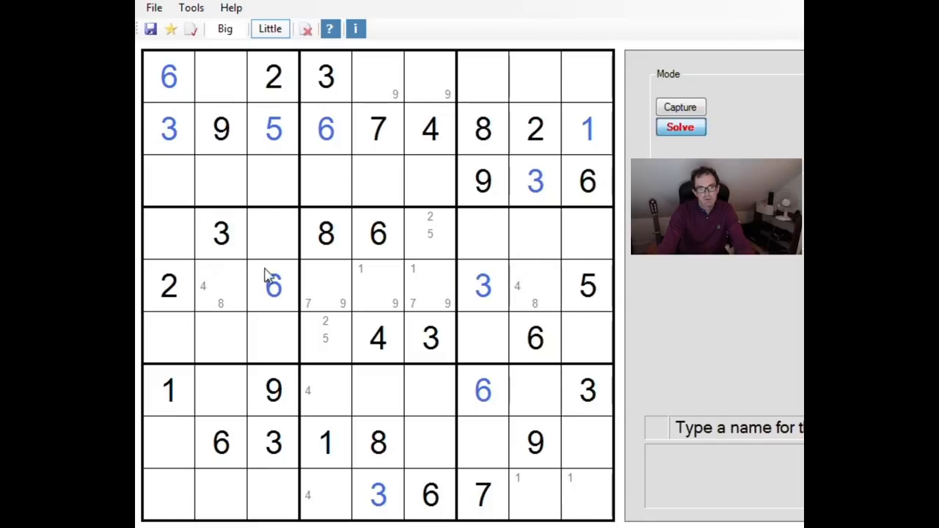
mouse_move(305, 273)
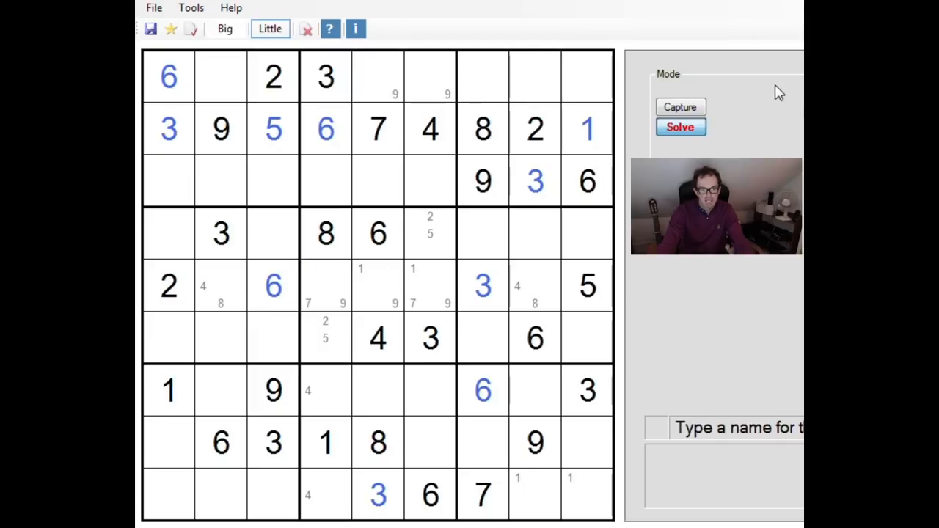
mouse_move(797, 98)
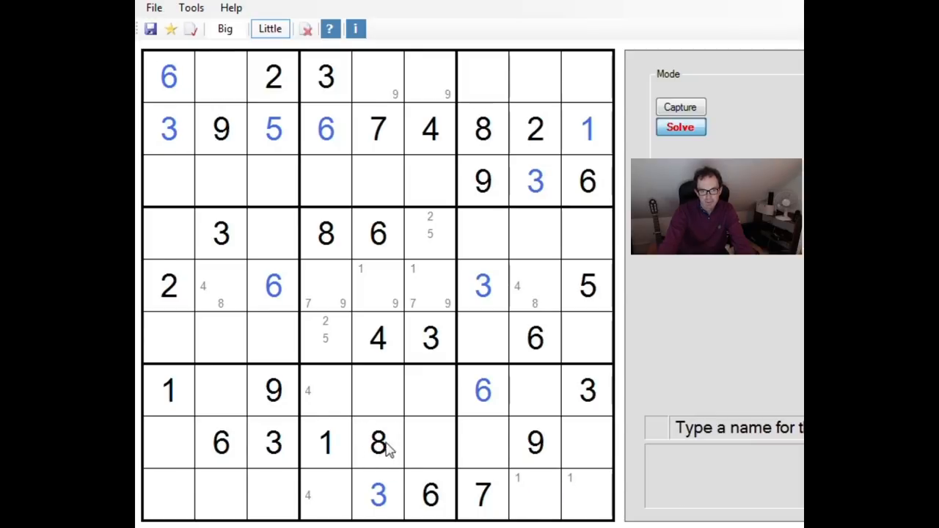
- Pencil candidate 8 into the empty cells at row 7, columns 2 and 8
left_click(360, 407)
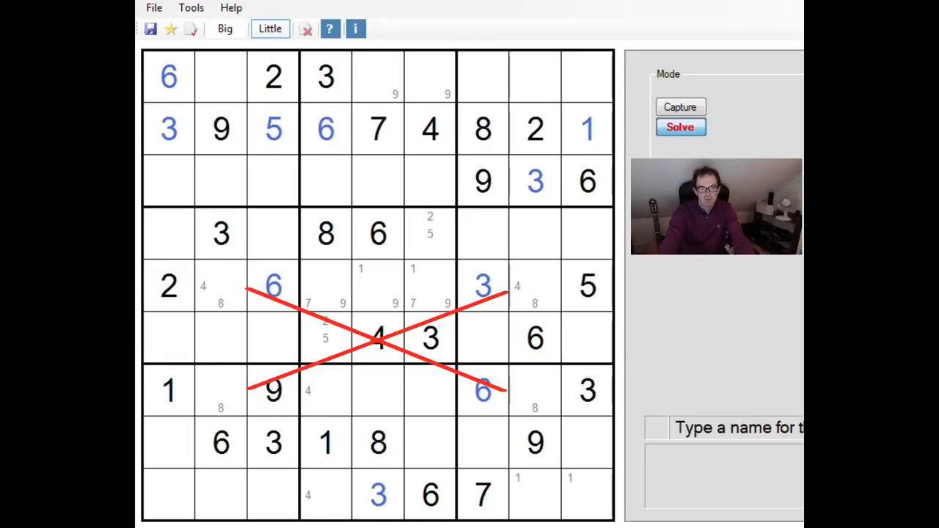
mouse_move(176, 289)
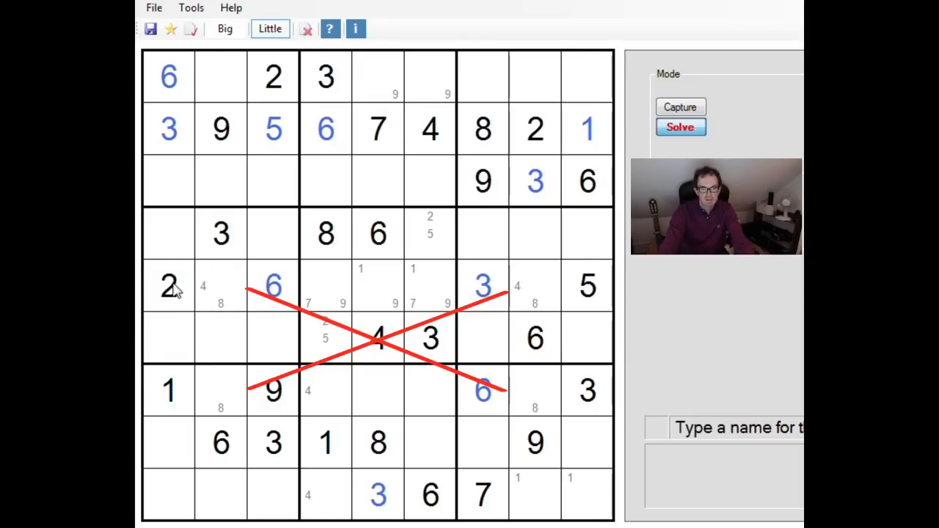
mouse_move(248, 286)
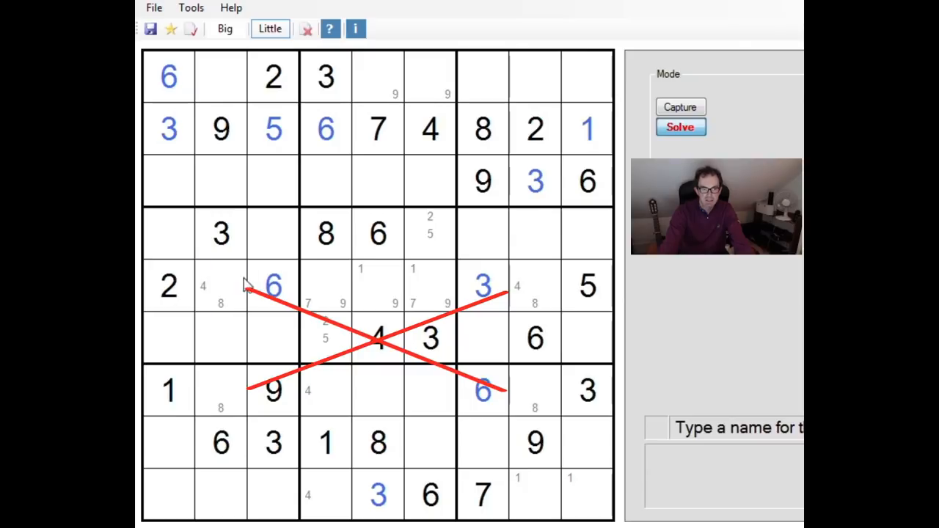
left_click(202, 268)
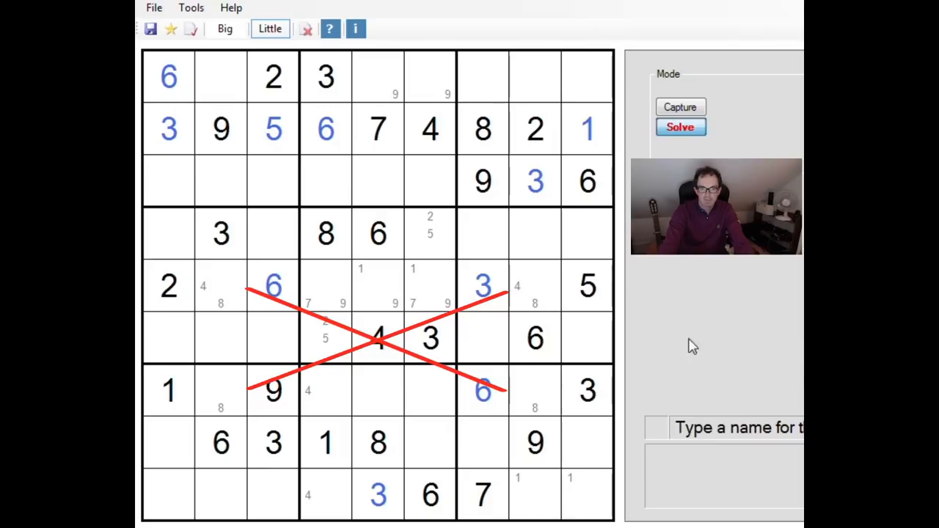
mouse_move(372, 57)
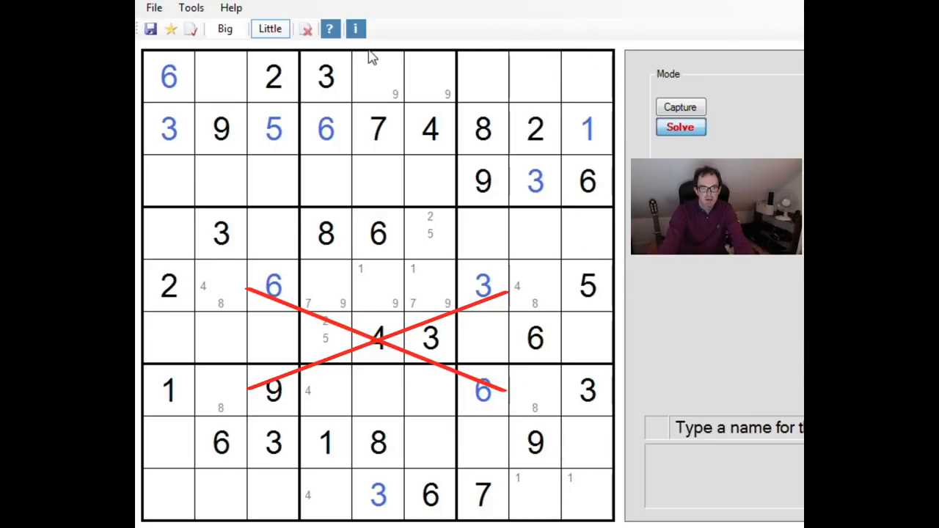
mouse_move(689, 34)
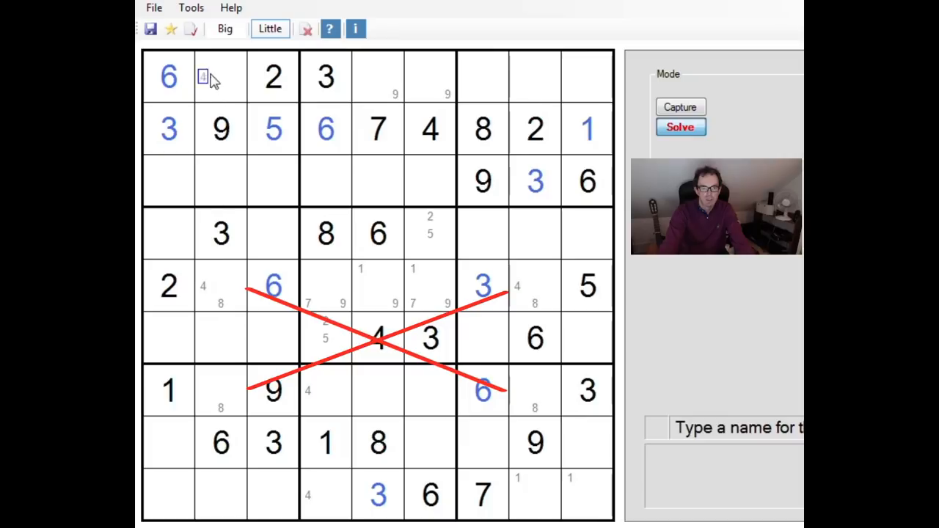
left_click(203, 390)
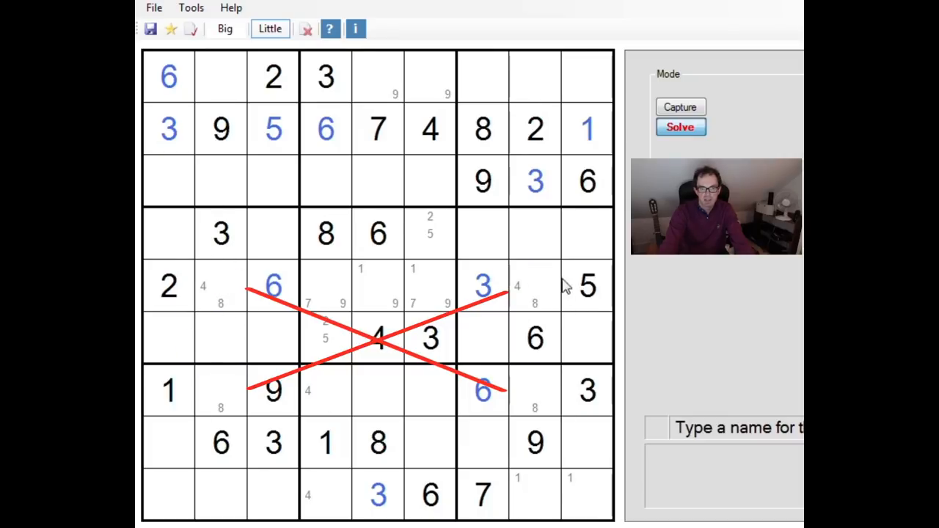
left_click(534, 77)
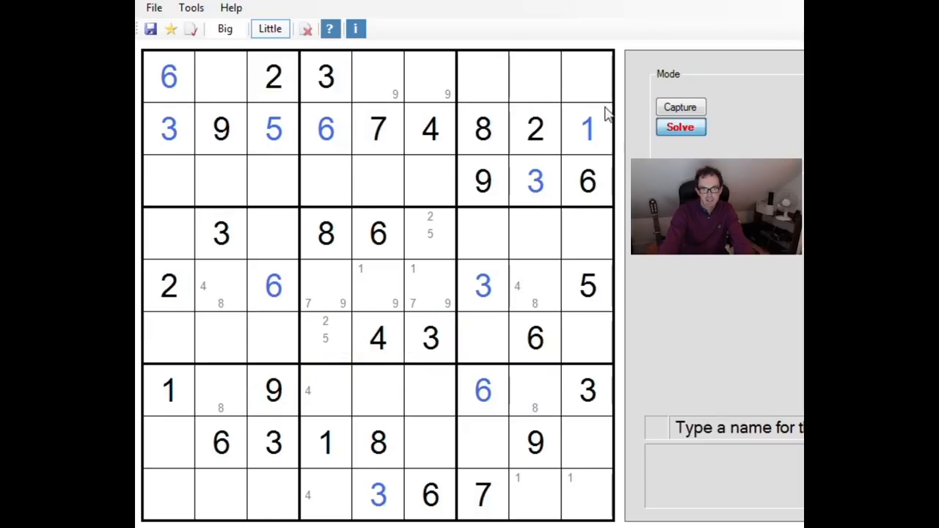
mouse_move(481, 106)
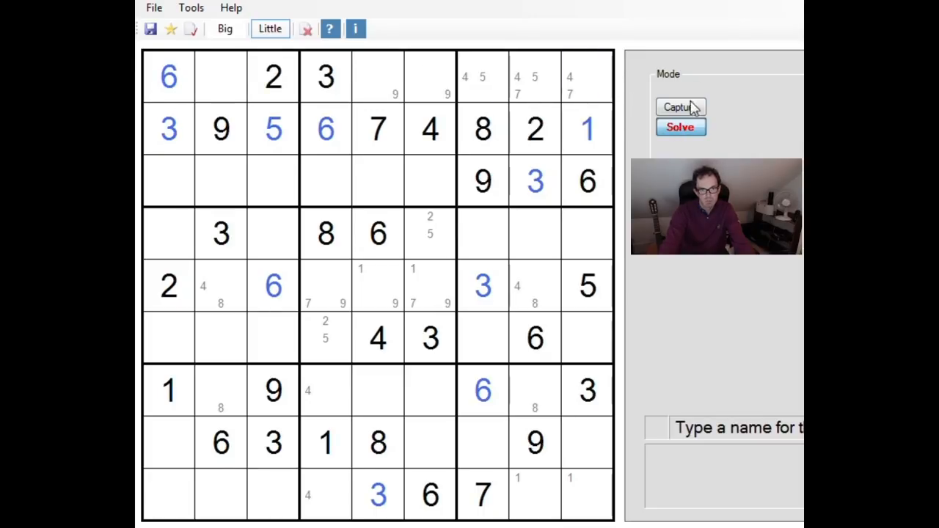
mouse_move(695, 21)
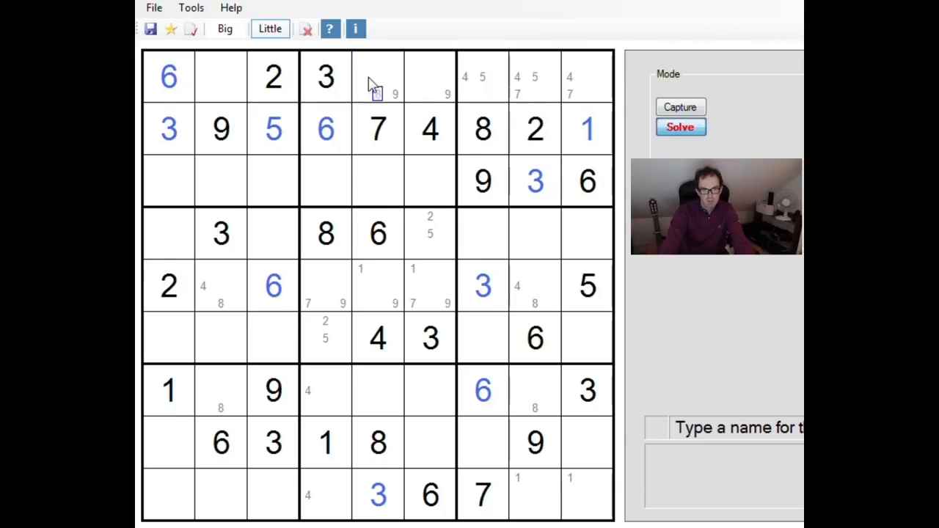
- Mark 1 as a candidate in the top row's fifth and sixth cells
left_click(413, 70)
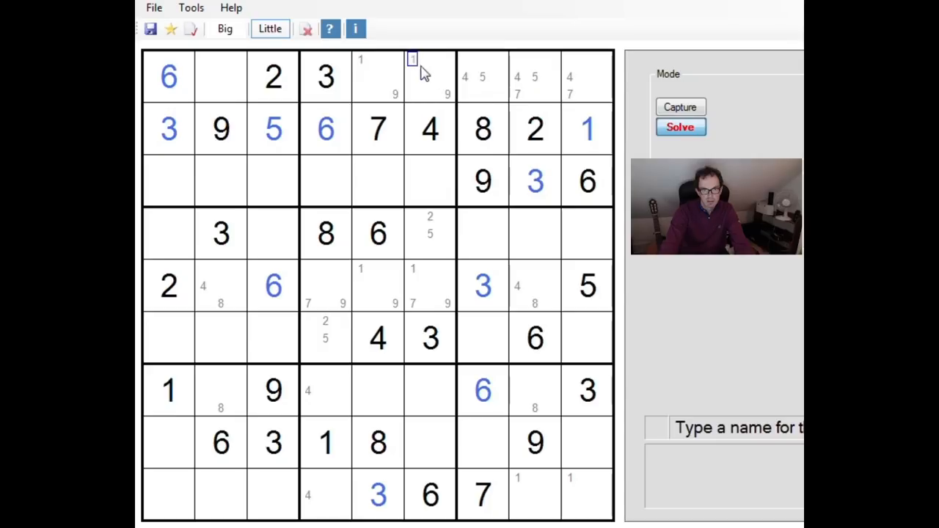
left_click(430, 96)
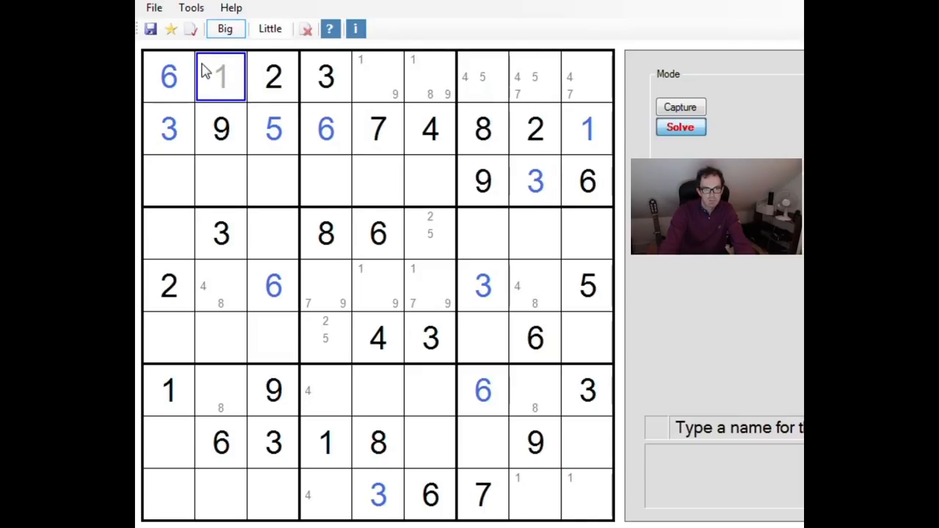
- Enter 1 in r1c2, 9 and 8 in row 1, and 1s in rows 3 and 5
left_click(377, 77)
type("9")
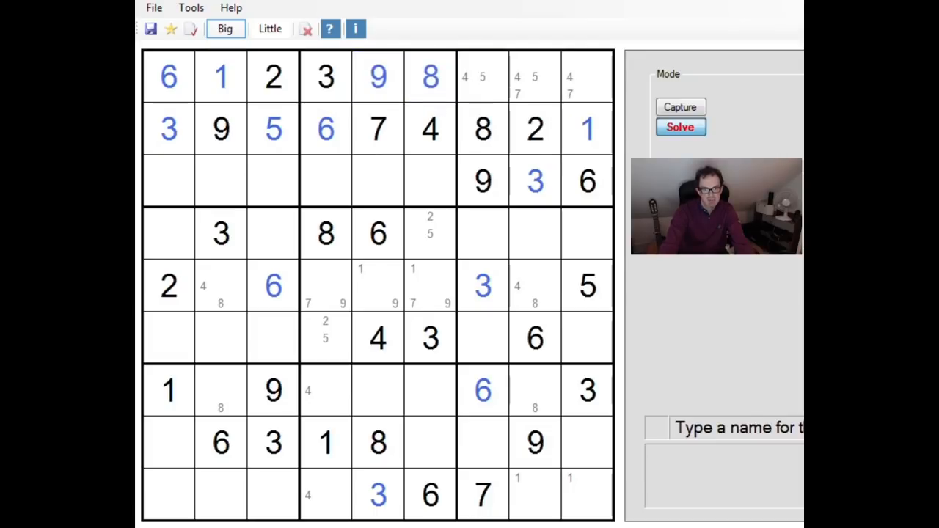
left_click(482, 77)
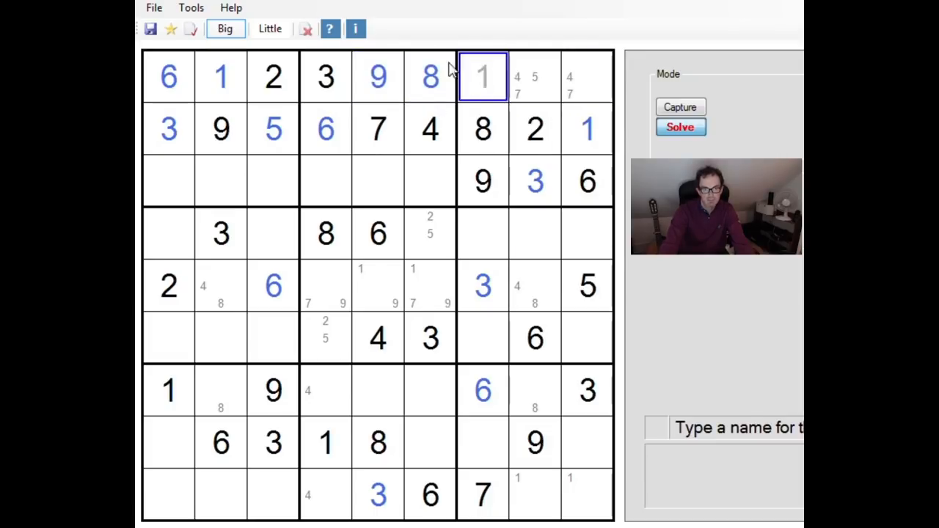
left_click(378, 286)
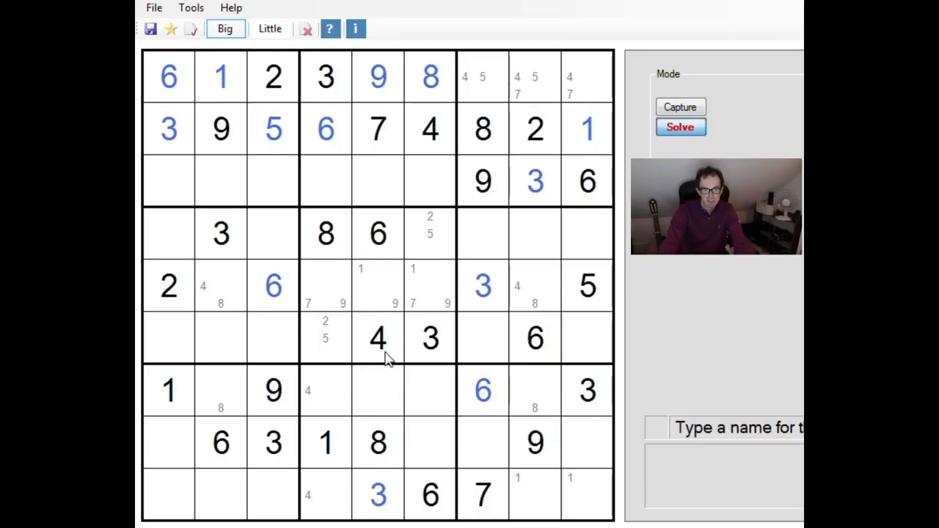
left_click(377, 286)
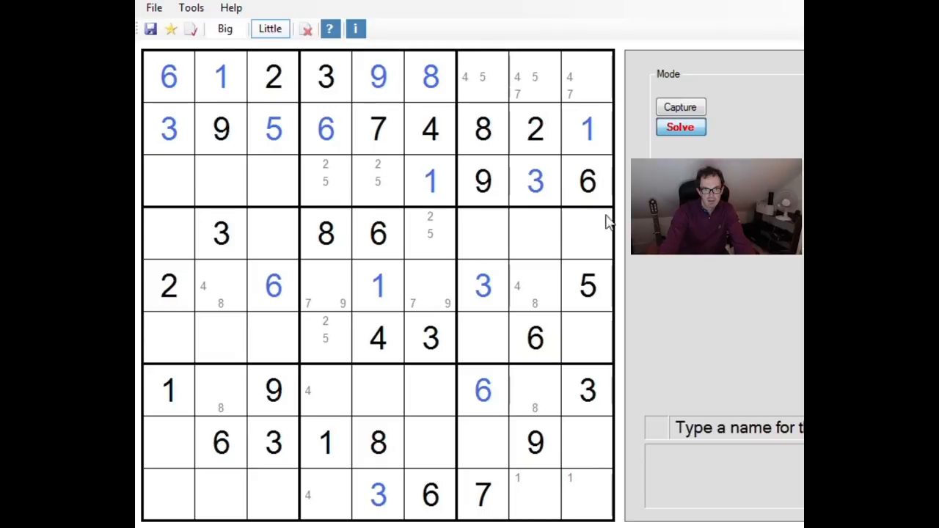
mouse_move(365, 218)
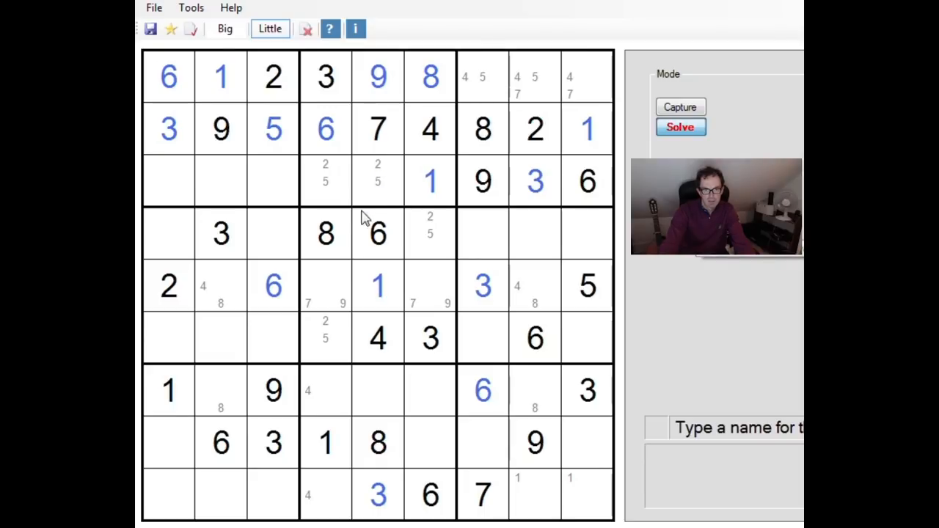
mouse_move(319, 227)
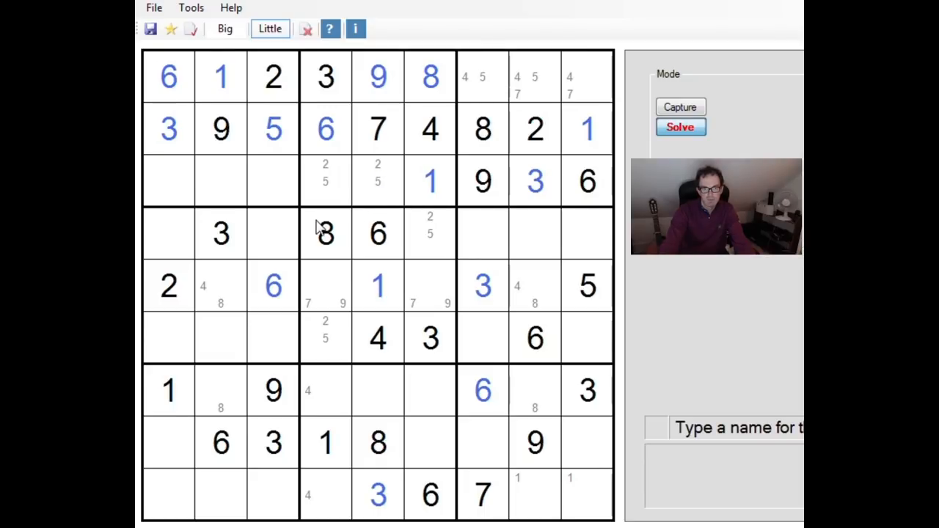
- Pencil 4/7/8 candidates into row 3's first cells, drop 8 from r3c2, add 7 and 9
left_click(154, 180)
type("478")
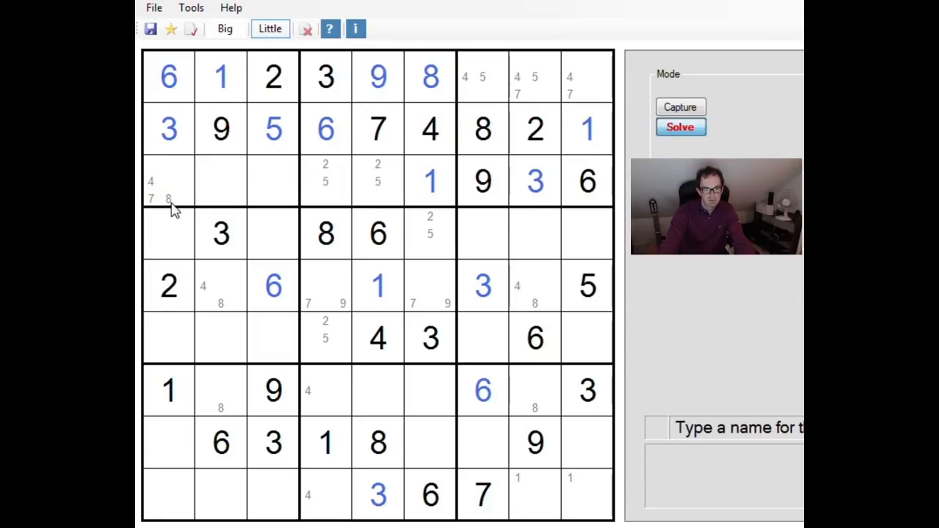
left_click(220, 181)
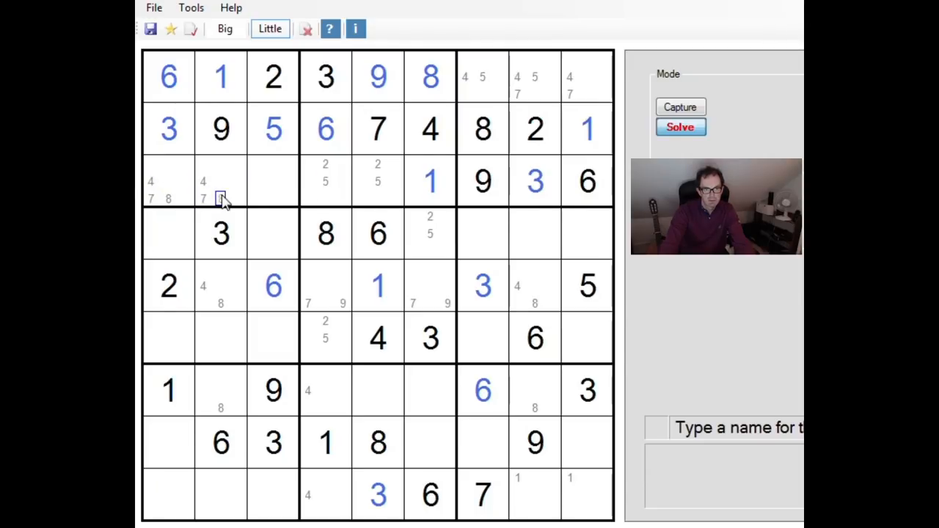
type("8")
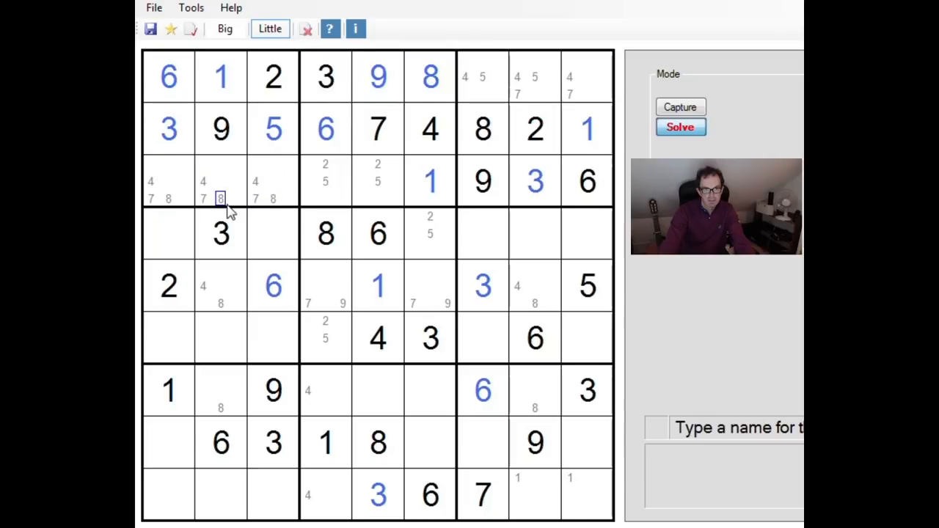
left_click(203, 198)
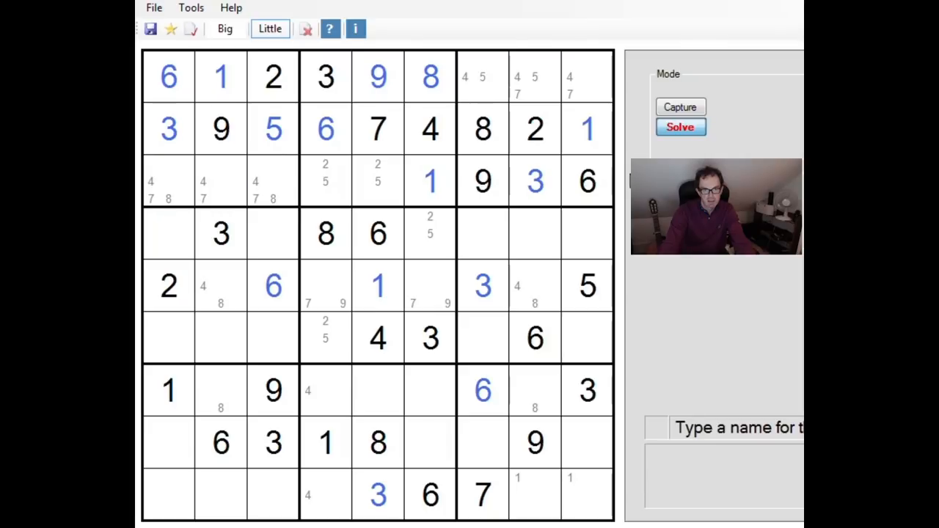
left_click(377, 163)
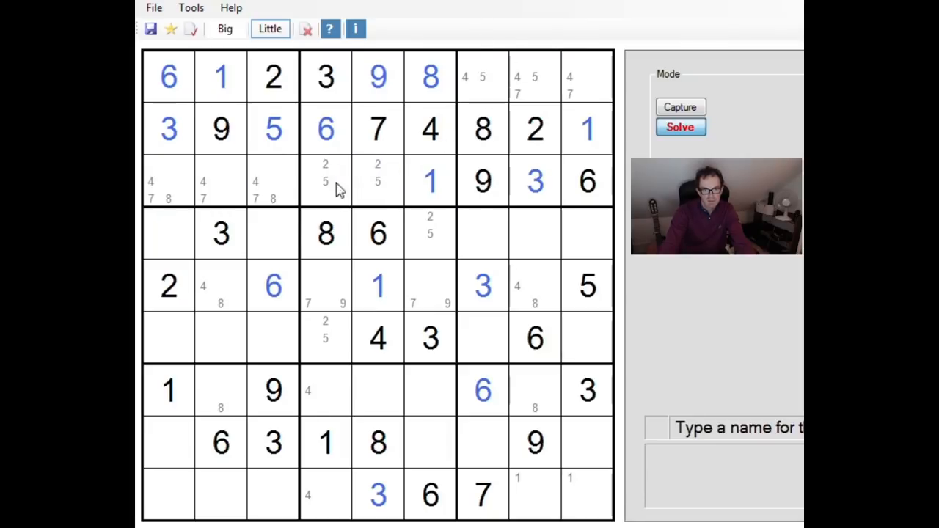
mouse_move(336, 73)
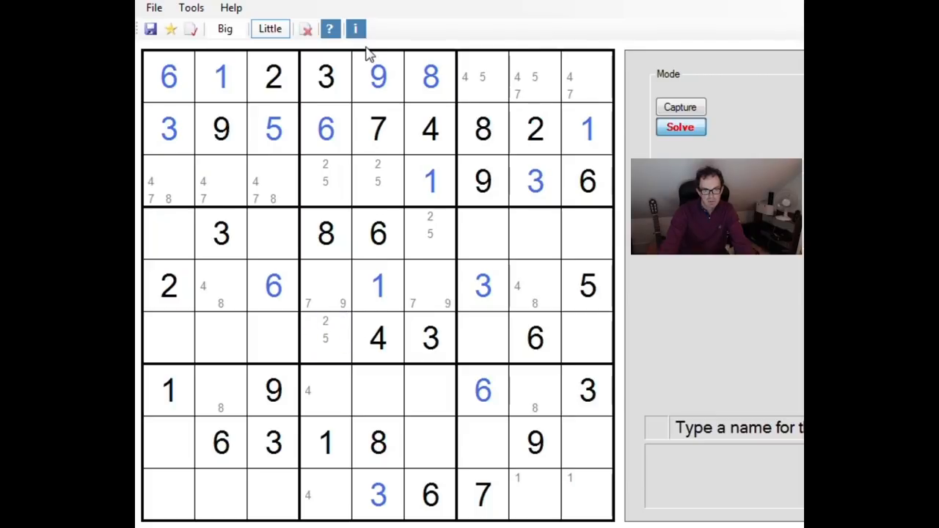
mouse_move(448, 77)
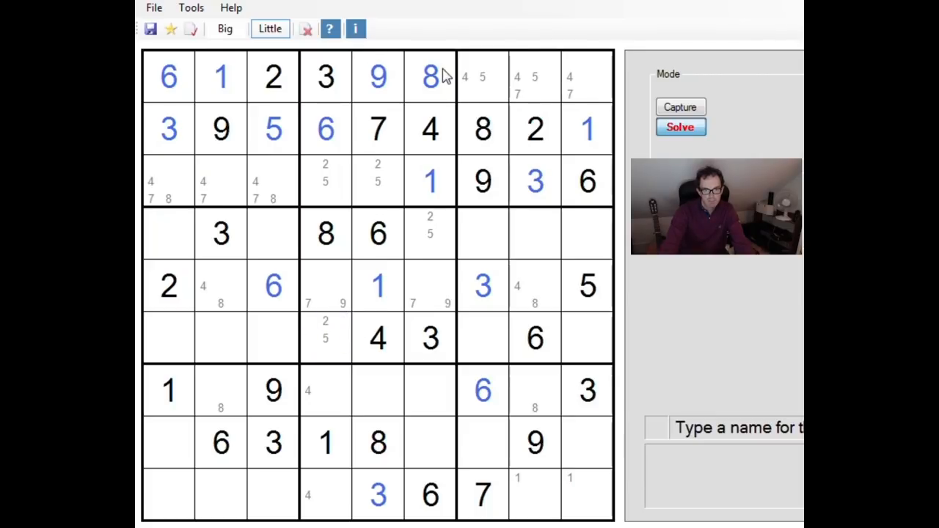
mouse_move(450, 99)
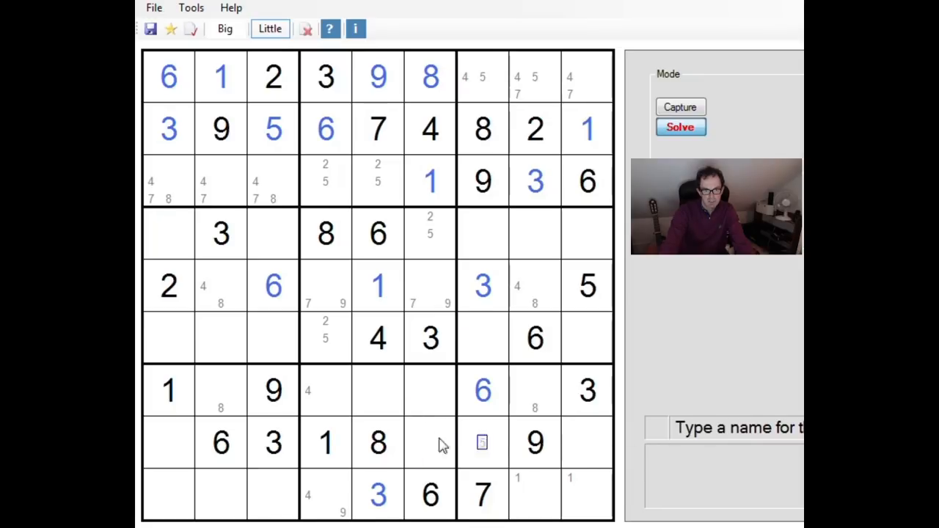
left_click(325, 198)
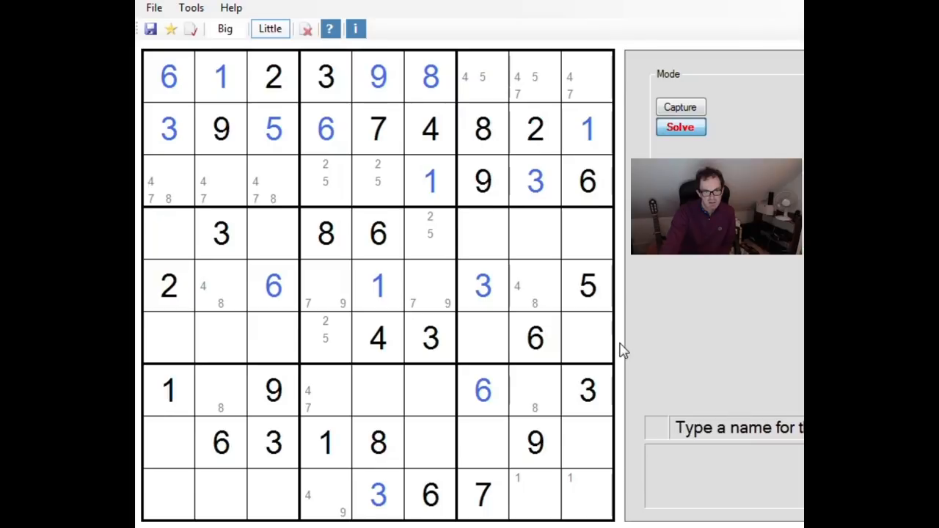
- Note a candidate in an empty row 4 cell, such as the 9 in r4c1
left_click(255, 321)
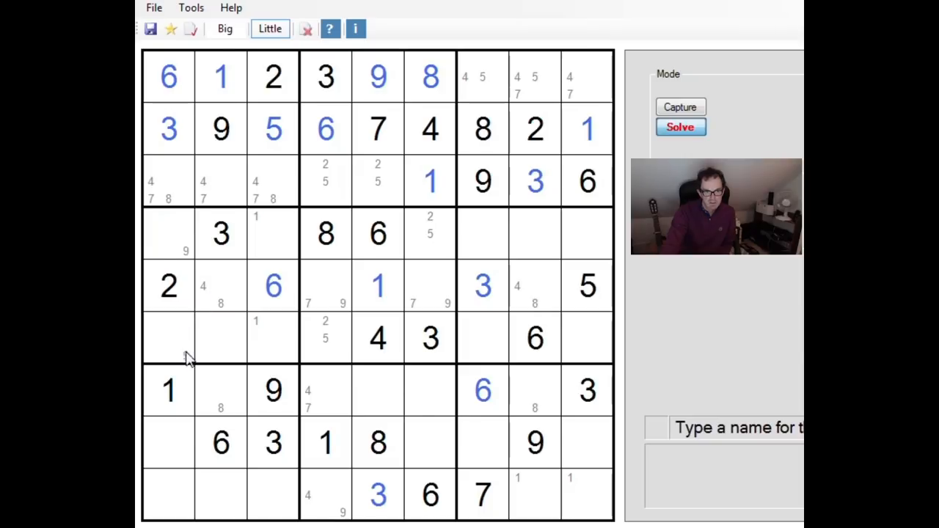
mouse_move(654, 346)
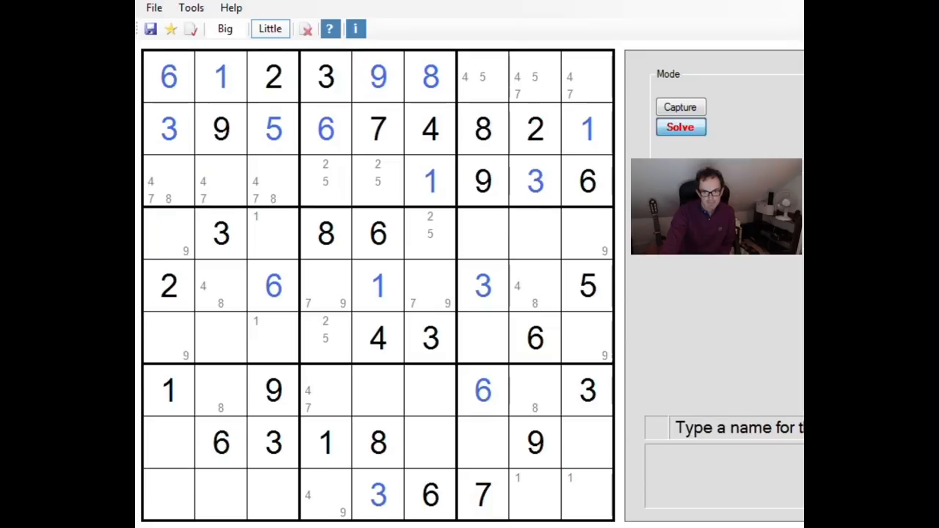
mouse_move(720, 469)
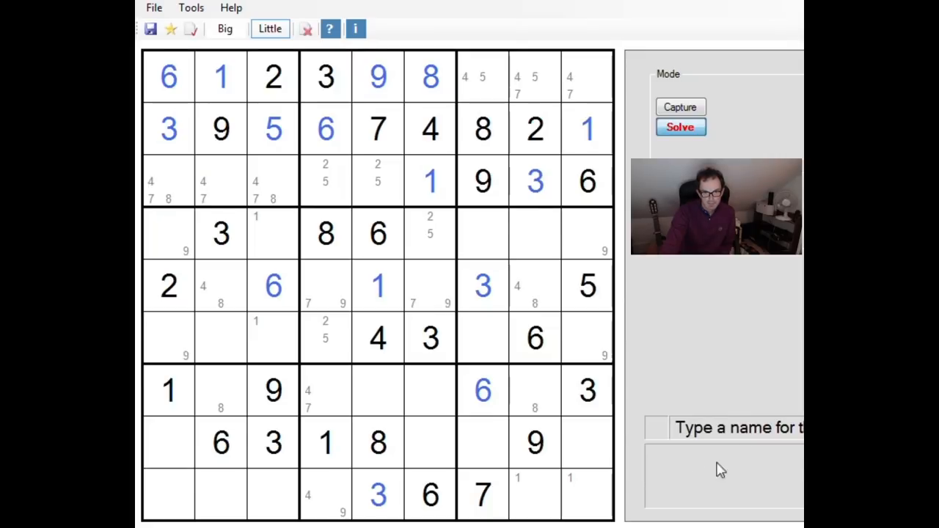
mouse_move(273, 389)
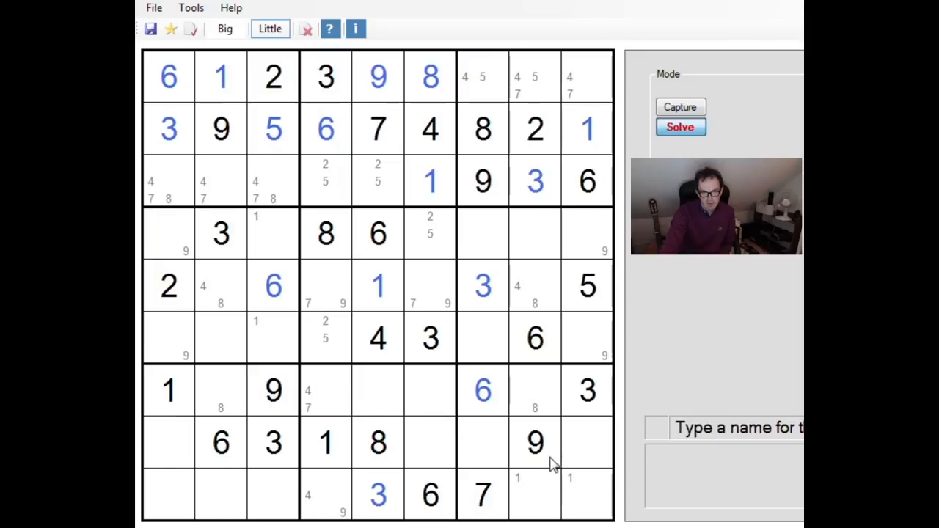
- Enter 7 and 9 in row 5's middle box and 4 and 9 in column 4, then return to pencil mode
left_click(225, 29)
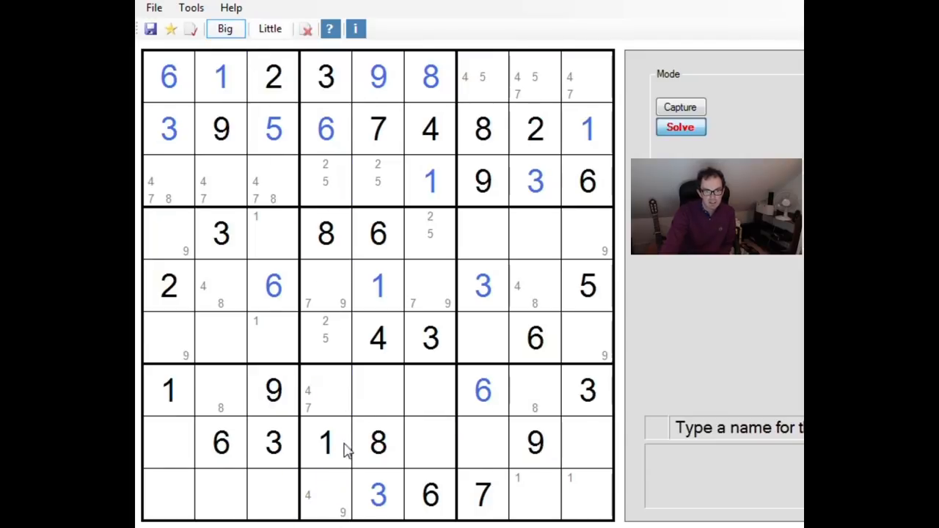
left_click(430, 286)
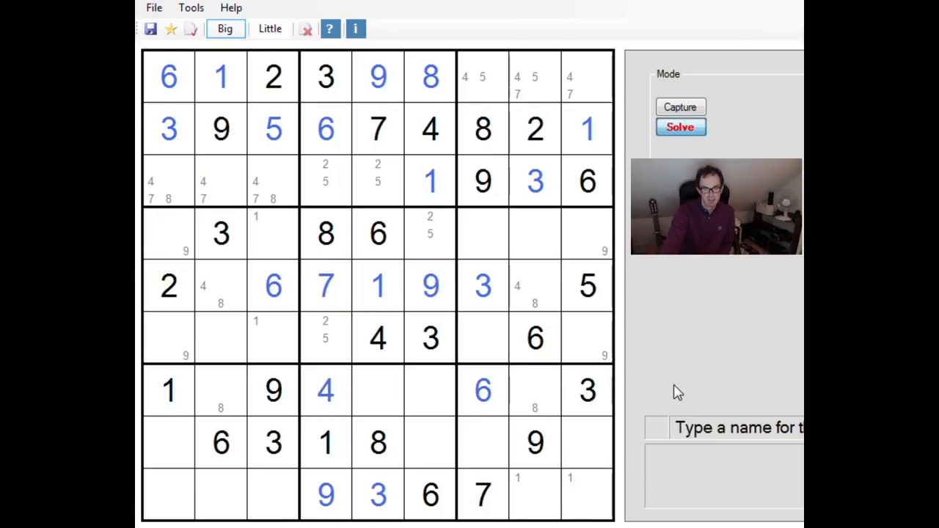
mouse_move(645, 389)
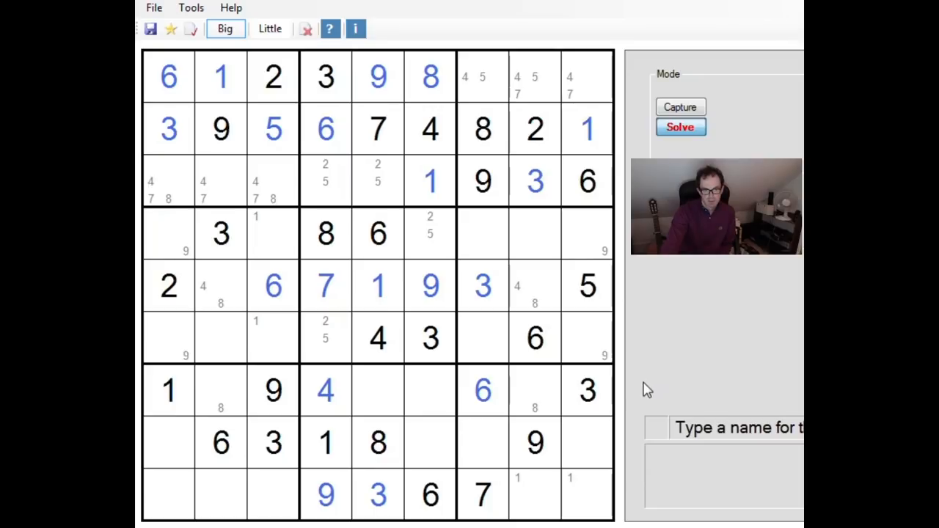
left_click(429, 390)
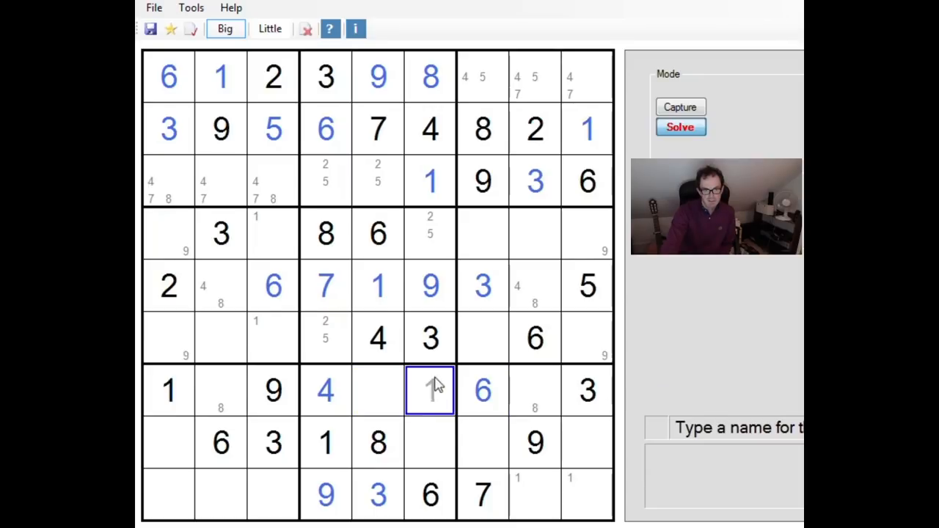
left_click(269, 28)
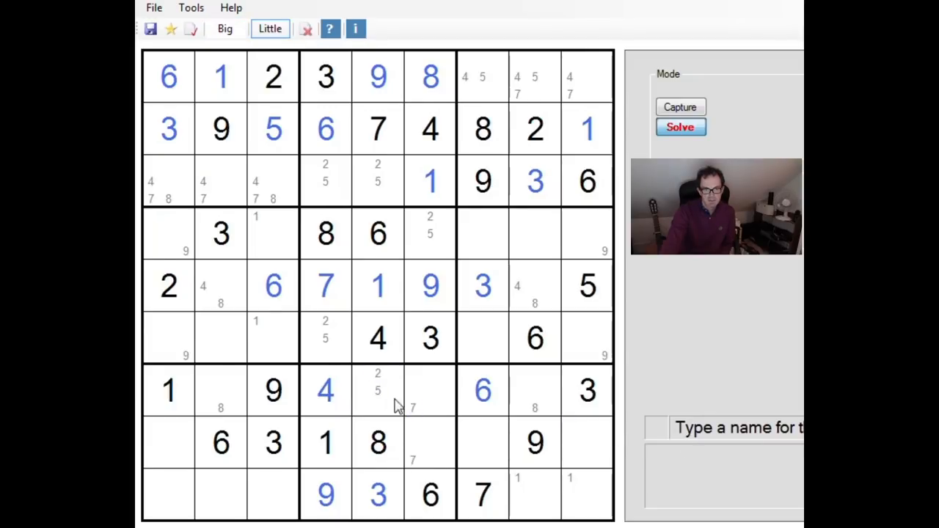
mouse_move(359, 300)
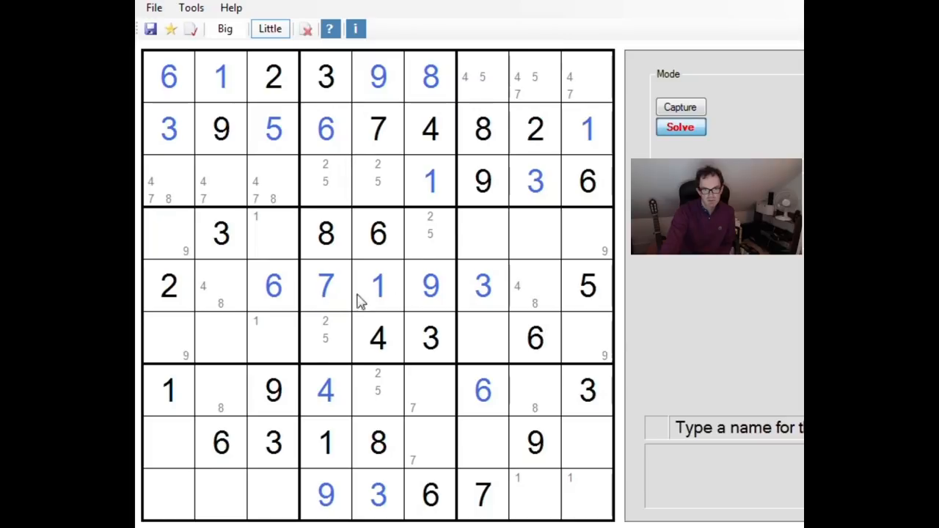
mouse_move(418, 277)
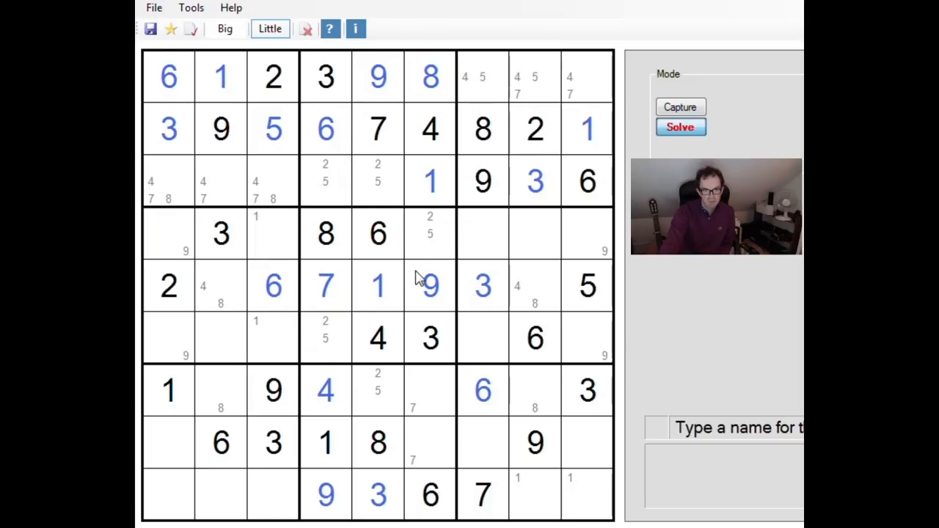
mouse_move(411, 186)
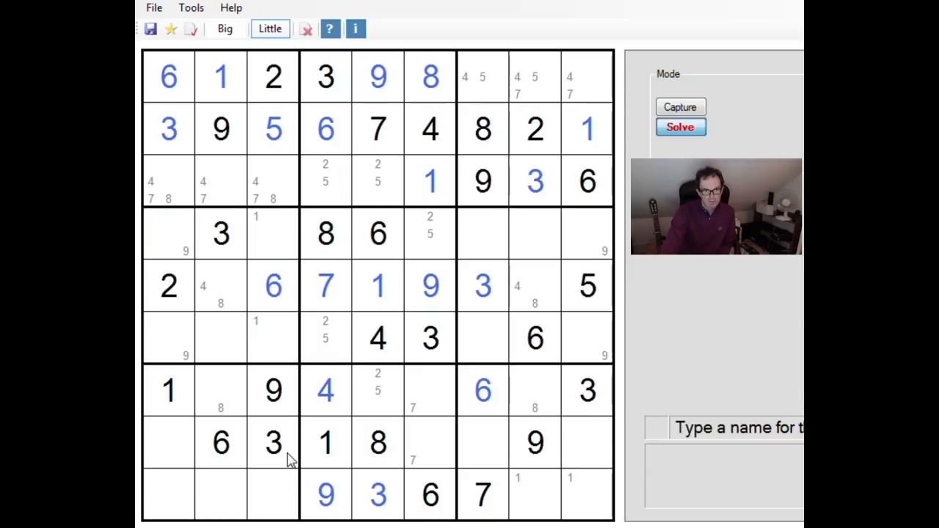
- Pencil 7 into column 6, rows 7–8, and 5 beside 8 in r7c8, plus other candidates
left_click(412, 442)
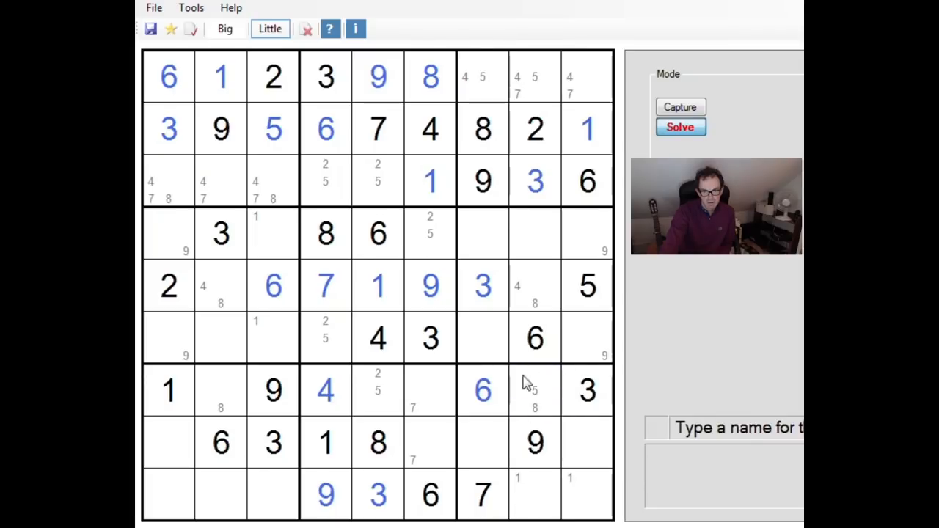
left_click(551, 375)
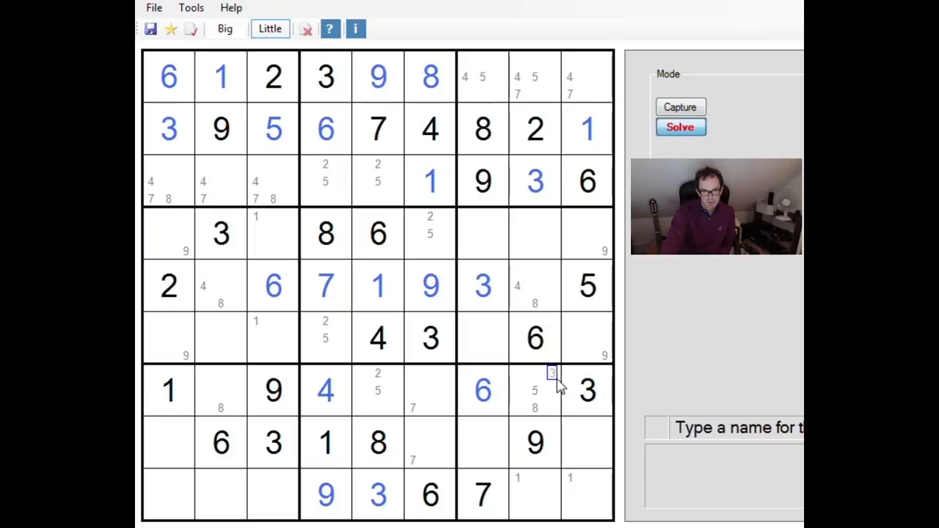
mouse_move(734, 260)
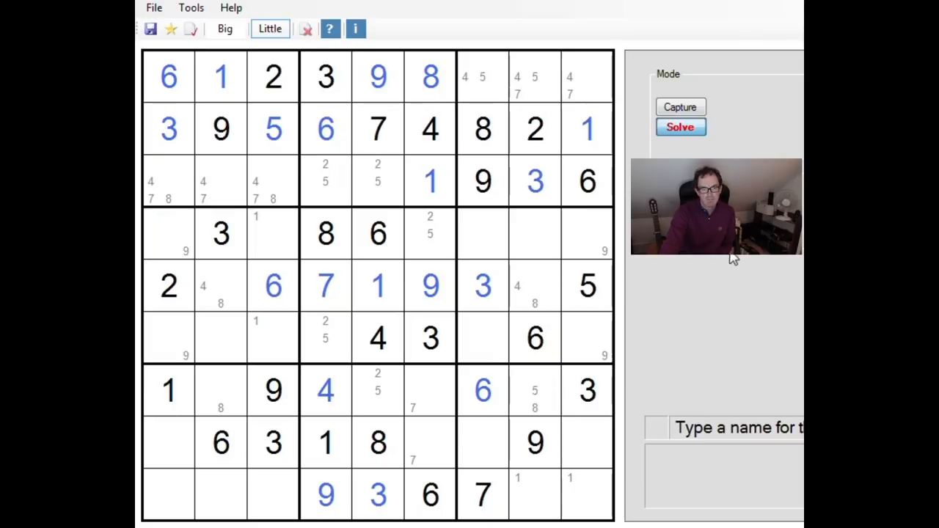
mouse_move(722, 304)
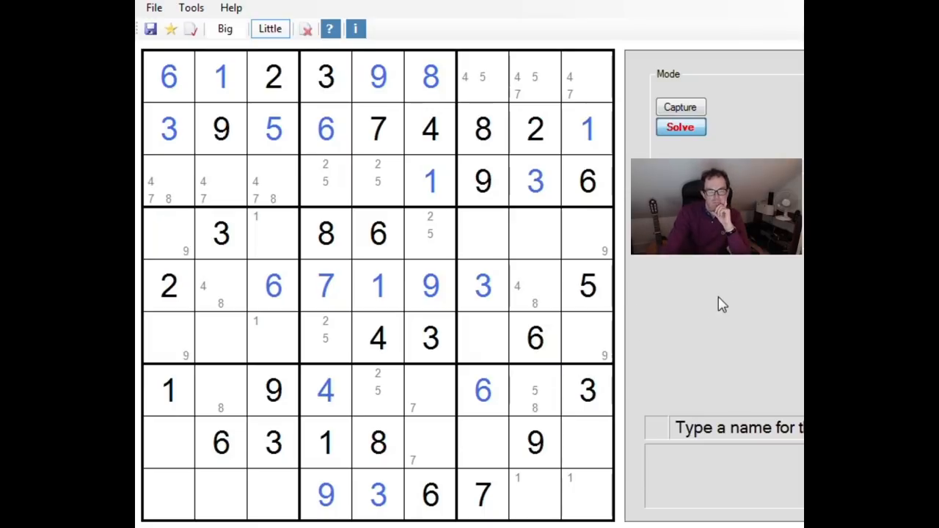
mouse_move(587, 286)
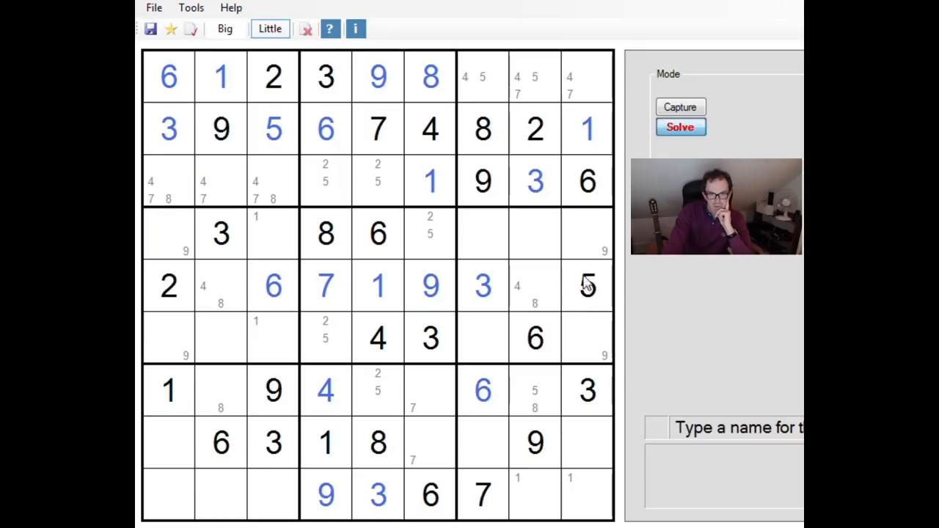
left_click(517, 267)
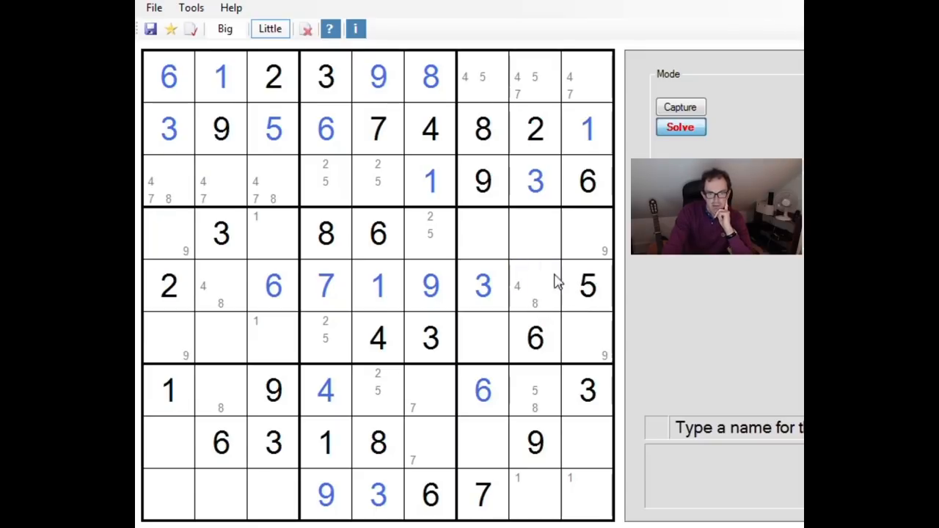
left_click(552, 303)
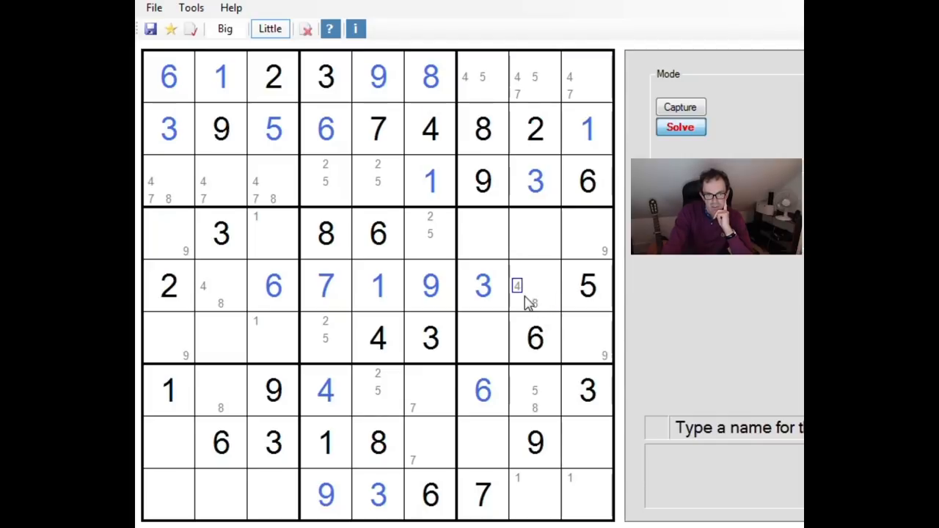
left_click(220, 300)
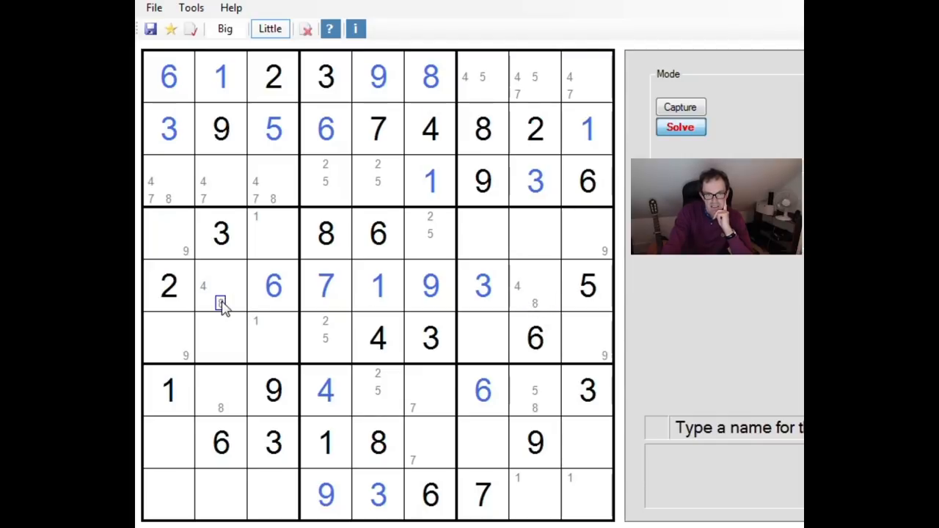
left_click(534, 302)
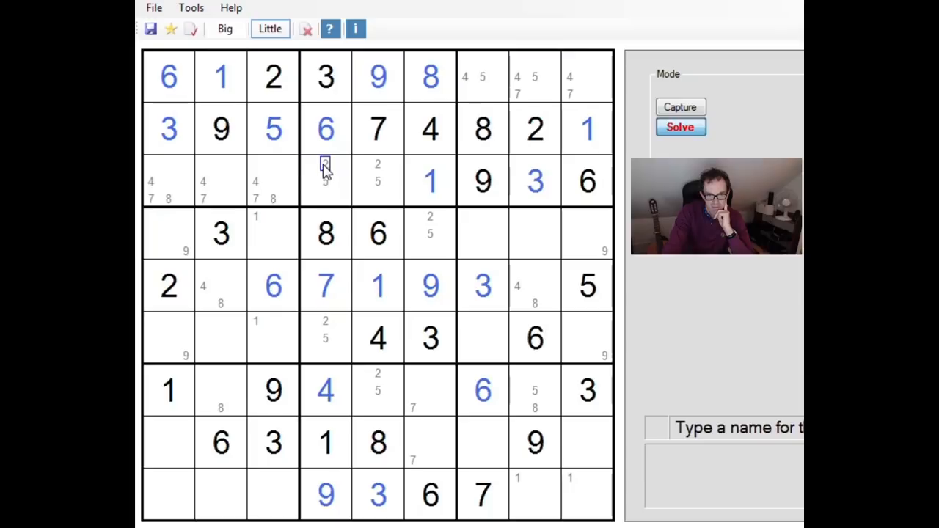
left_click(429, 217)
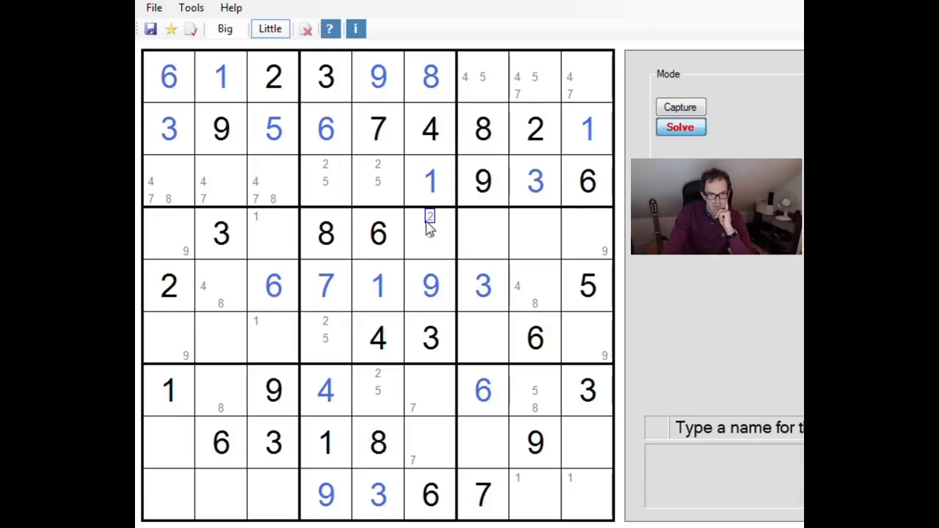
left_click(183, 231)
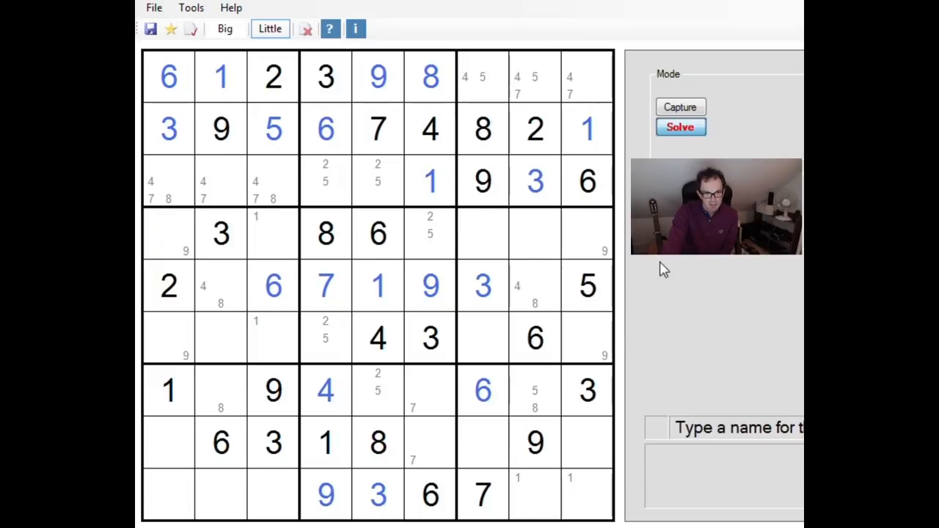
- Pencil 5 and 7 into r6c2, then shade bivalue cells pink and 4/8 cells blue
left_click(412, 233)
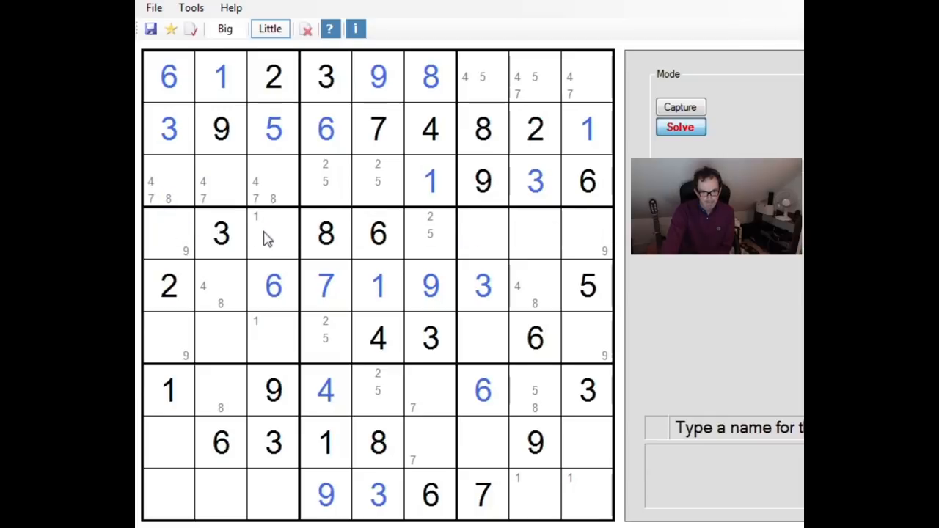
left_click(430, 216)
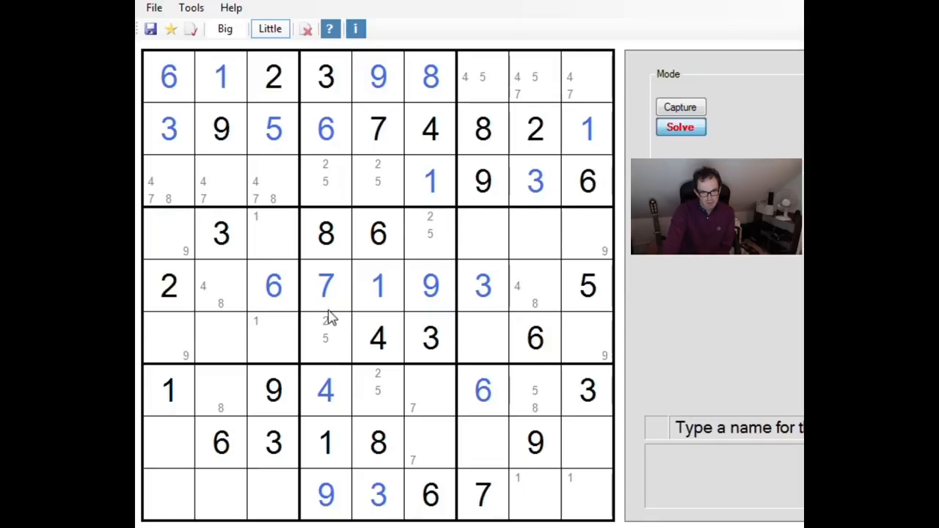
left_click(220, 168)
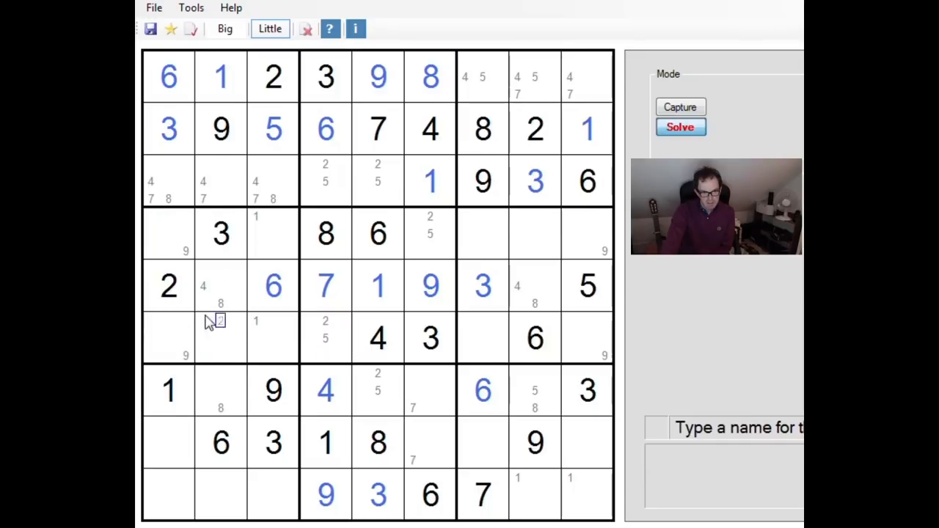
left_click(237, 337)
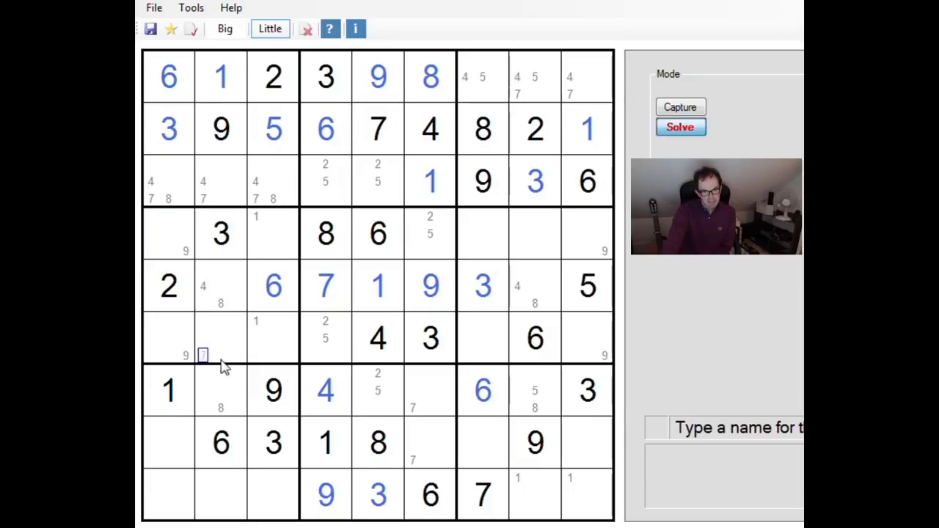
left_click(325, 321)
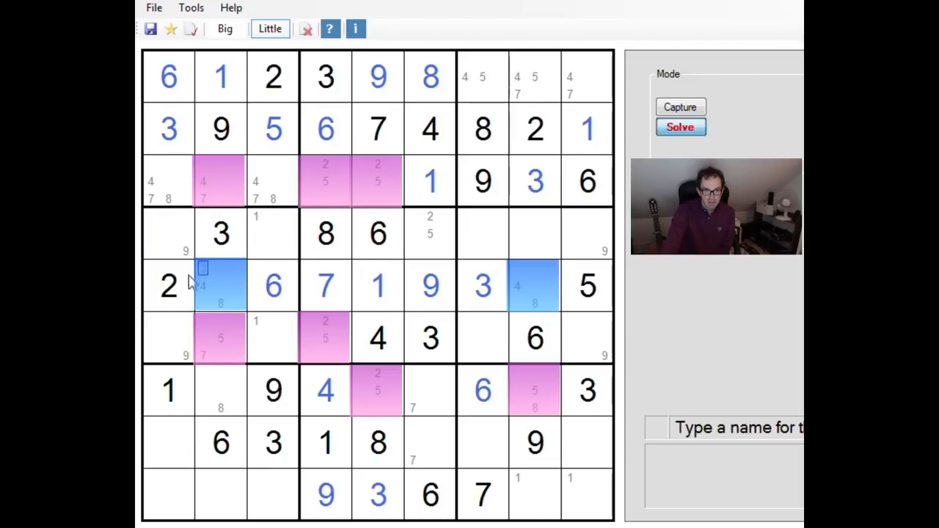
left_click(224, 28)
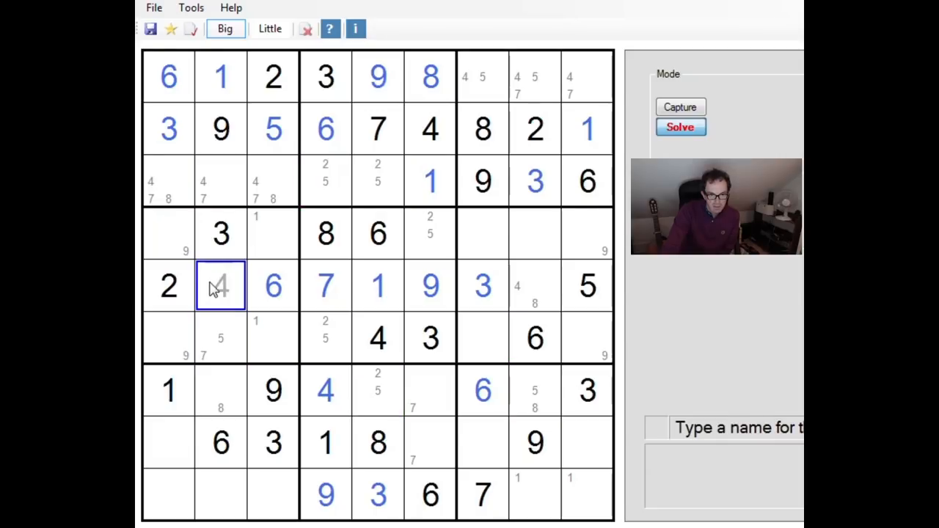
left_click(534, 286)
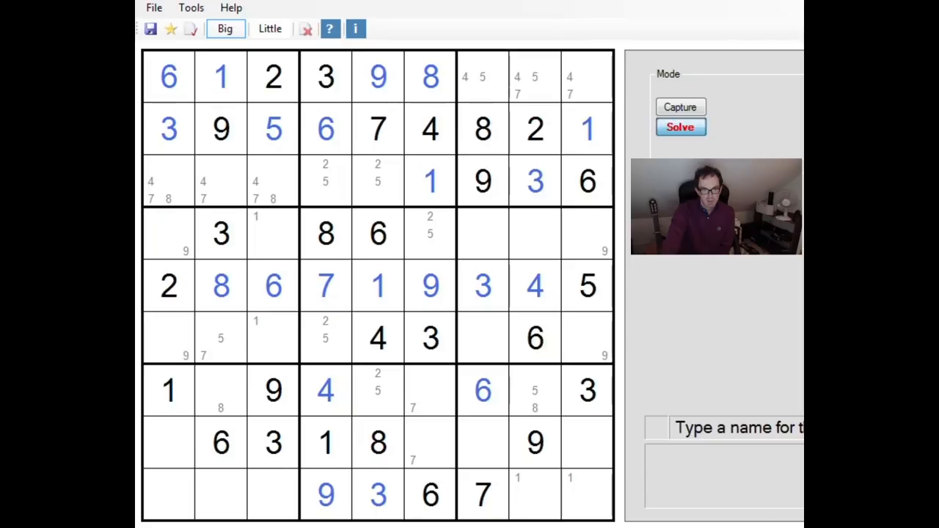
mouse_move(558, 392)
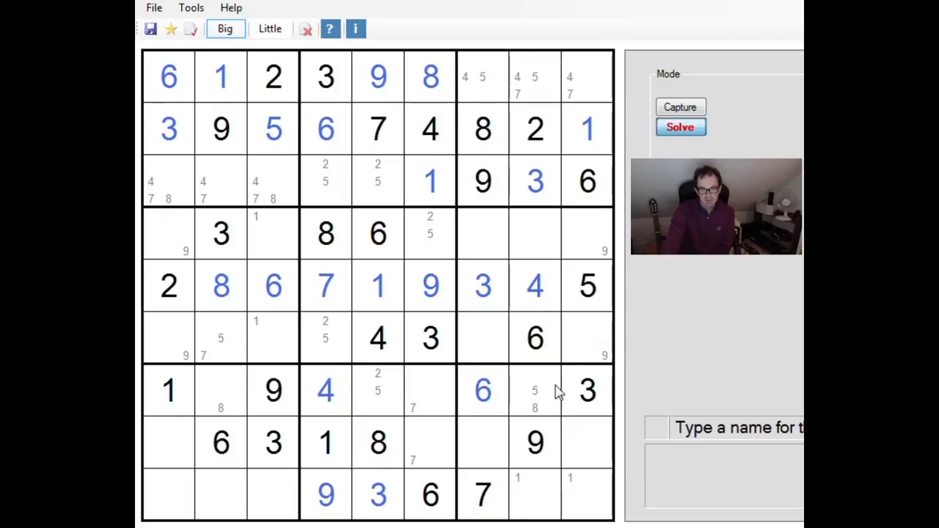
left_click(377, 494)
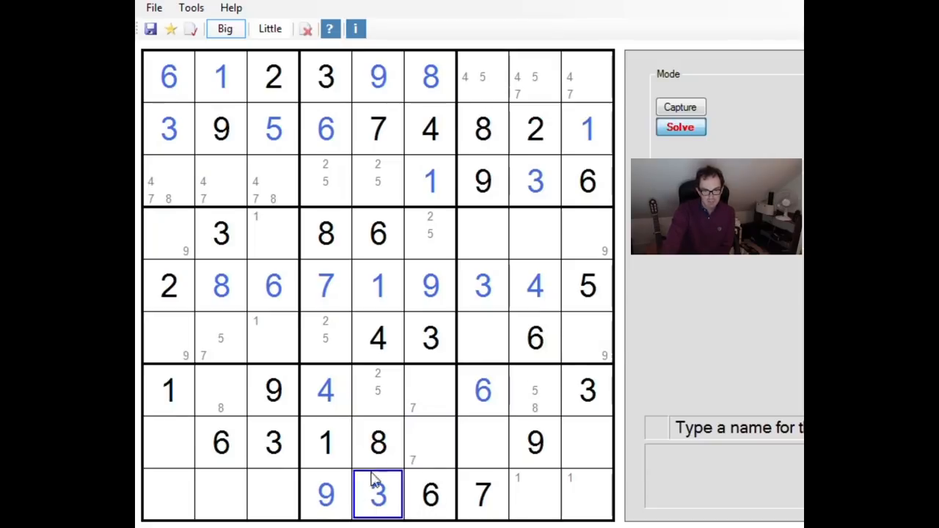
mouse_move(402, 504)
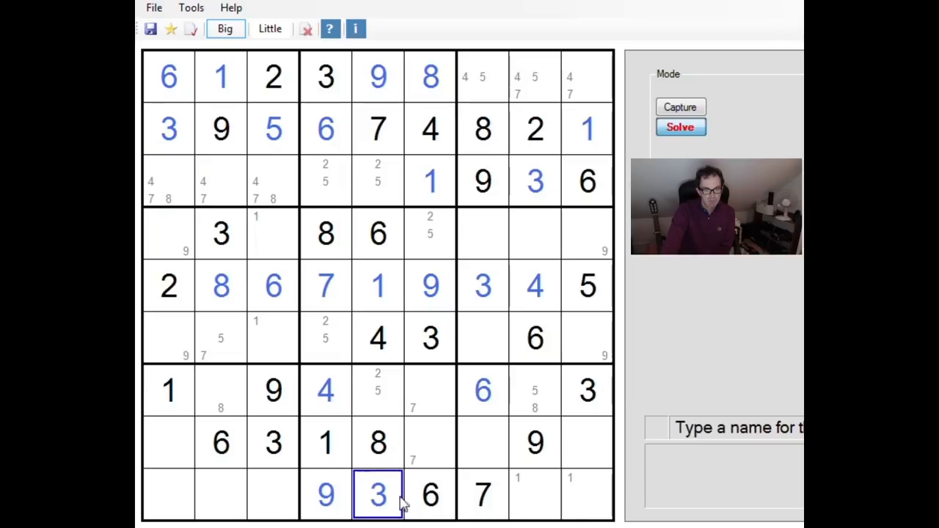
left_click(220, 284)
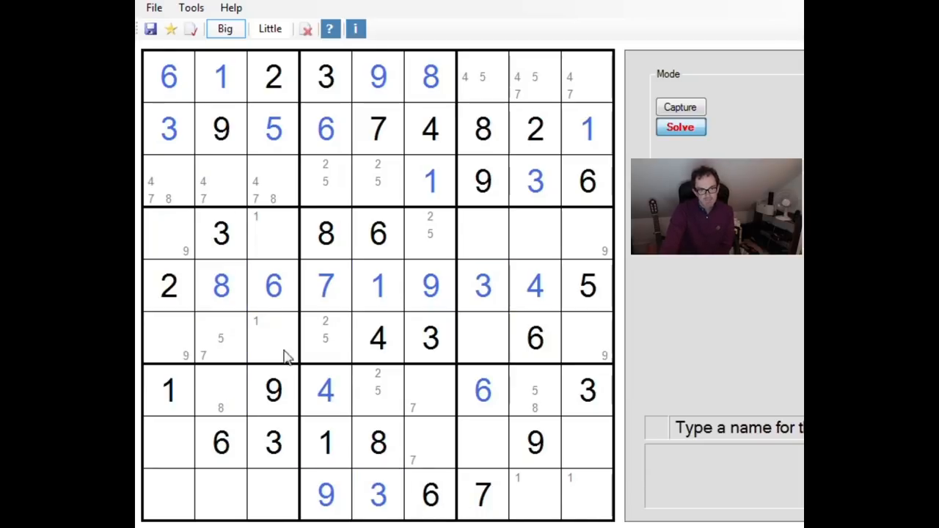
left_click(220, 285)
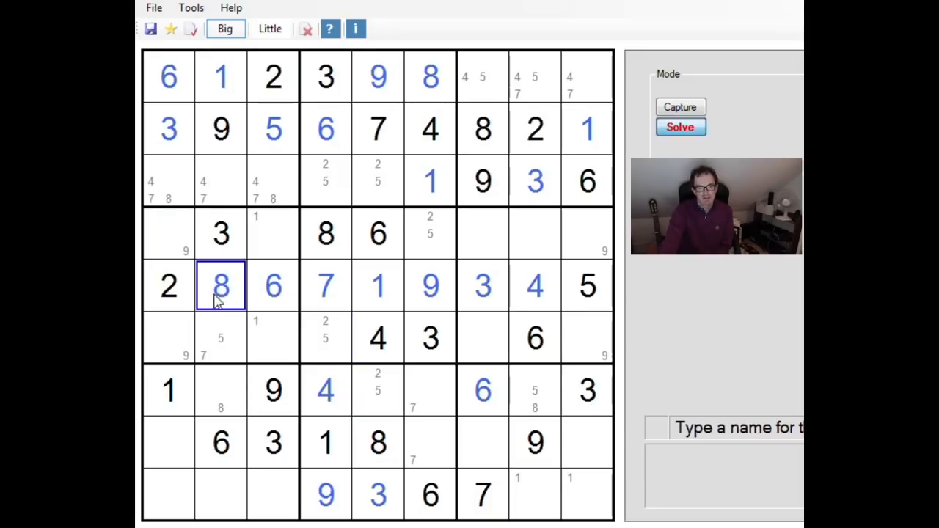
mouse_move(238, 282)
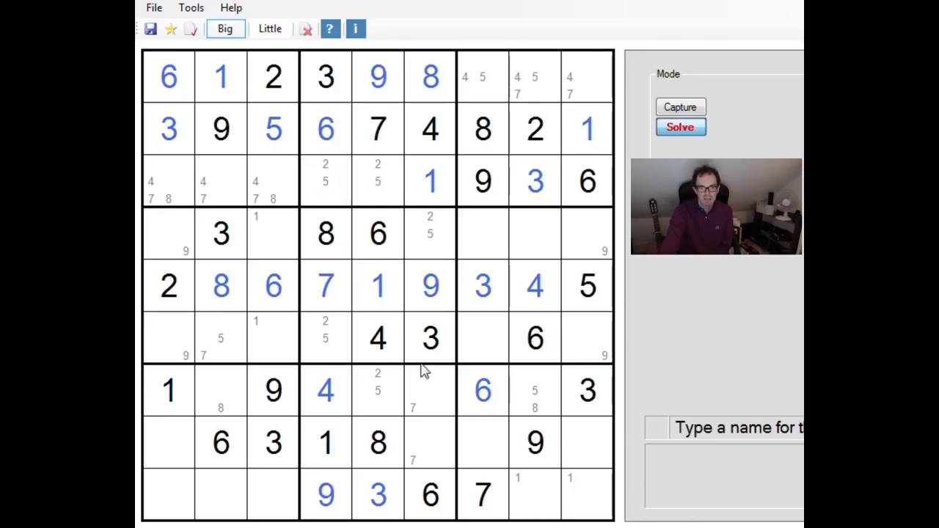
mouse_move(732, 324)
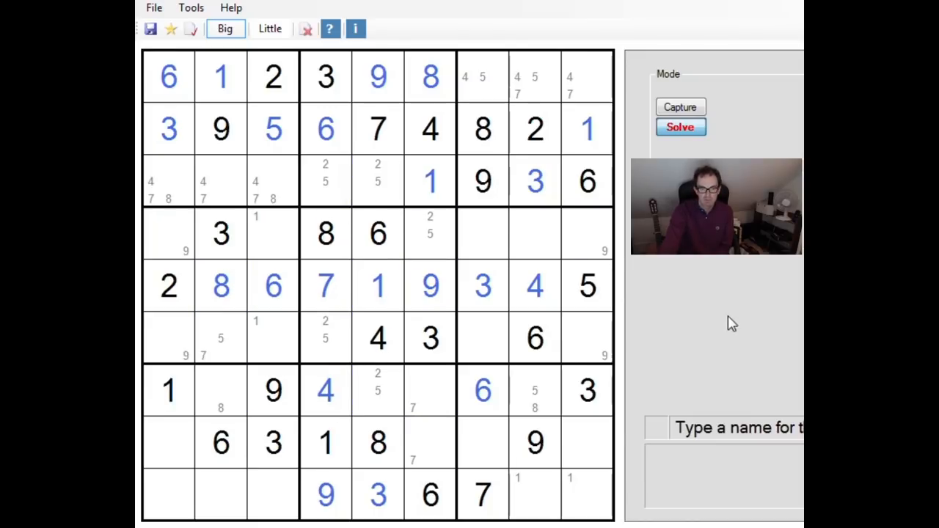
left_click(430, 181)
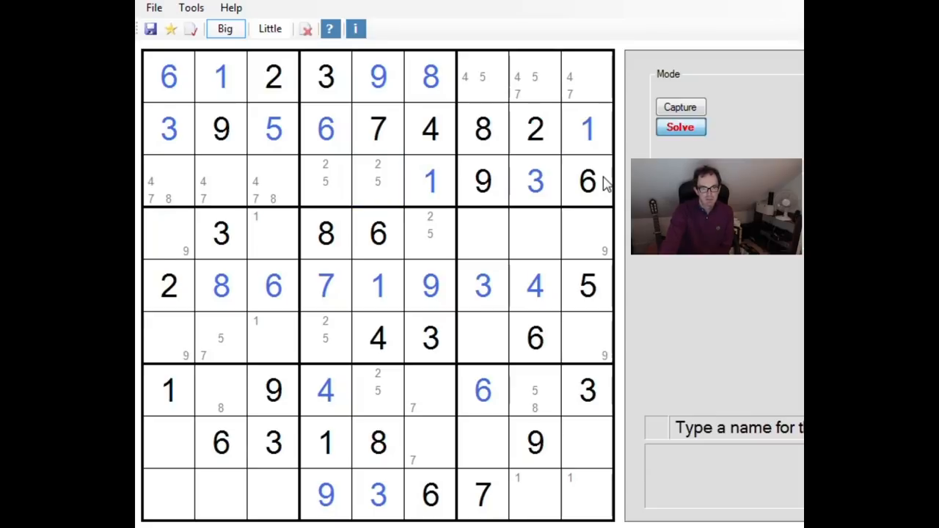
left_click(324, 128)
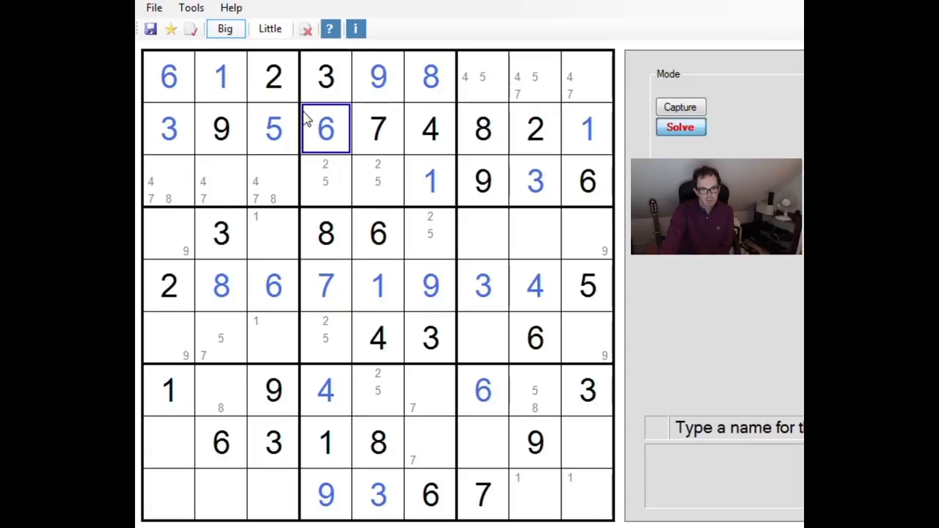
left_click(220, 285)
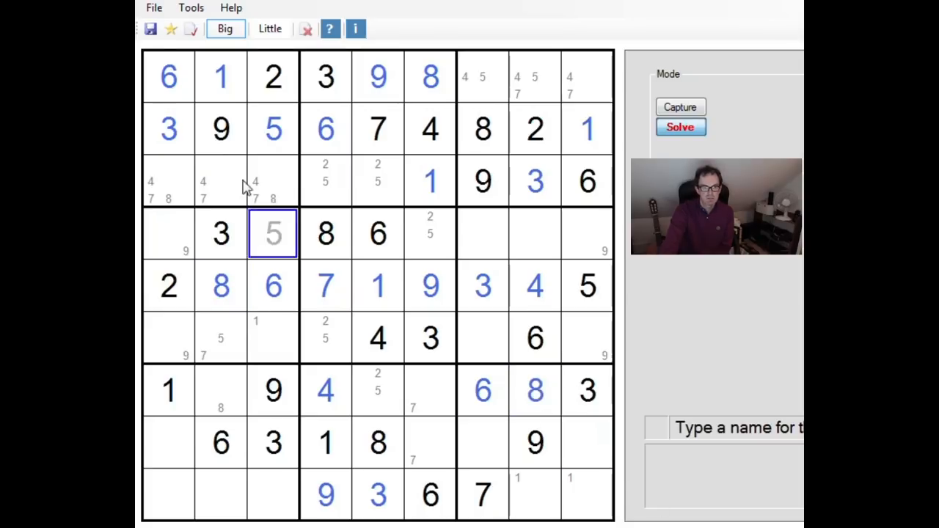
left_click(269, 28)
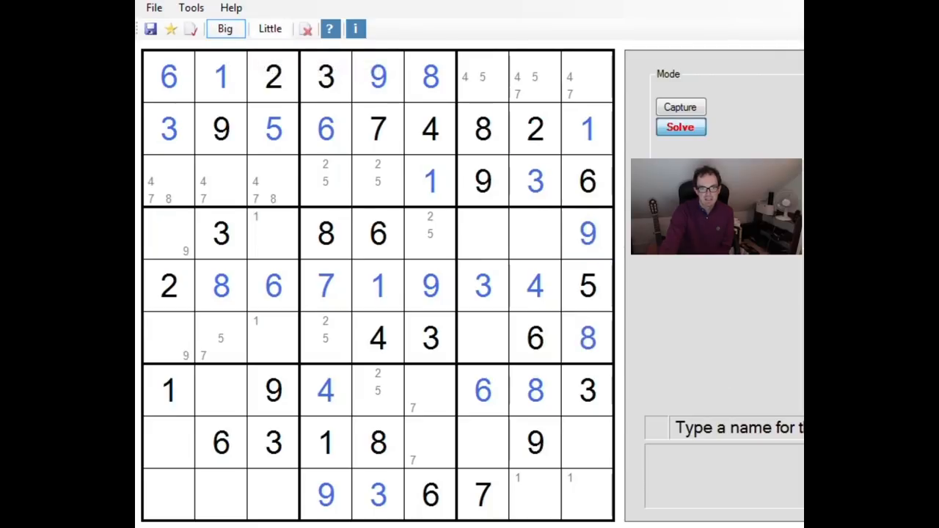
left_click(587, 233)
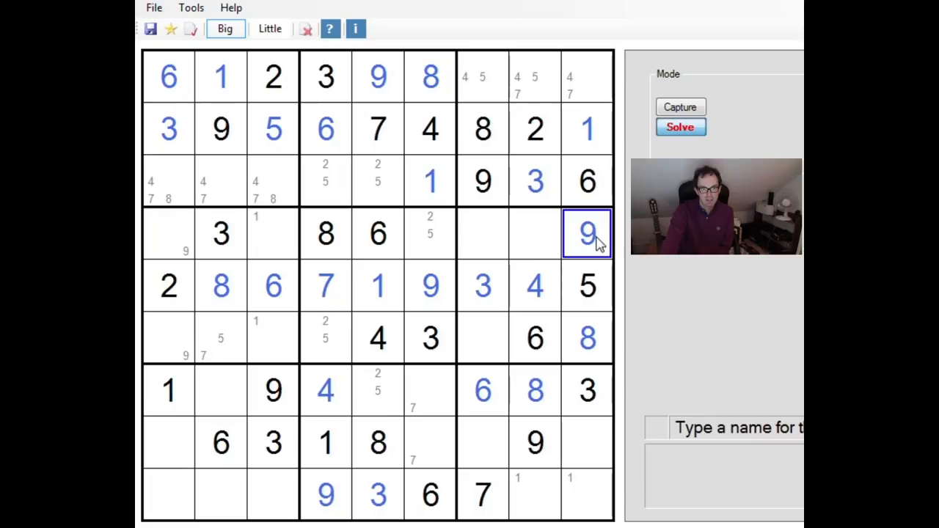
- Revise pencilled candidates in Little mode and place the 7 and the 5
left_click(169, 337)
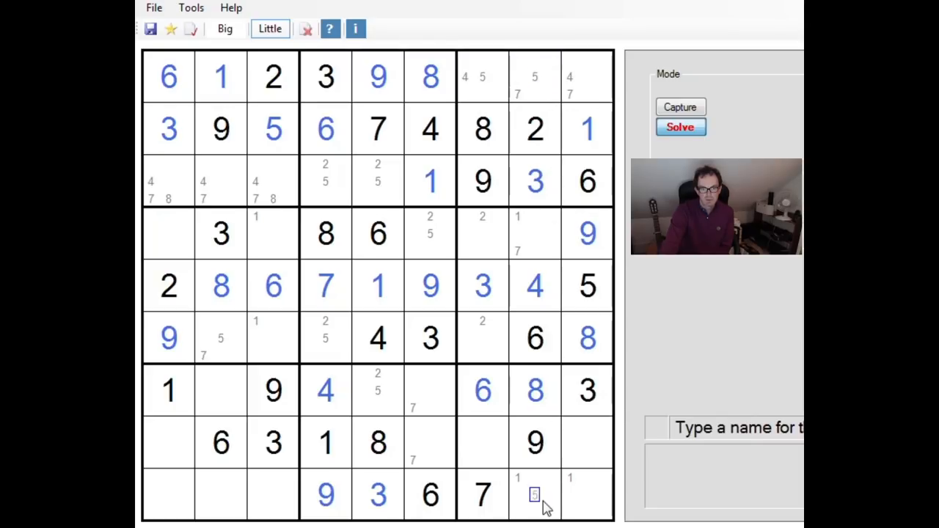
left_click(534, 494)
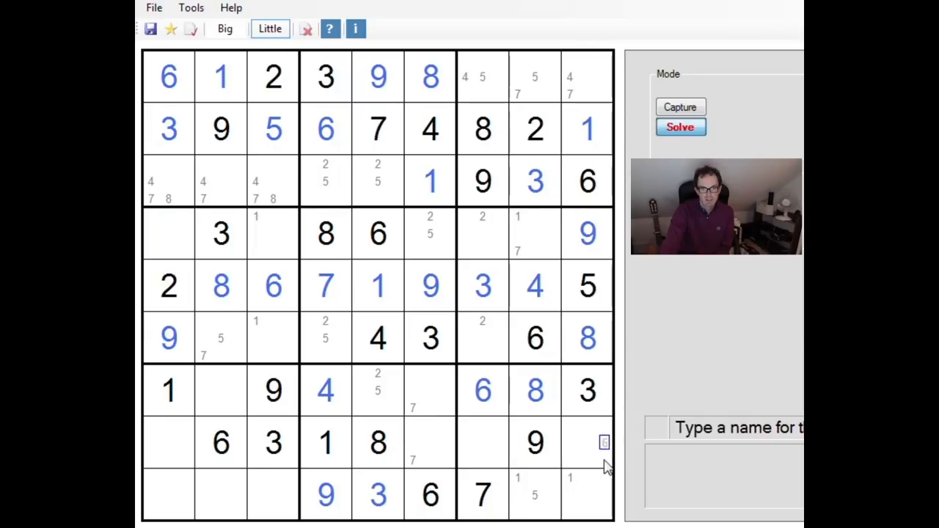
left_click(517, 234)
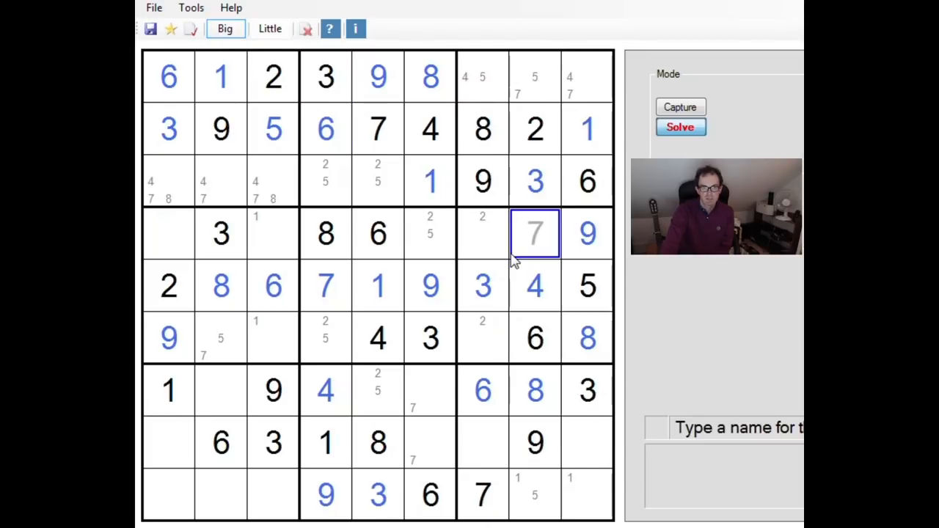
left_click(587, 76)
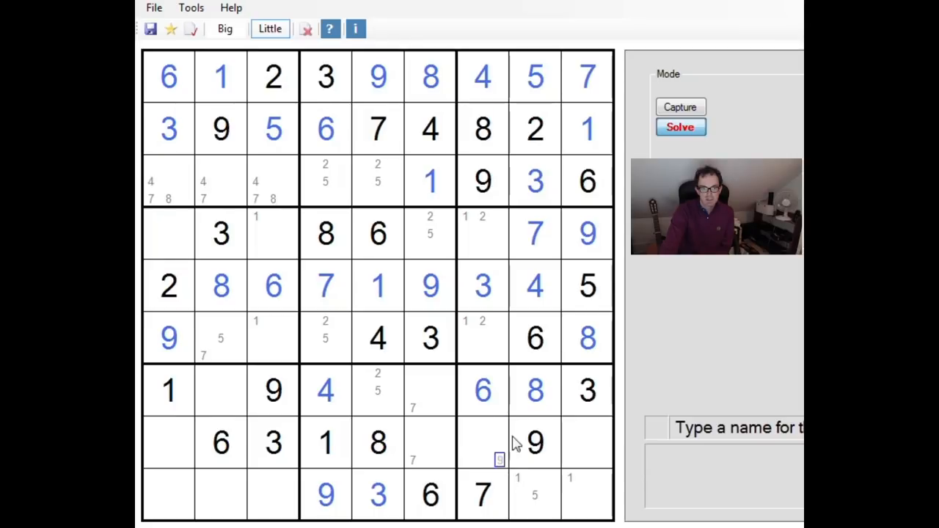
left_click(464, 233)
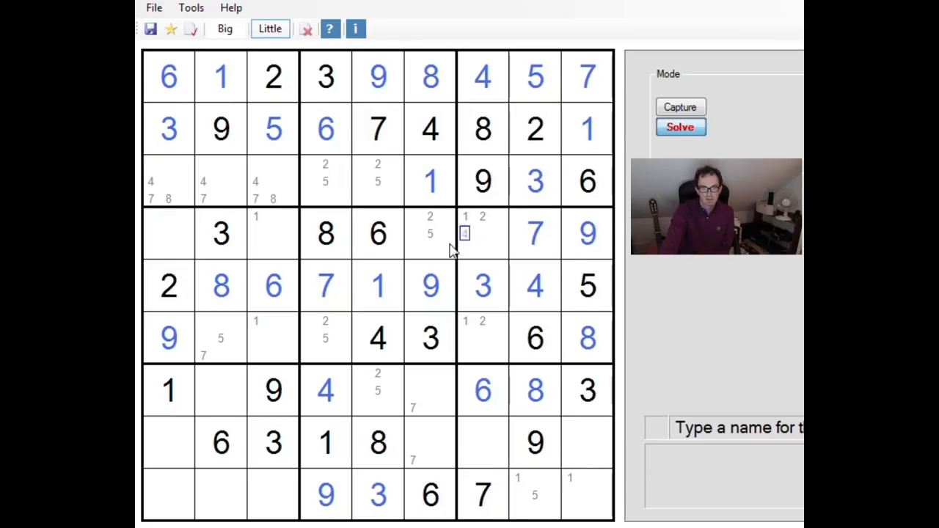
left_click(225, 28)
type("5")
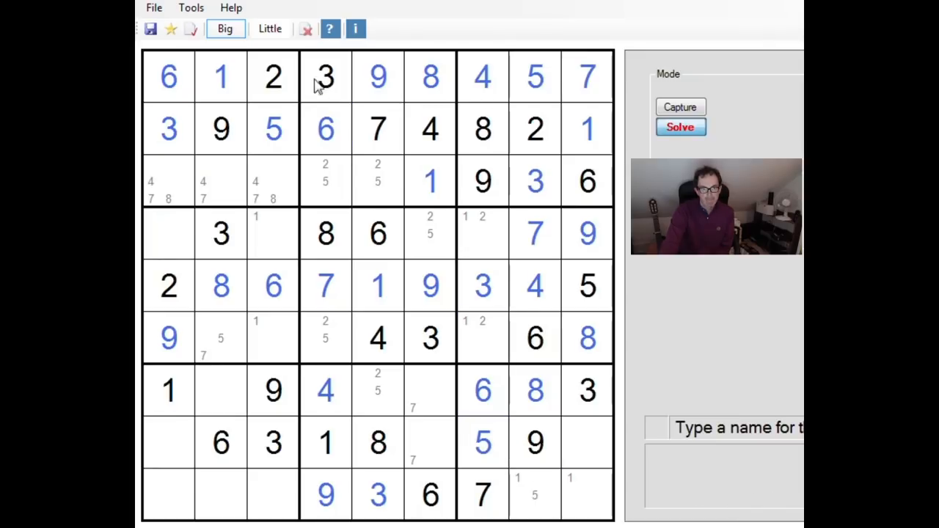
left_click(269, 28)
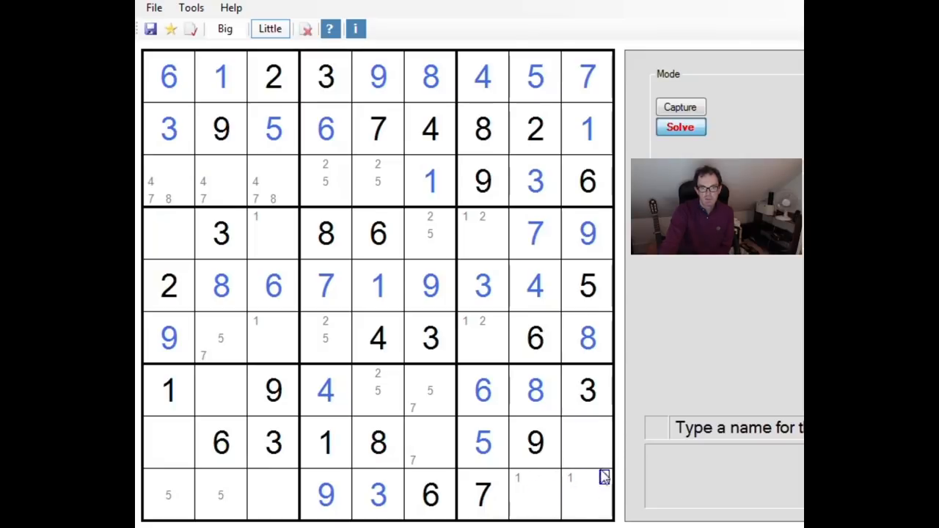
- Place a 1 at row 9, column 8, then pencil 2/4, 4/7 and 4/5 candidates
left_click(224, 28)
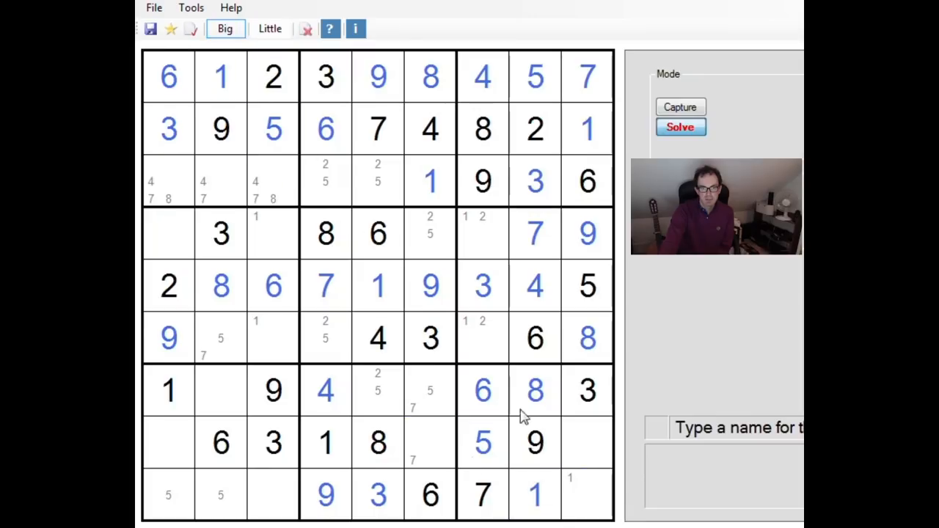
left_click(269, 28)
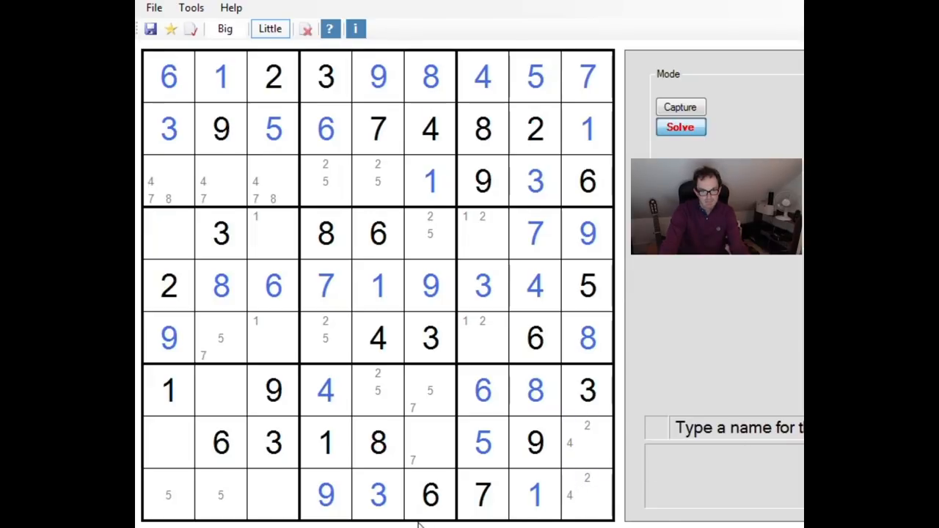
left_click(412, 442)
type("2 ")
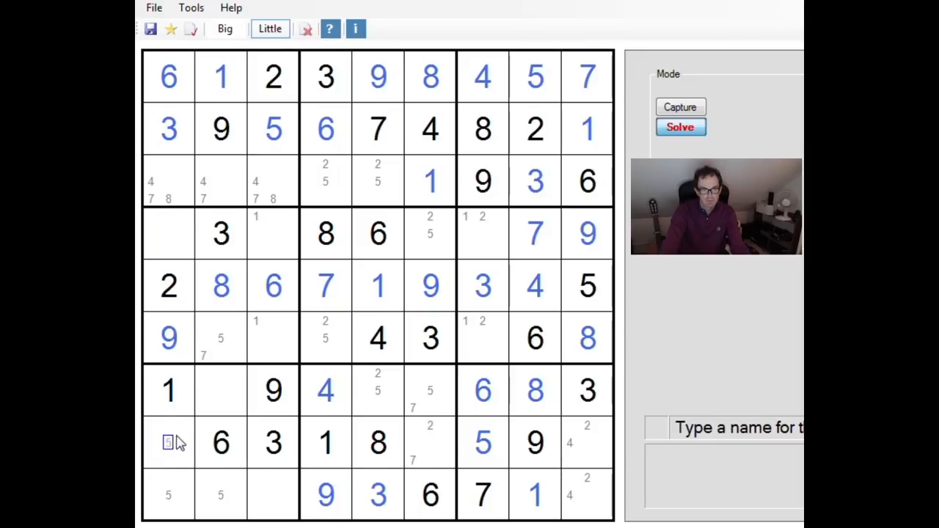
left_click(150, 460)
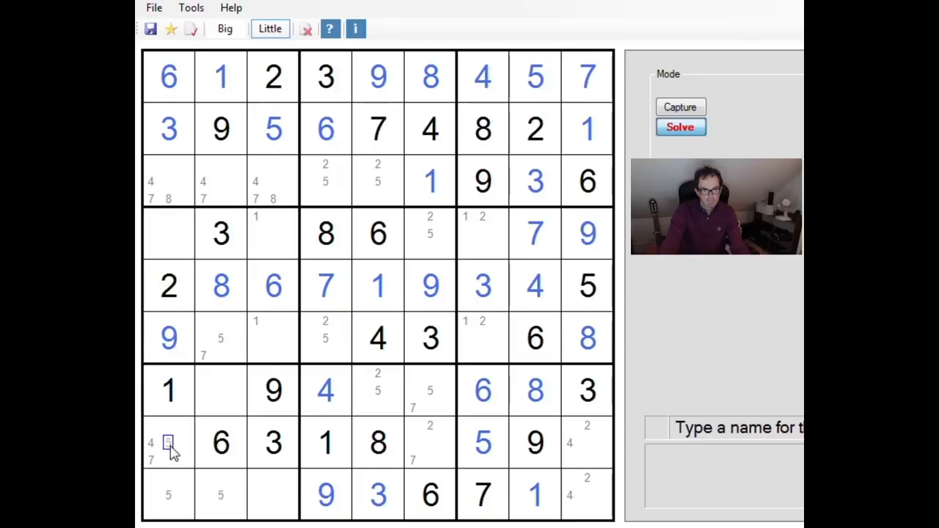
left_click(430, 234)
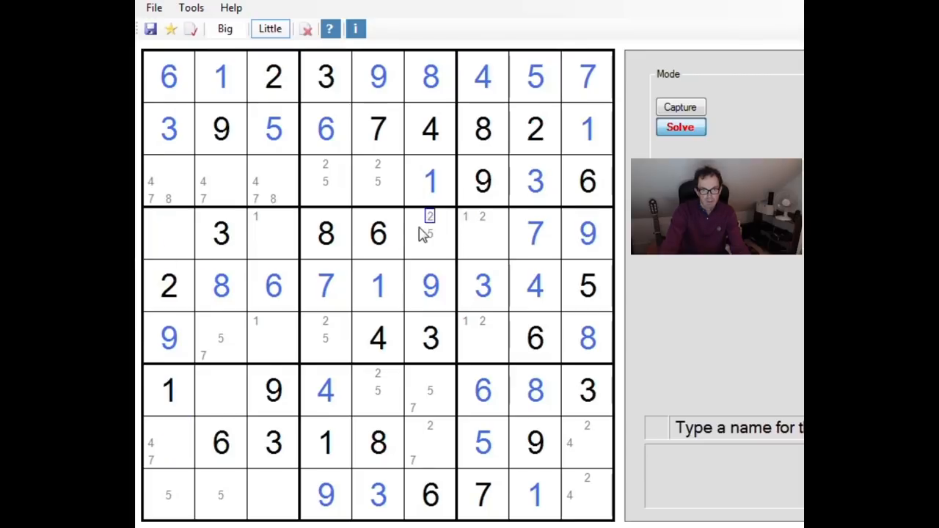
left_click(273, 233)
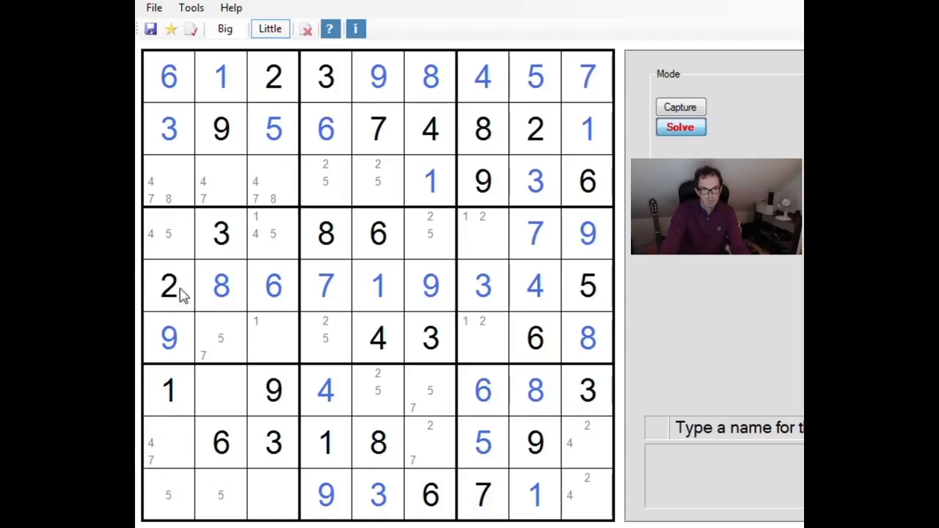
mouse_move(236, 317)
type("257")
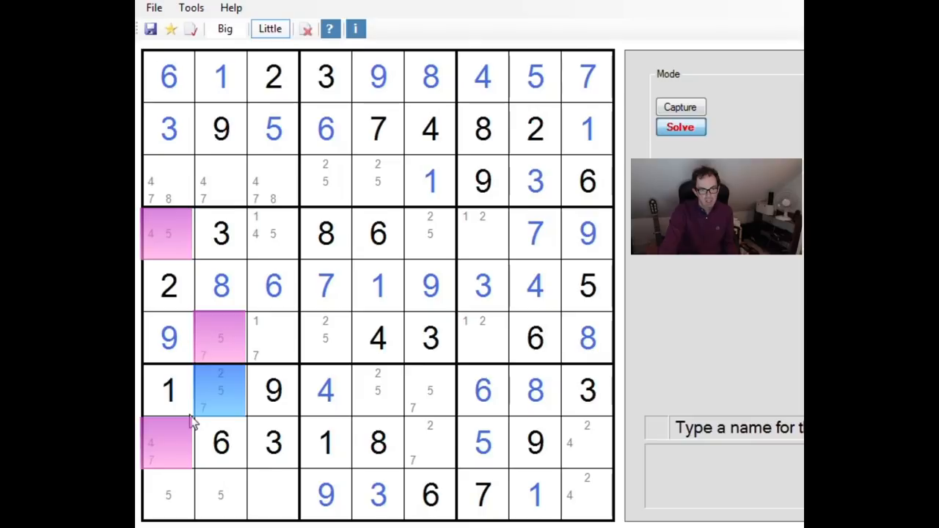
mouse_move(197, 225)
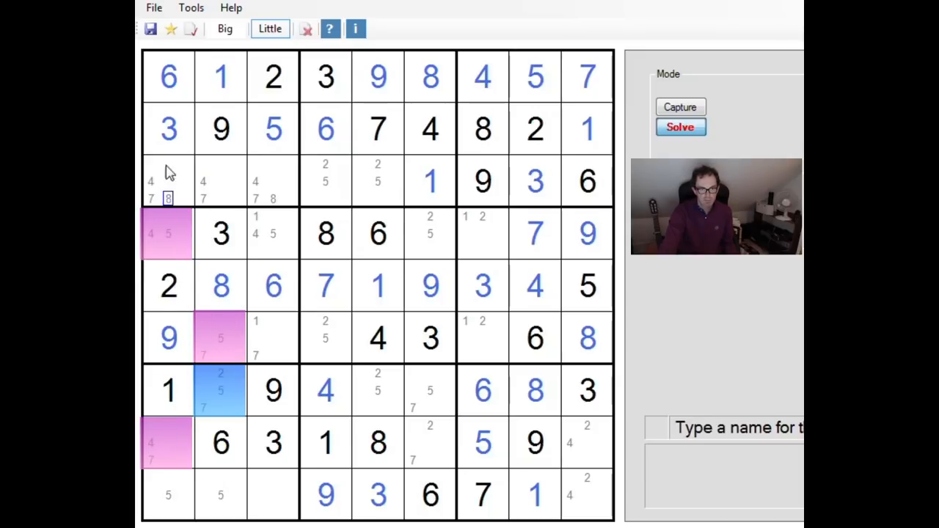
- Toggle candidate cells' colour highlighting, leaving 2/5/7 candidates at row 7, column 2
left_click(325, 163)
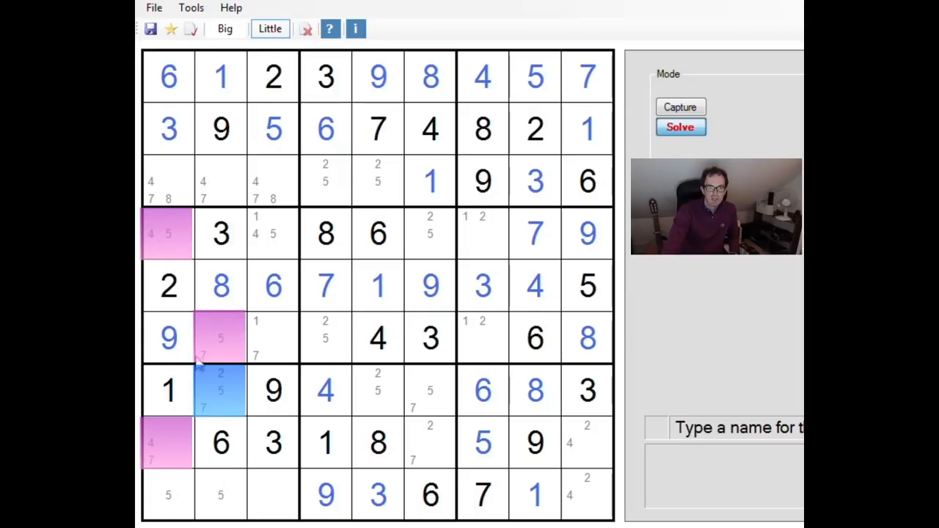
mouse_move(292, 238)
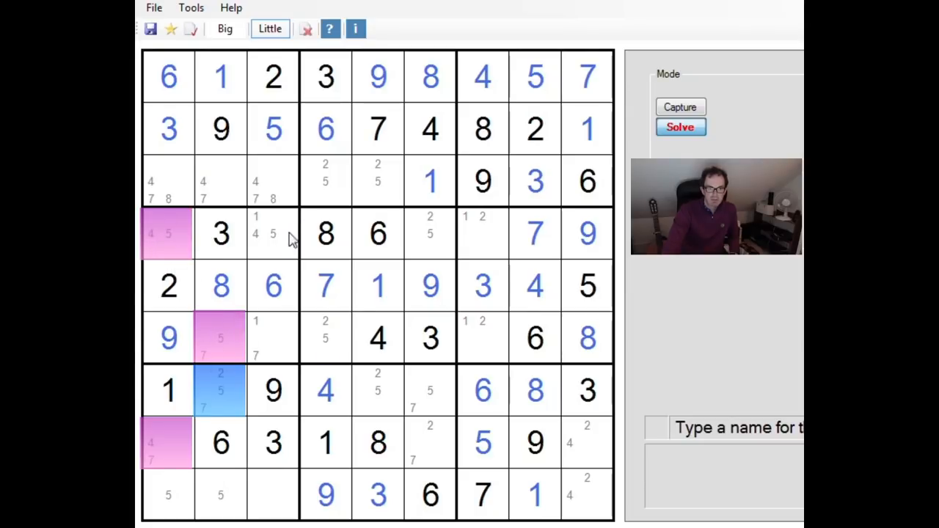
left_click(167, 234)
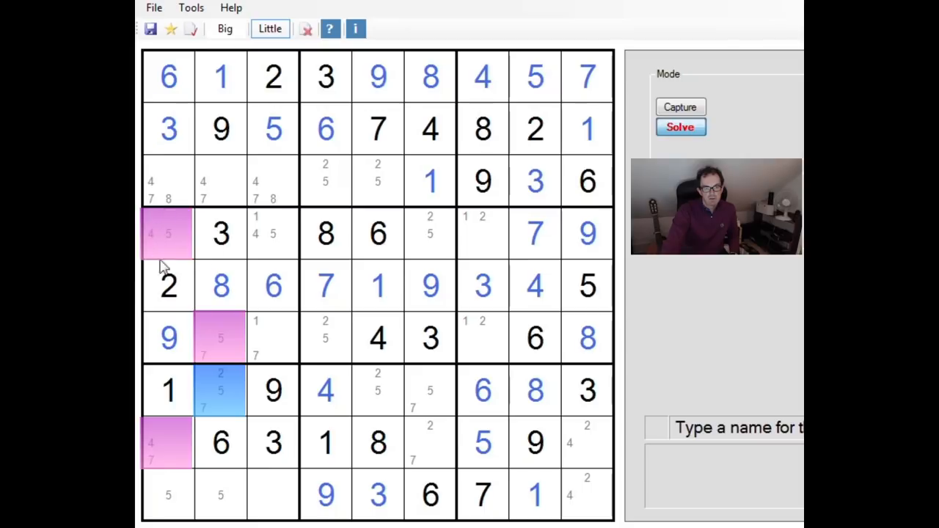
mouse_move(195, 237)
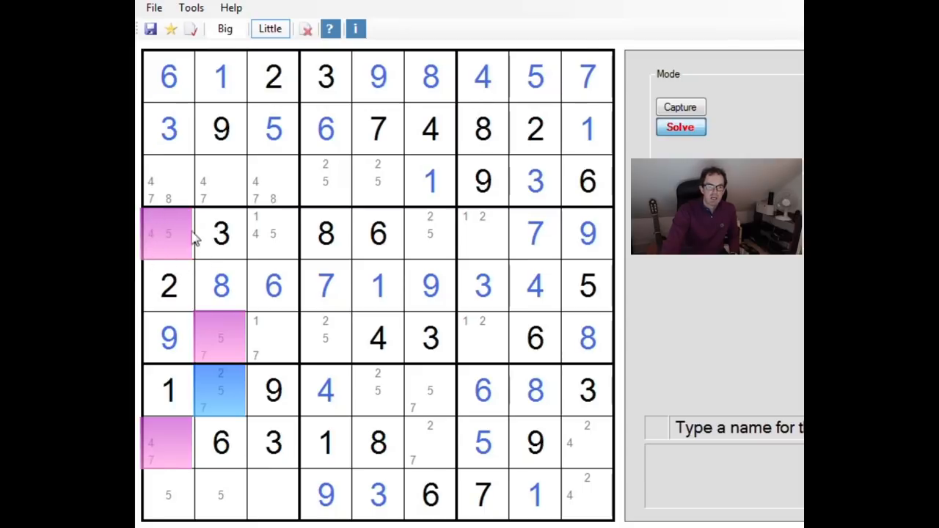
mouse_move(204, 233)
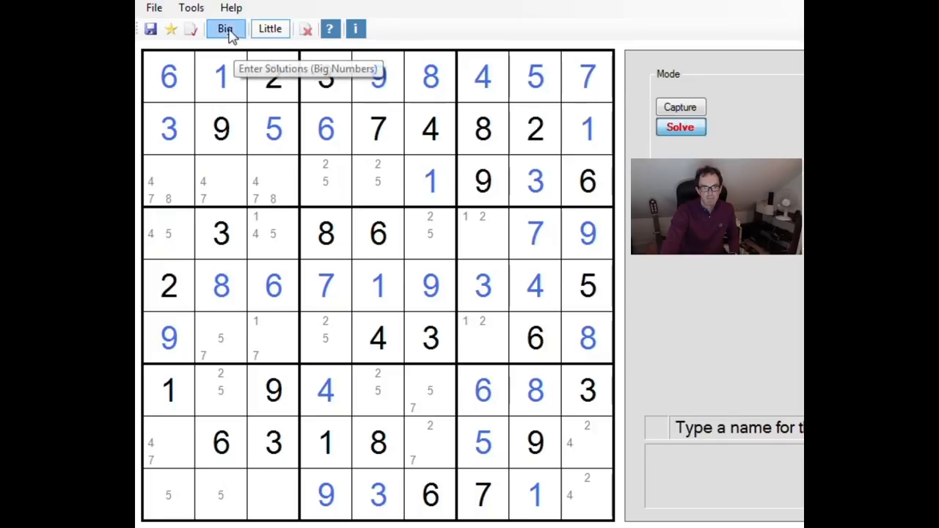
- Enter solved digits completing rows 7 and 8, plus a 2 in row 9
left_click(225, 29)
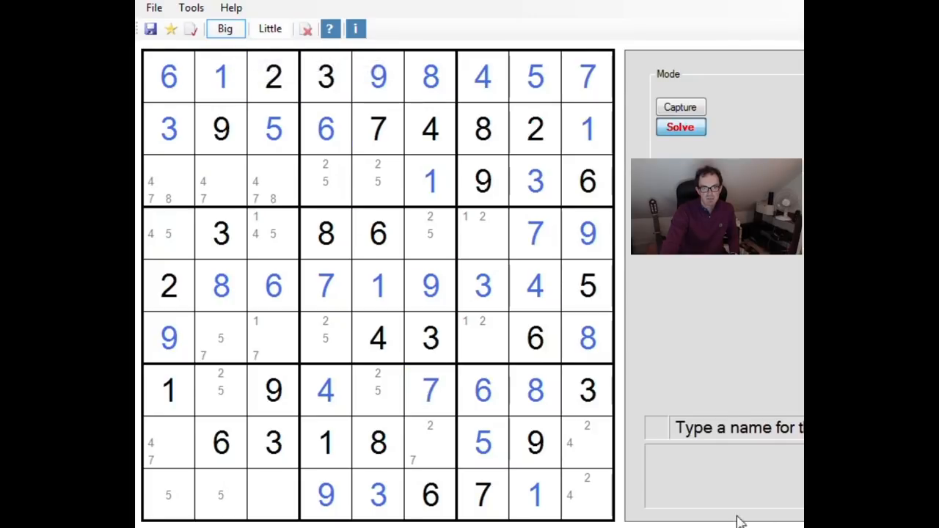
left_click(430, 442)
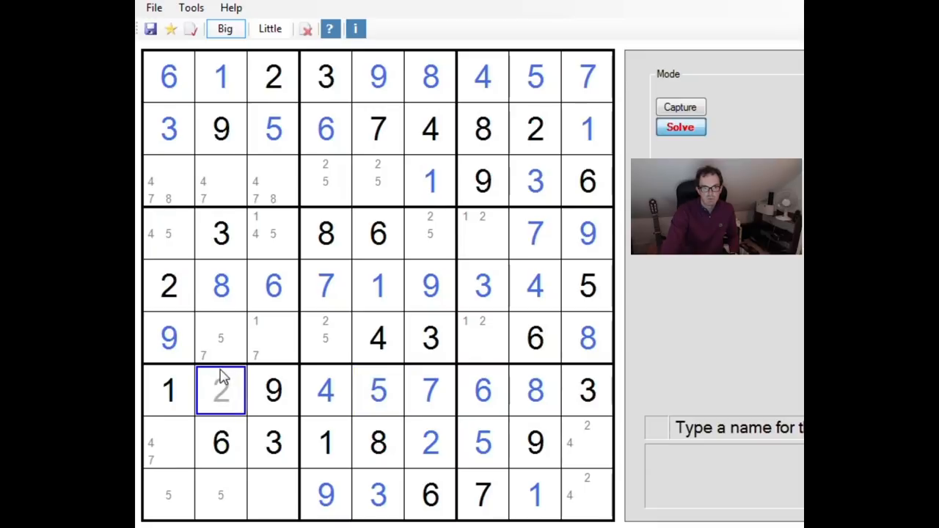
left_click(586, 337)
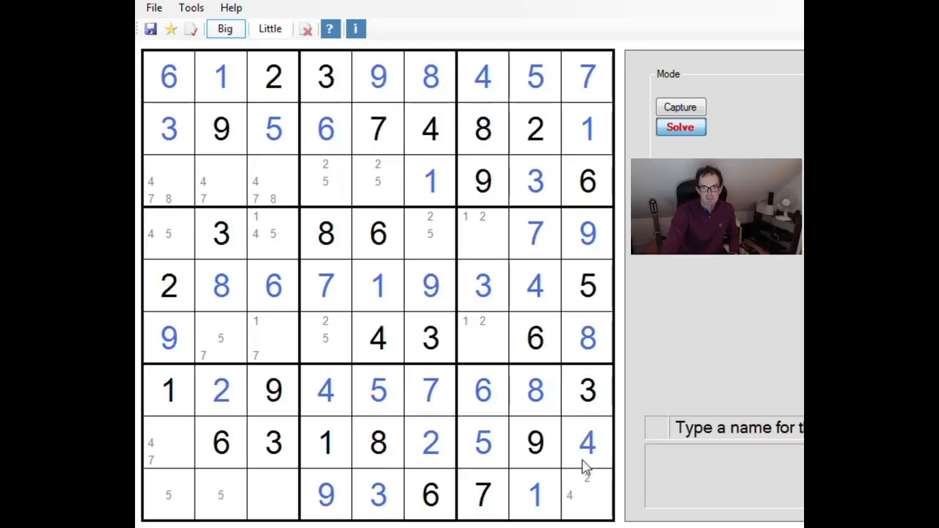
left_click(586, 495)
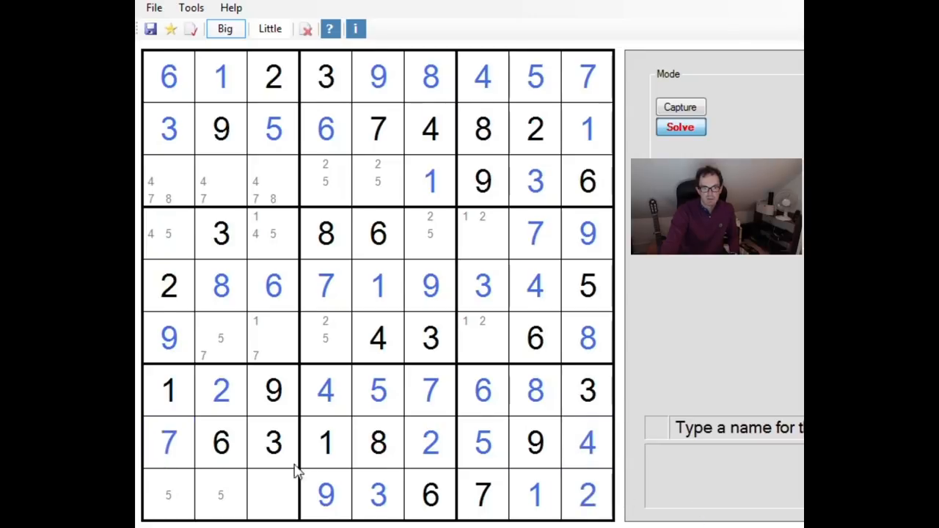
left_click(430, 442)
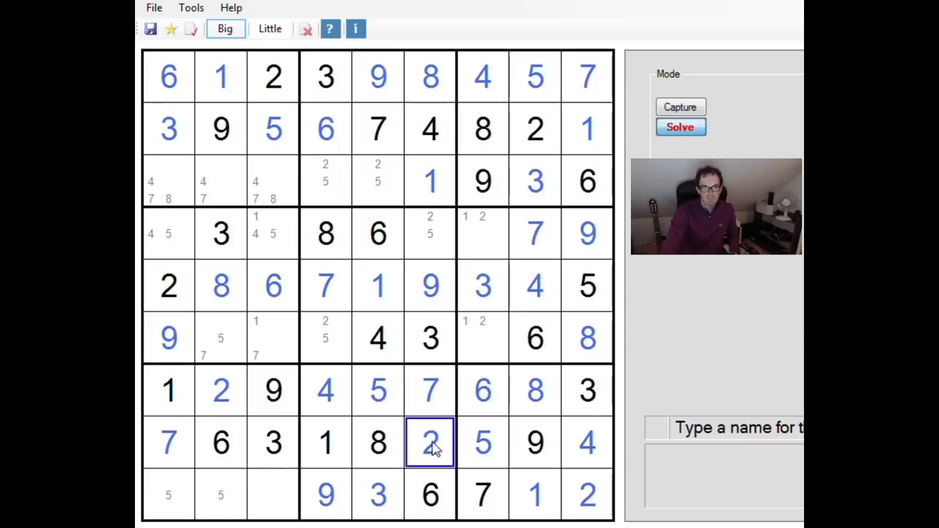
left_click(430, 441)
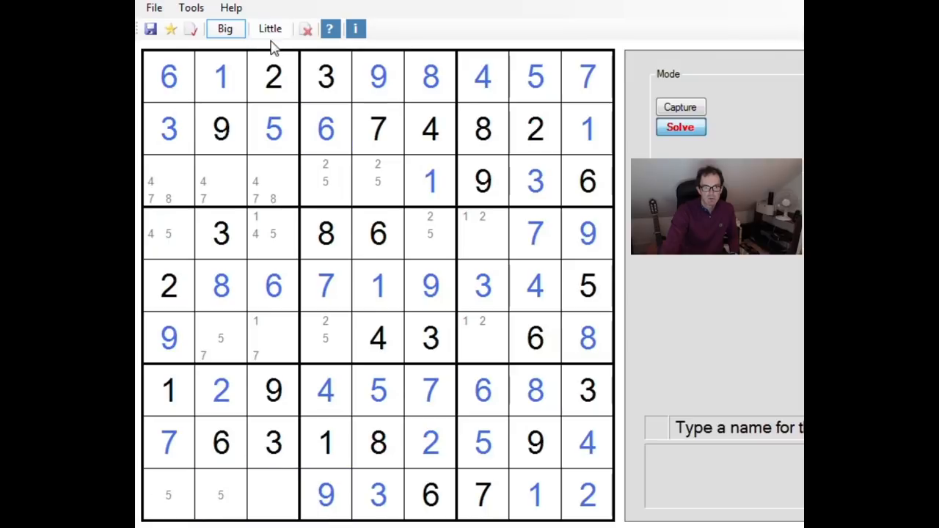
left_click(269, 29)
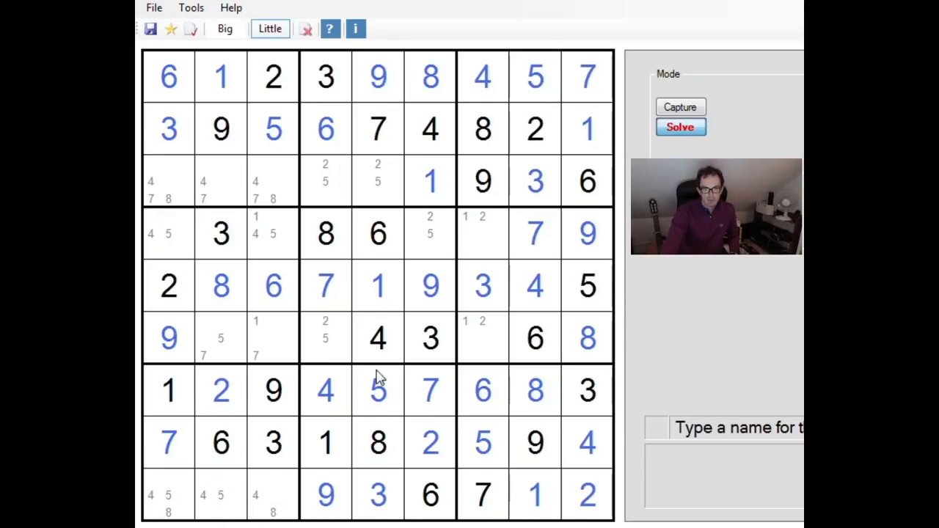
- Enter the final solutions in rows 3, 4, 6 and 9, triggering the congratulations message
left_click(225, 29)
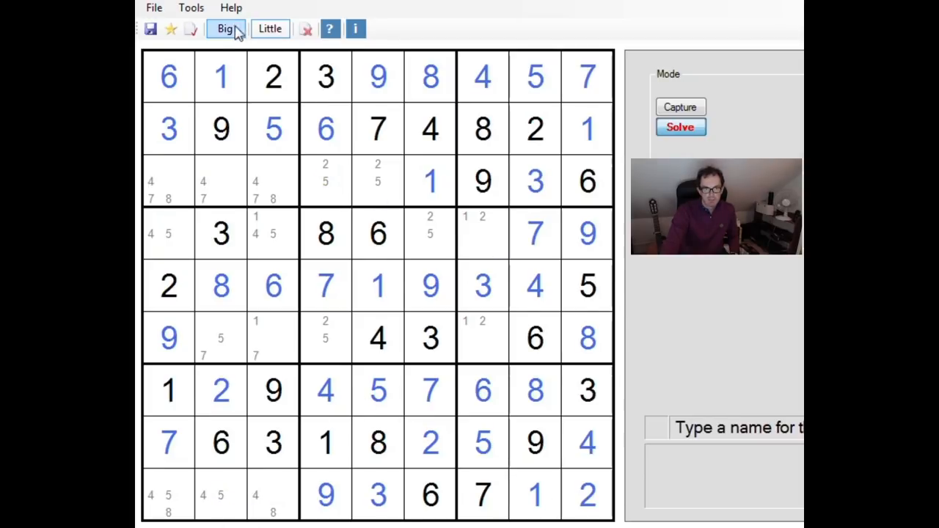
left_click(325, 180)
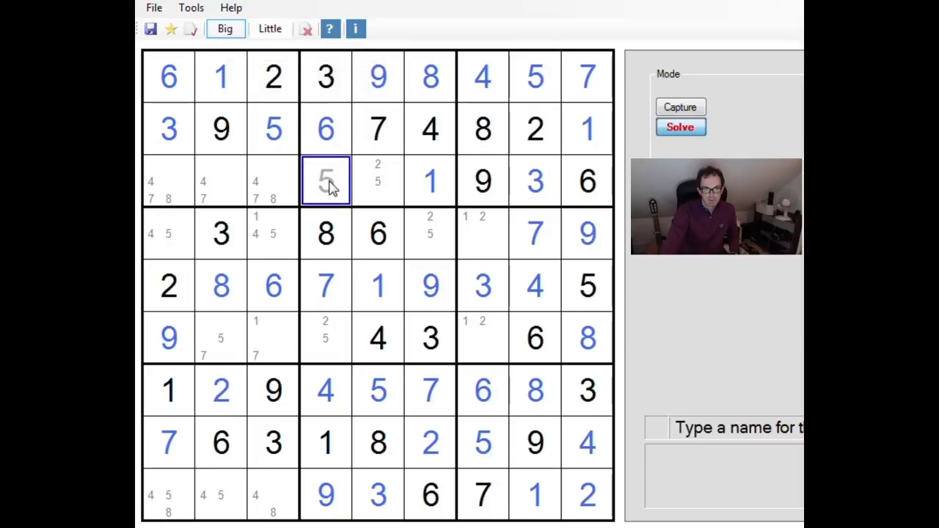
left_click(534, 234)
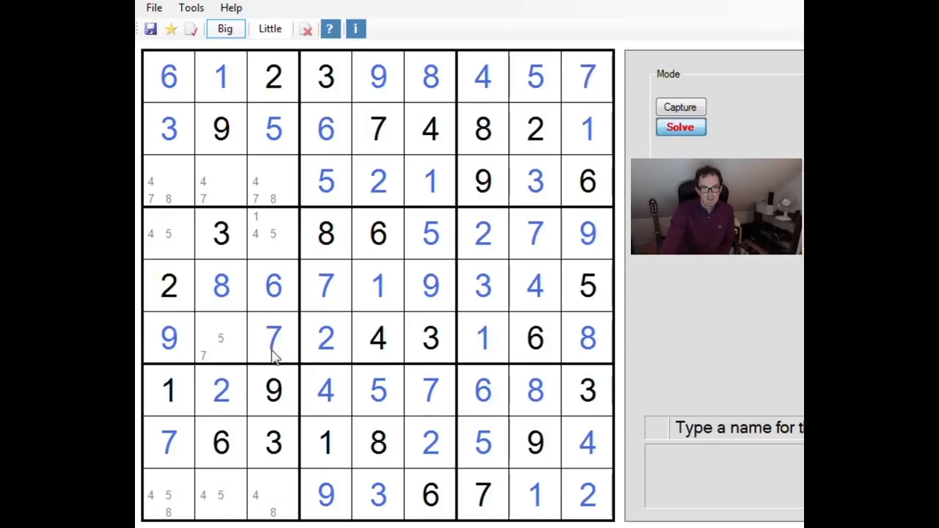
left_click(430, 180)
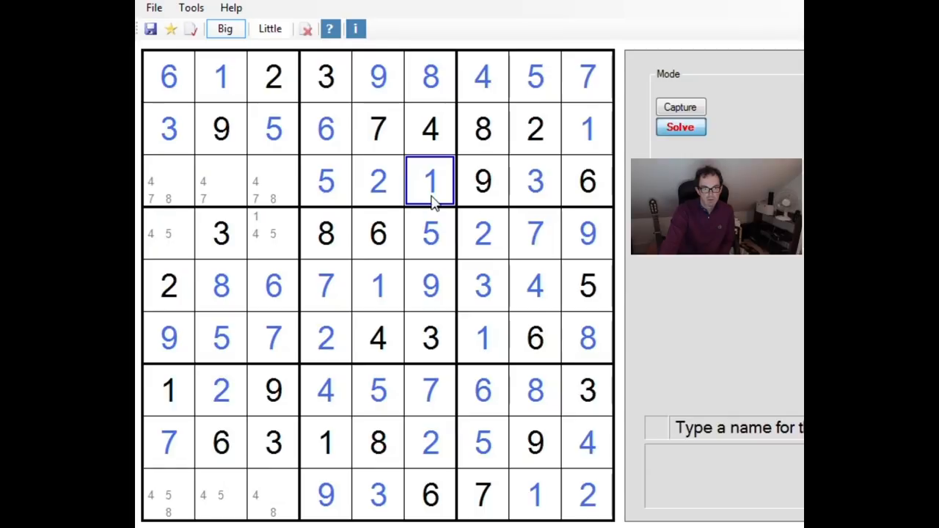
left_click(168, 234)
type("4")
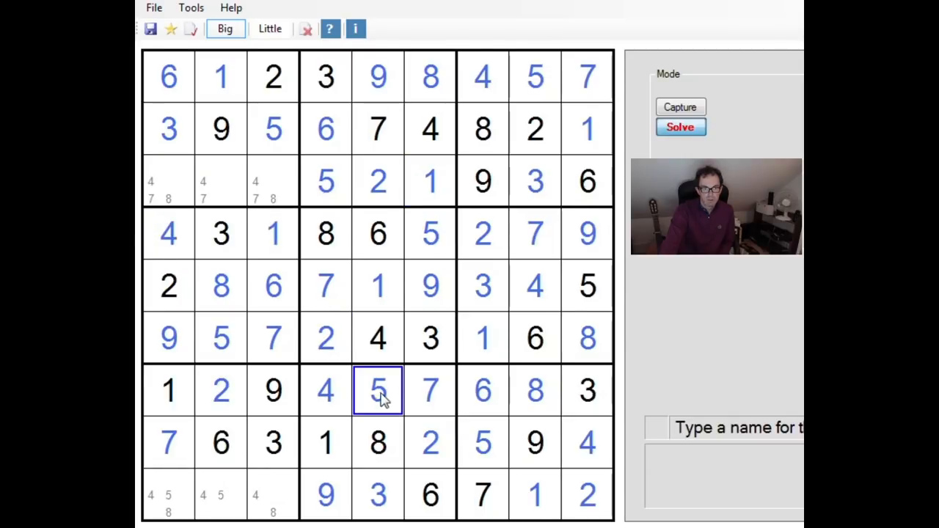
left_click(220, 495)
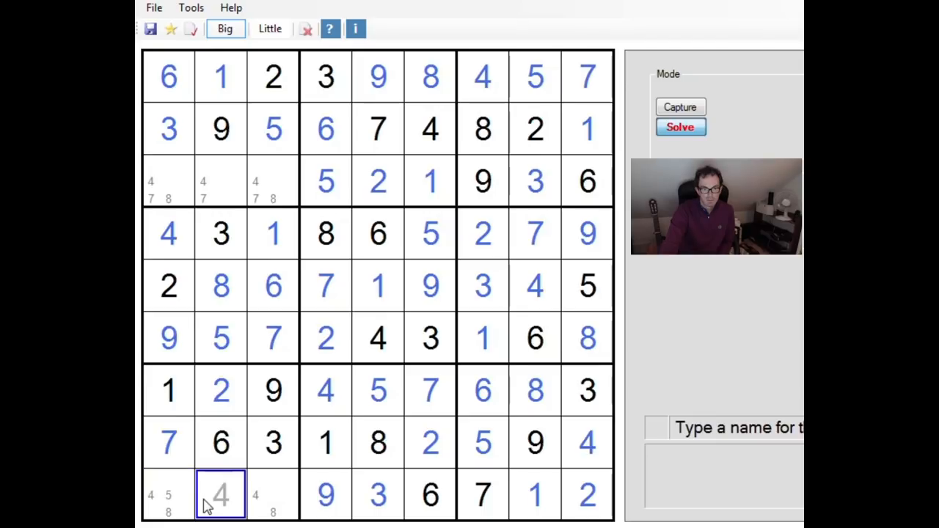
left_click(168, 495)
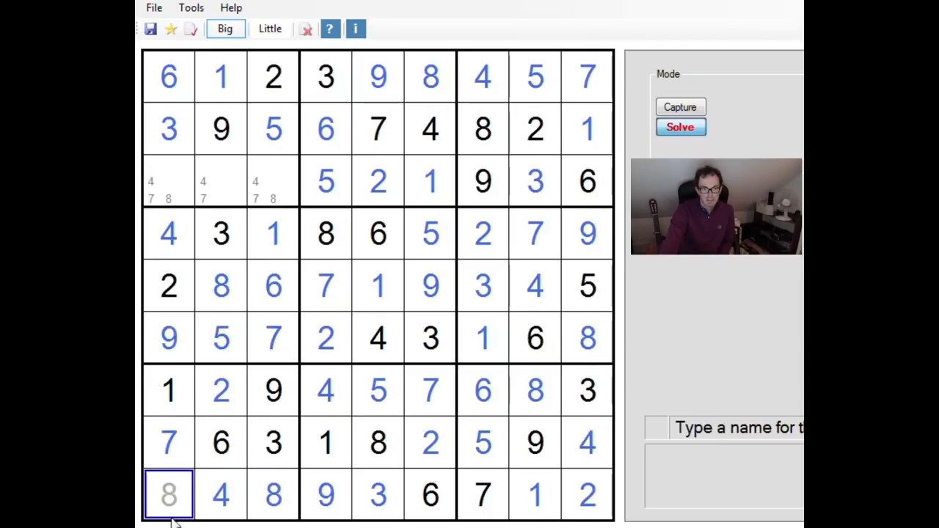
left_click(168, 234)
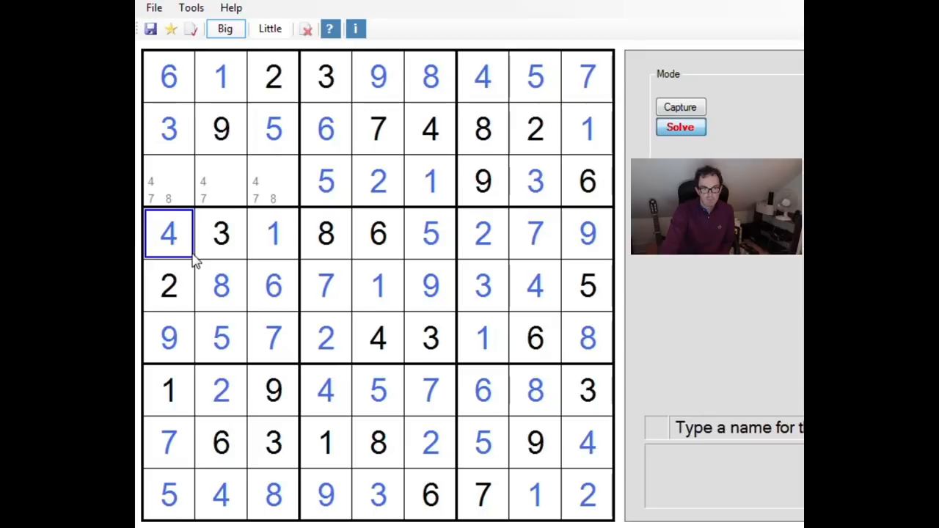
left_click(273, 180)
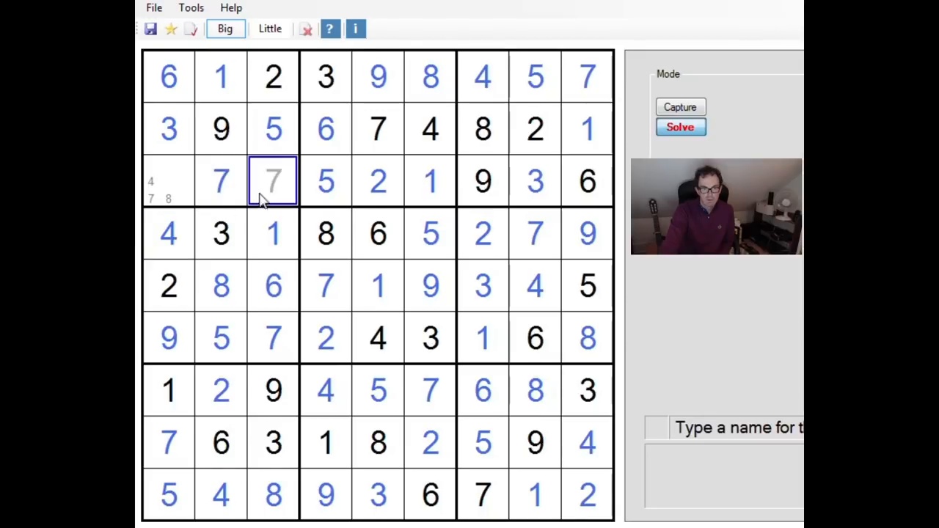
left_click(168, 181)
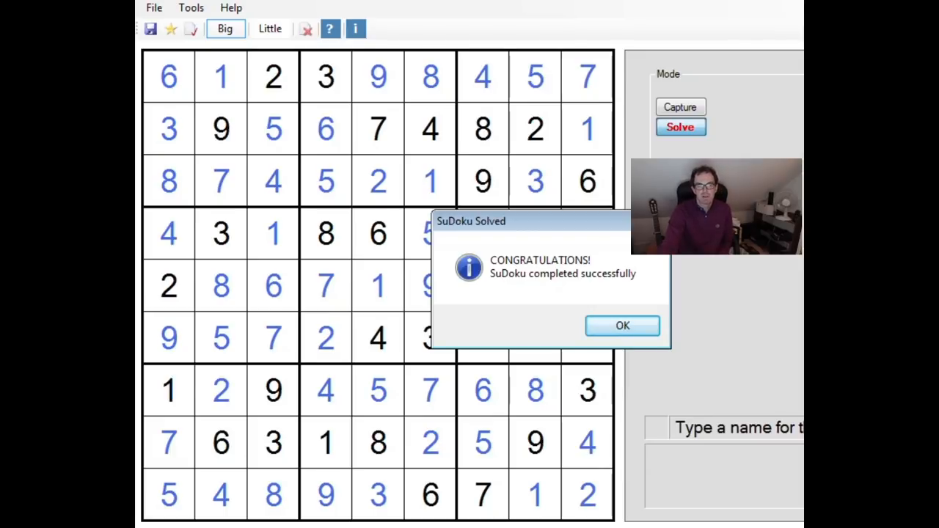
mouse_move(330, 411)
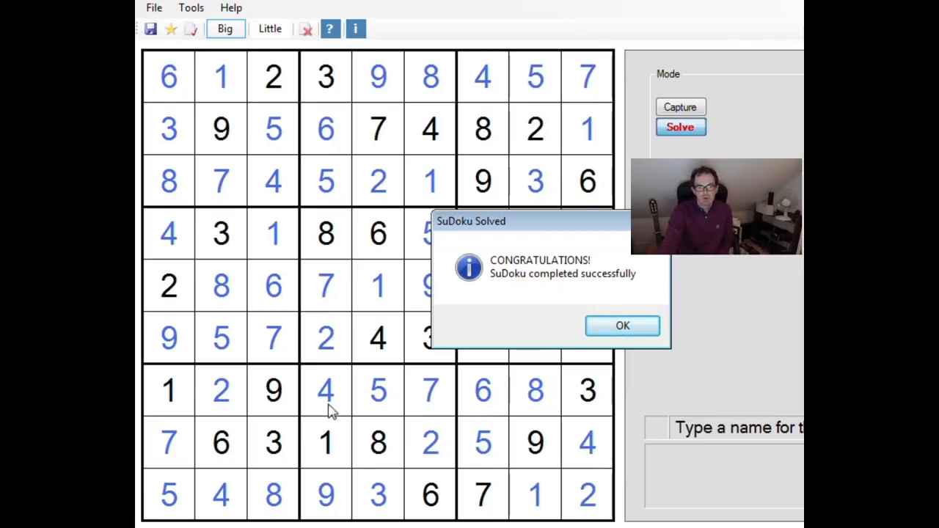
mouse_move(483, 440)
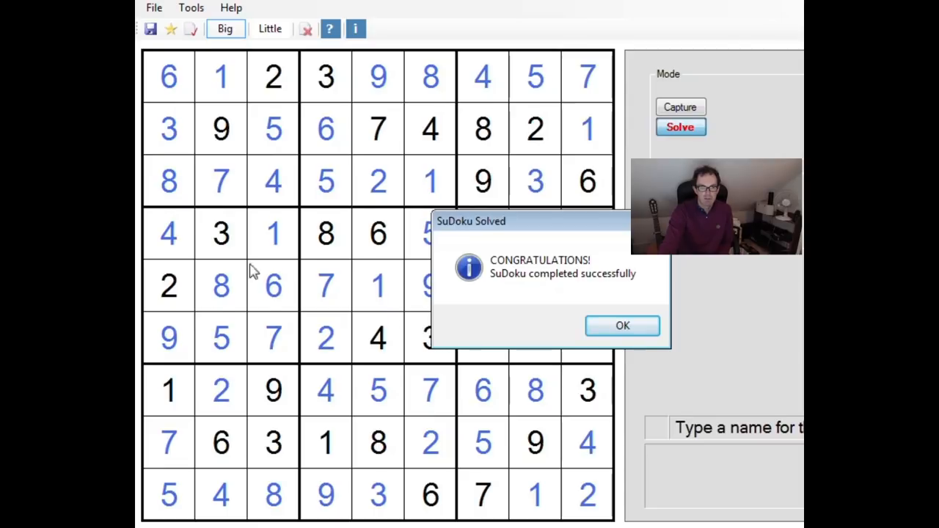
mouse_move(220, 271)
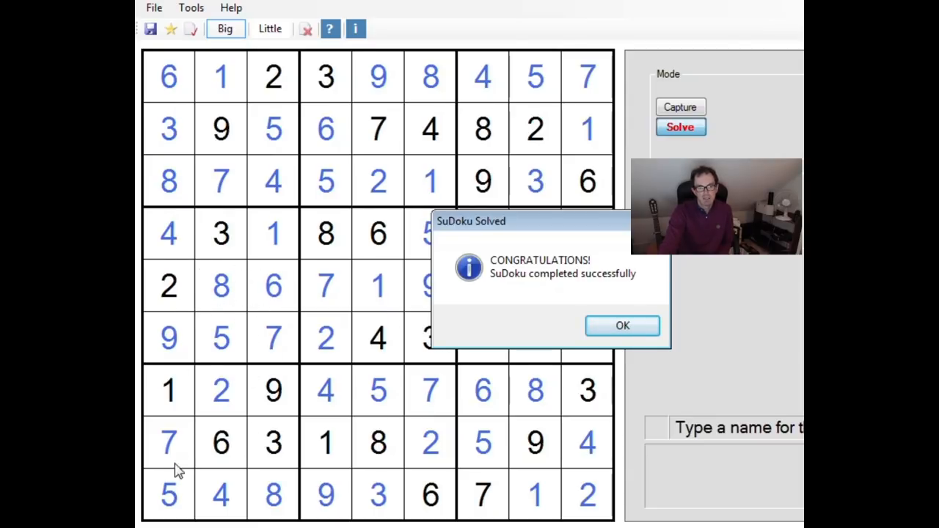
mouse_move(739, 126)
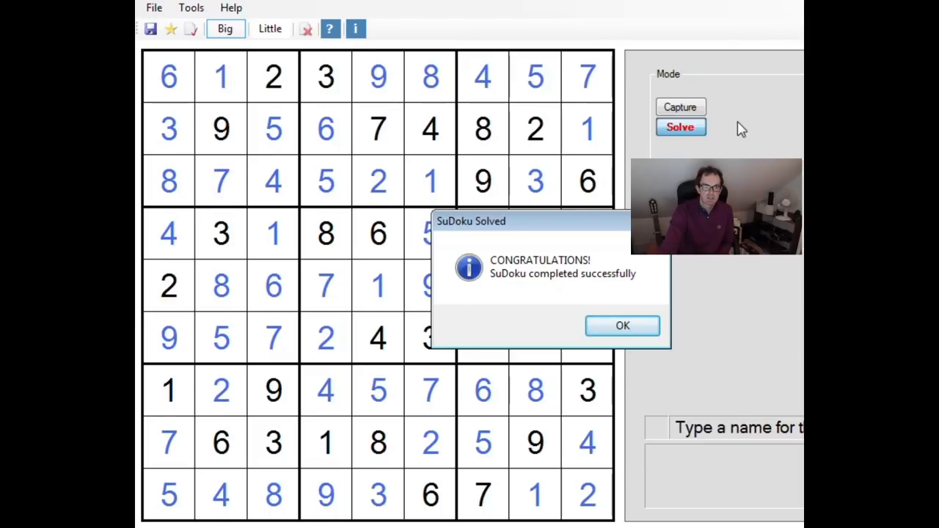